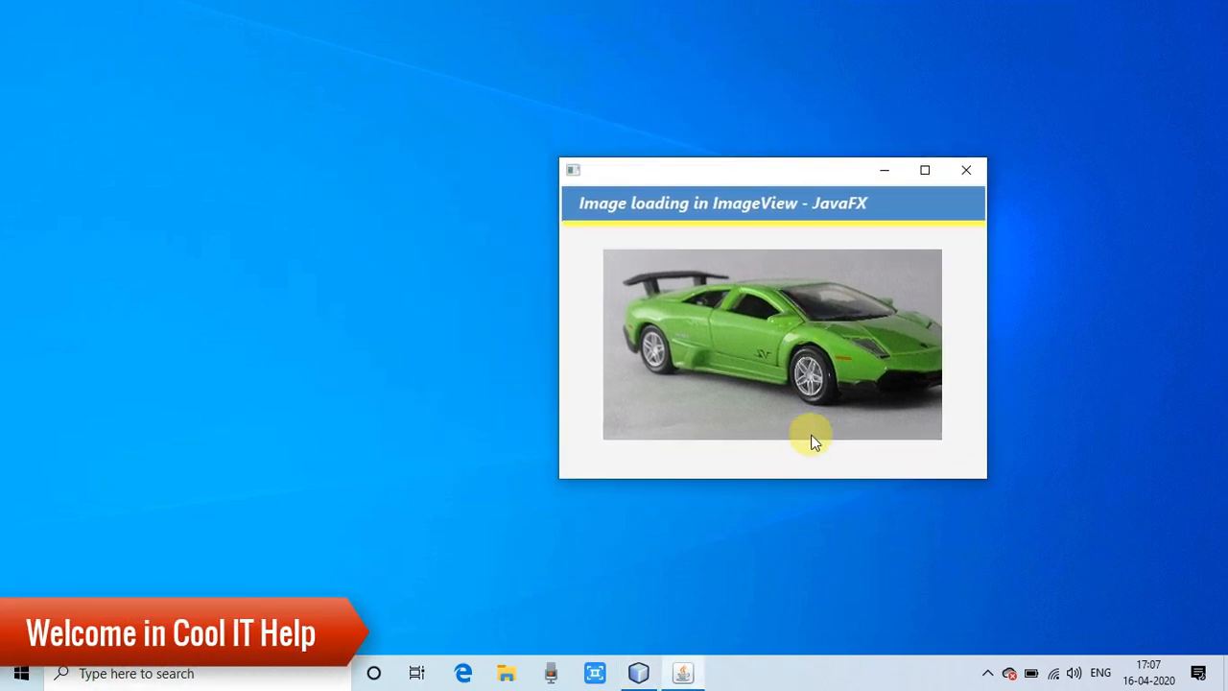
{"action": "mouse_move", "coordinate": [648, 213]}
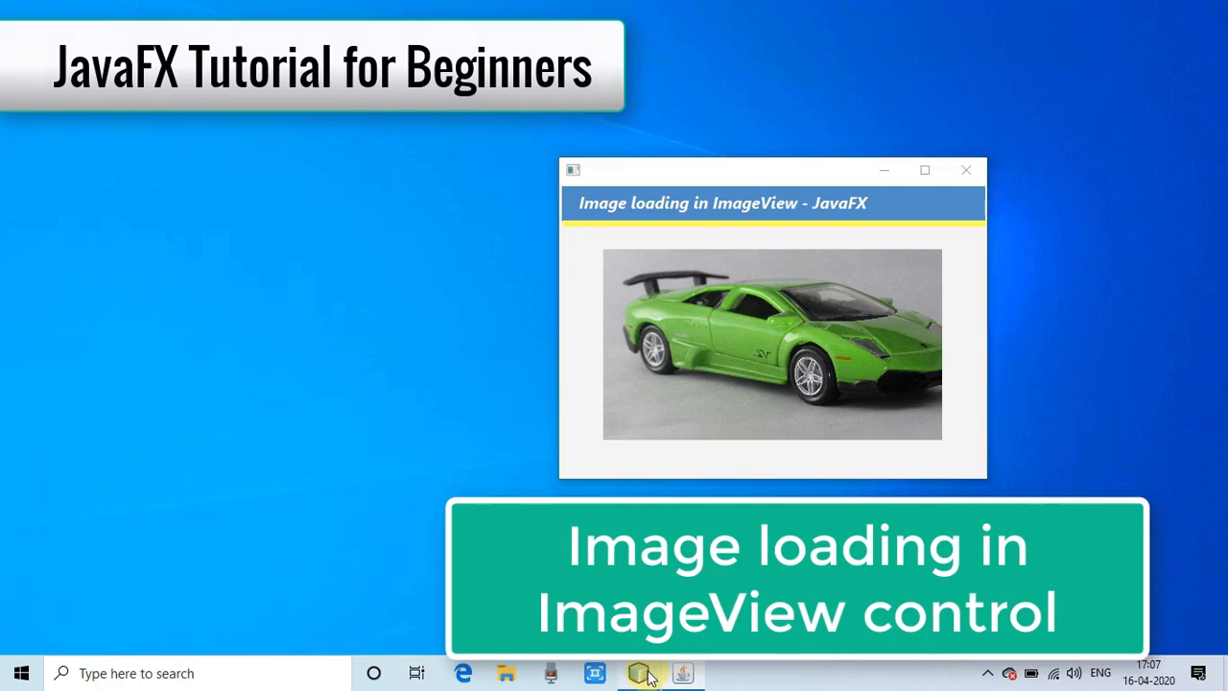
Bring the NetBeans IDE up behind the running green-car JavaFX window.
{"action": "left_click", "coordinate": [638, 673]}
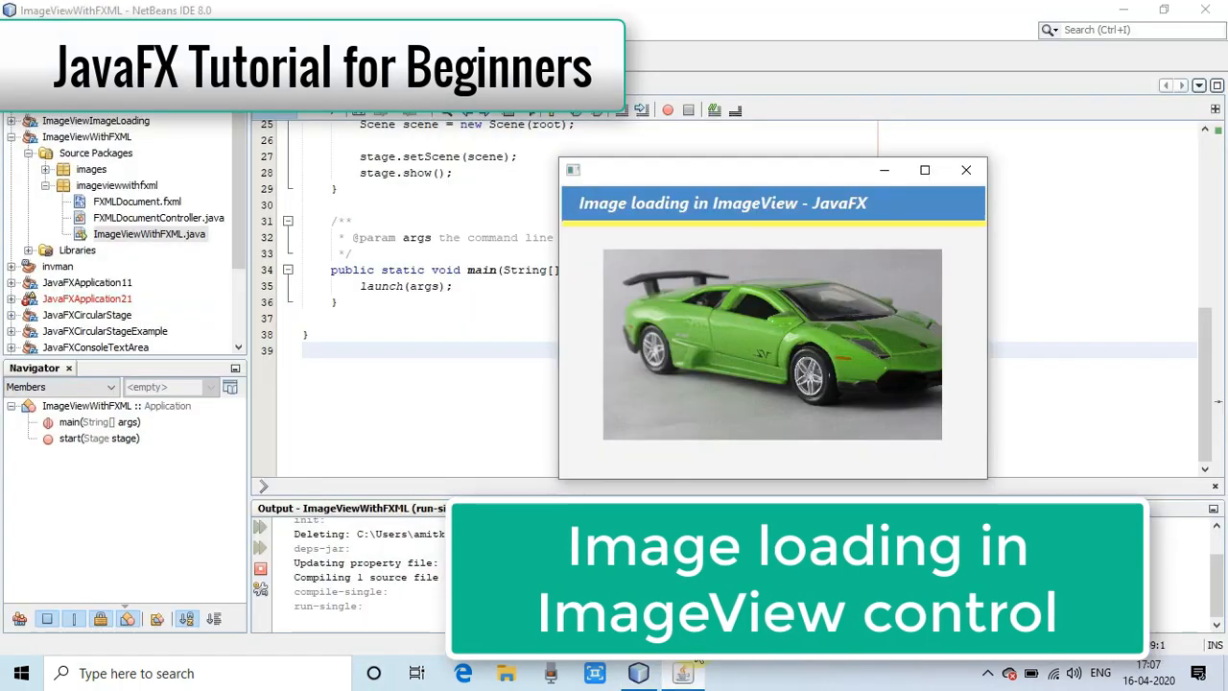
{"action": "mouse_move", "coordinate": [782, 187]}
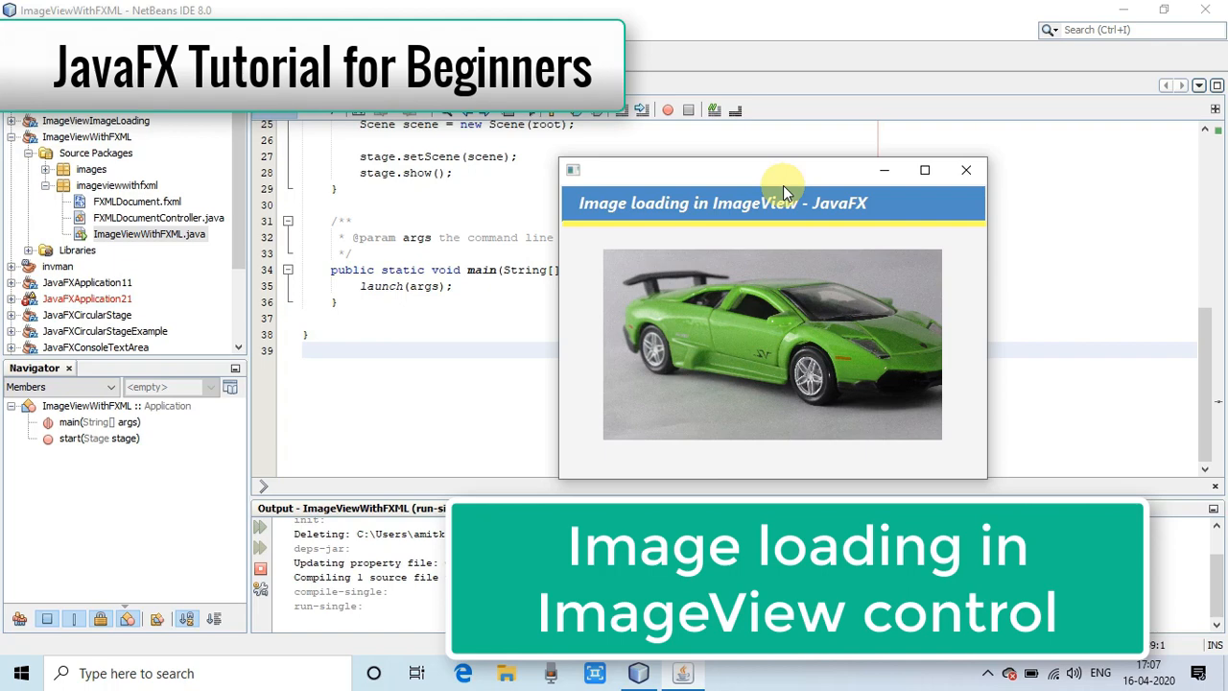
{"action": "mouse_move", "coordinate": [719, 269]}
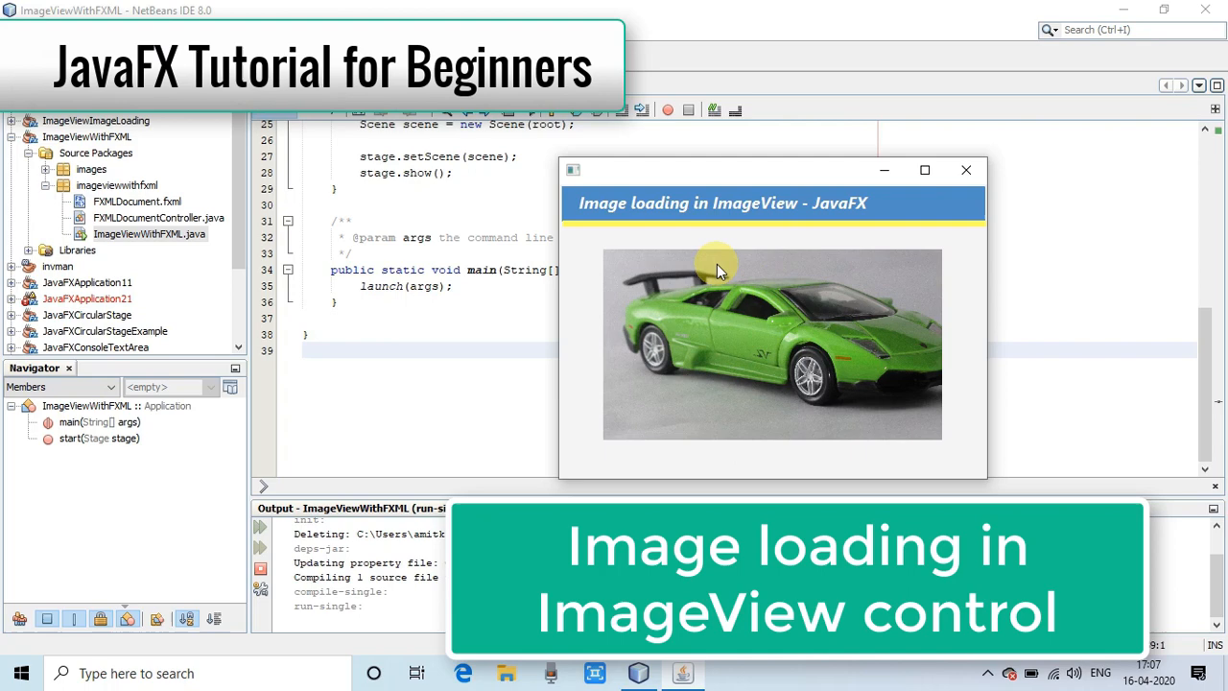
{"action": "mouse_move", "coordinate": [776, 269]}
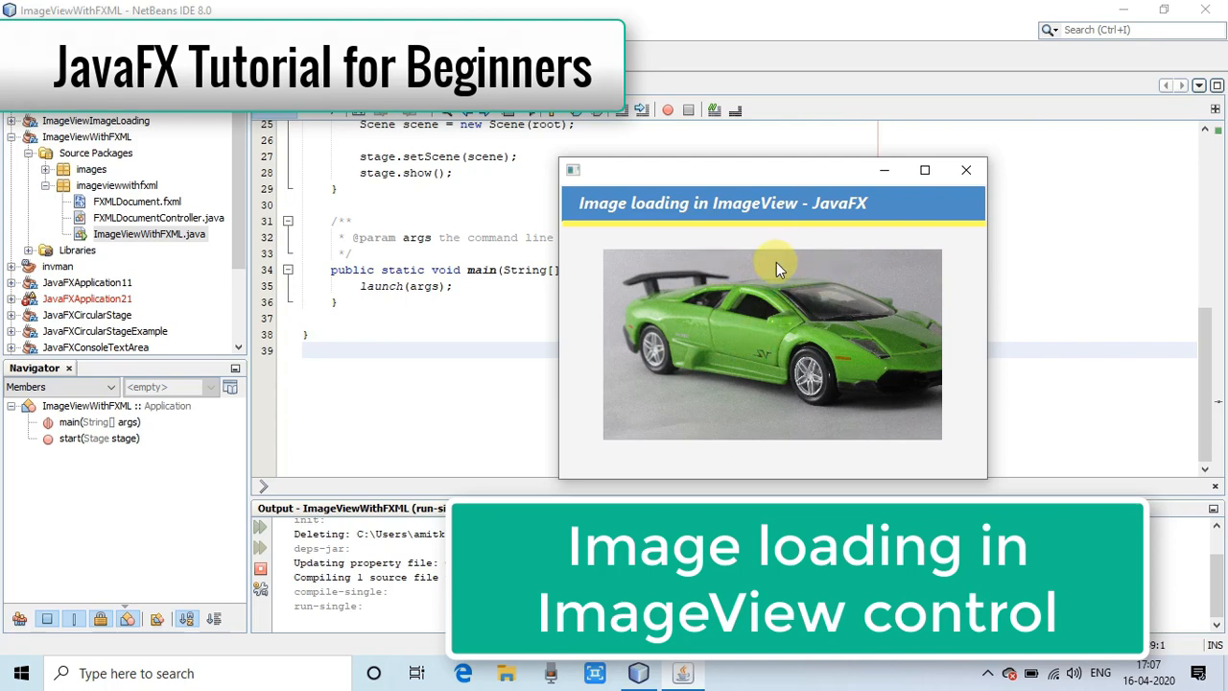
Close the car window, expand ImageViewImageLoading, and select ImageViewWithFXML's FXMLDocument.fxml.
{"action": "left_click", "coordinate": [965, 170]}
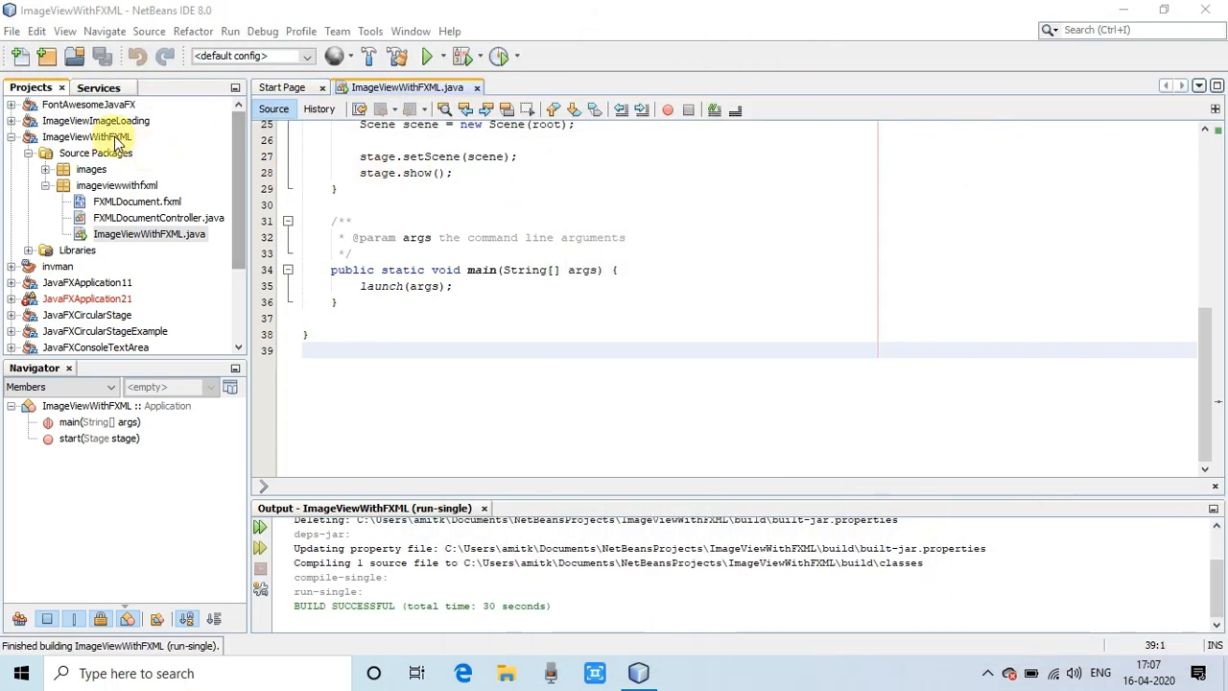
{"action": "left_click", "coordinate": [87, 136]}
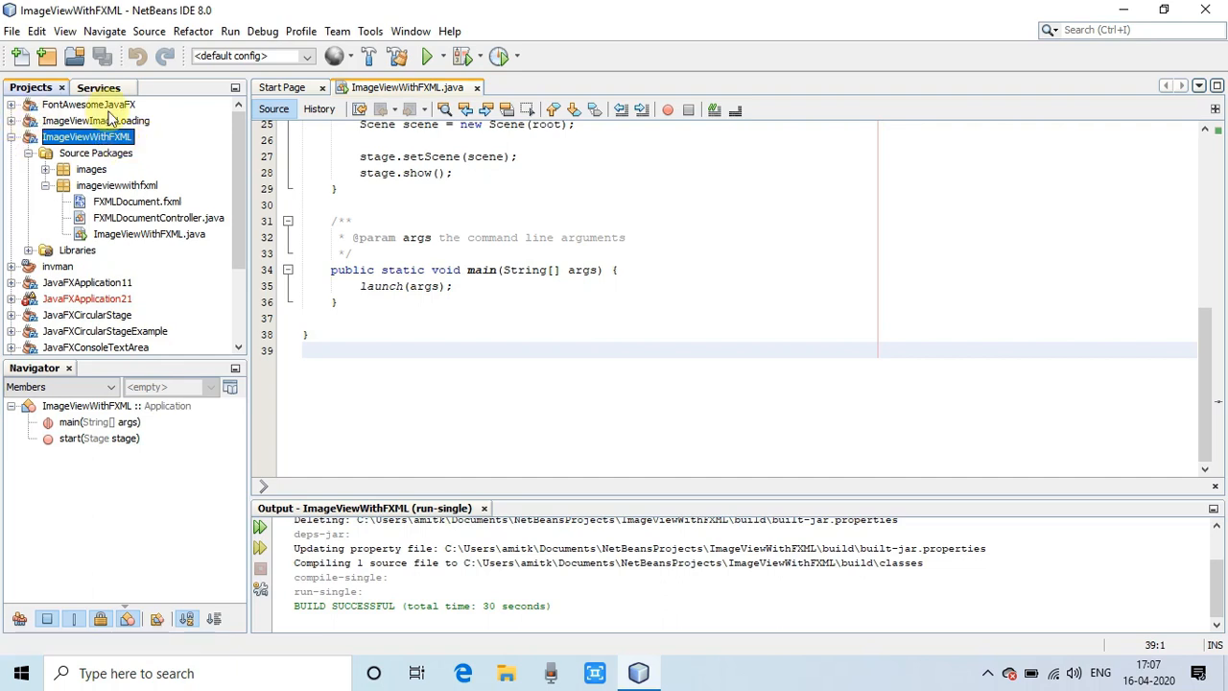
{"action": "left_click", "coordinate": [96, 120]}
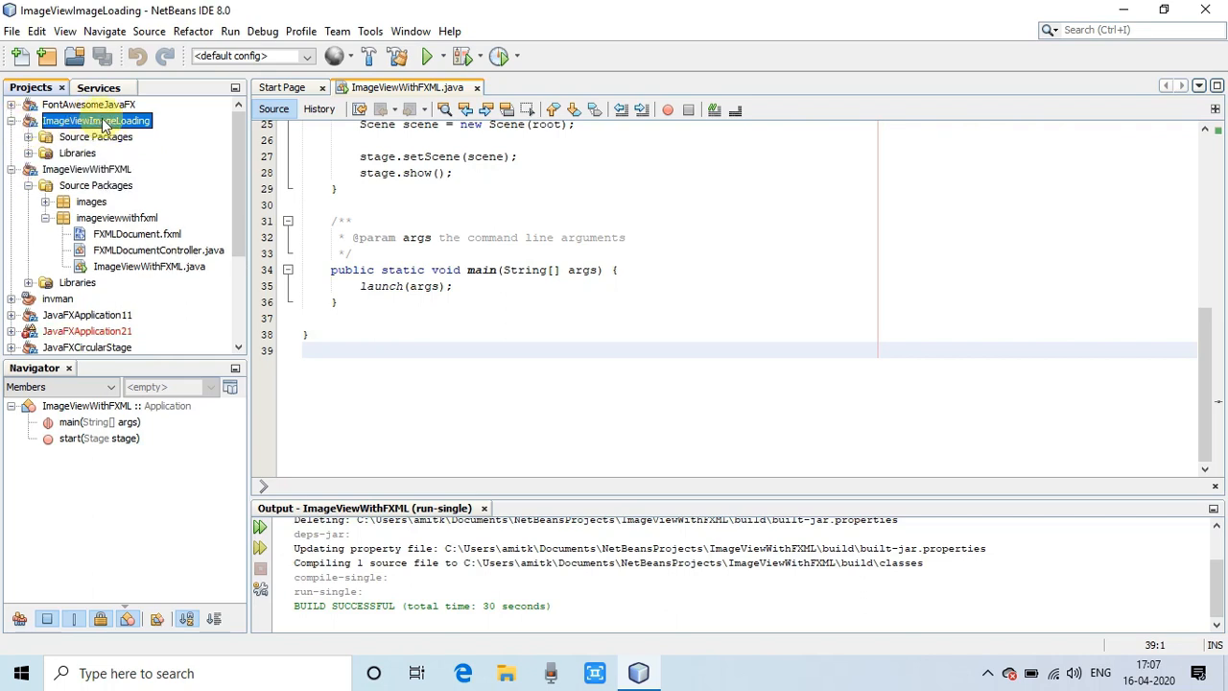
{"action": "left_click", "coordinate": [87, 169]}
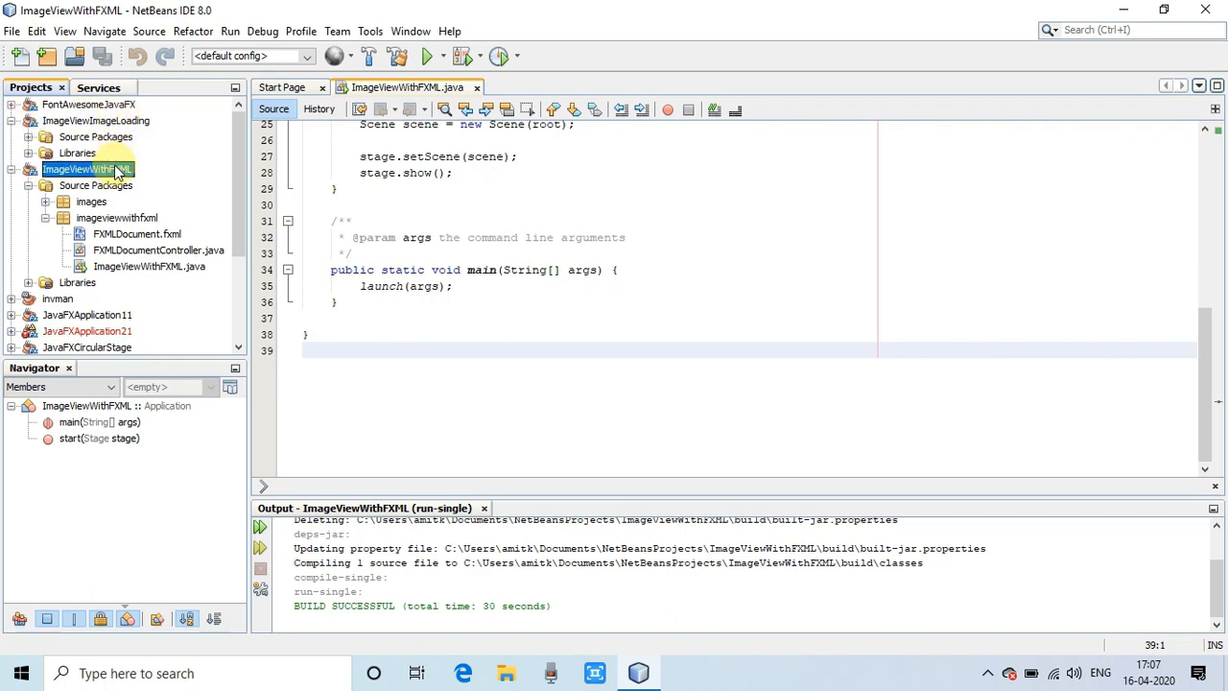
{"action": "mouse_move", "coordinate": [110, 172]}
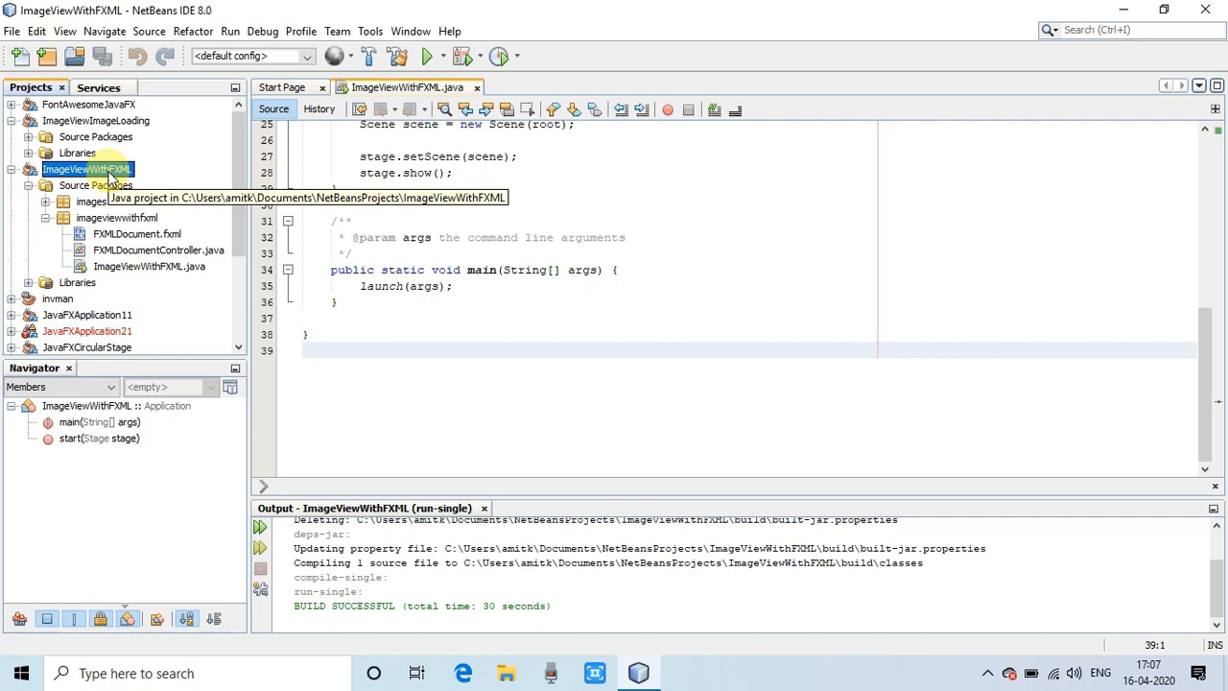
{"action": "mouse_move", "coordinate": [136, 234]}
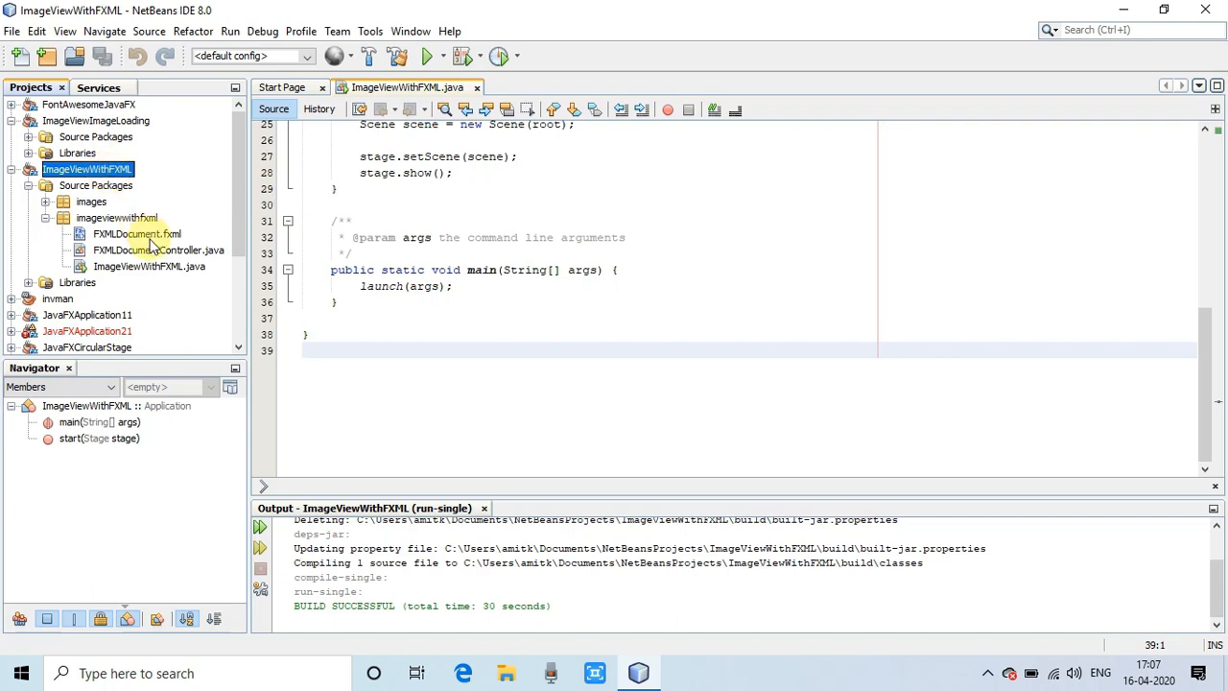
{"action": "mouse_move", "coordinate": [48, 226]}
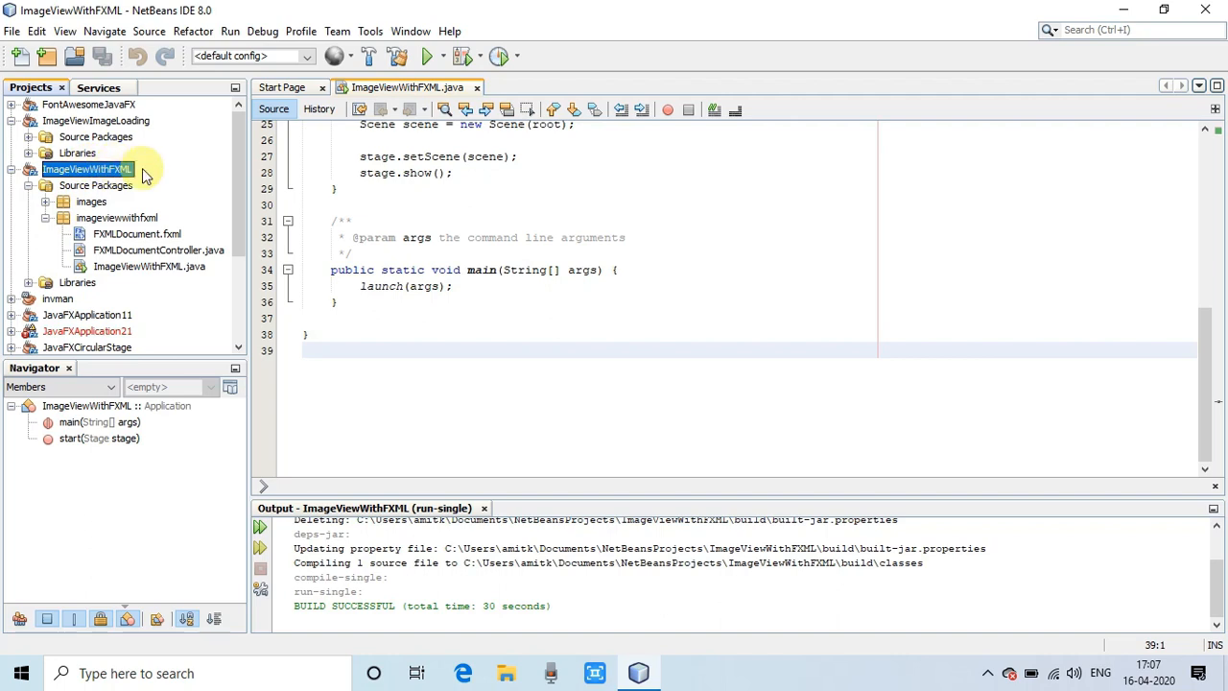
{"action": "left_click", "coordinate": [136, 233]}
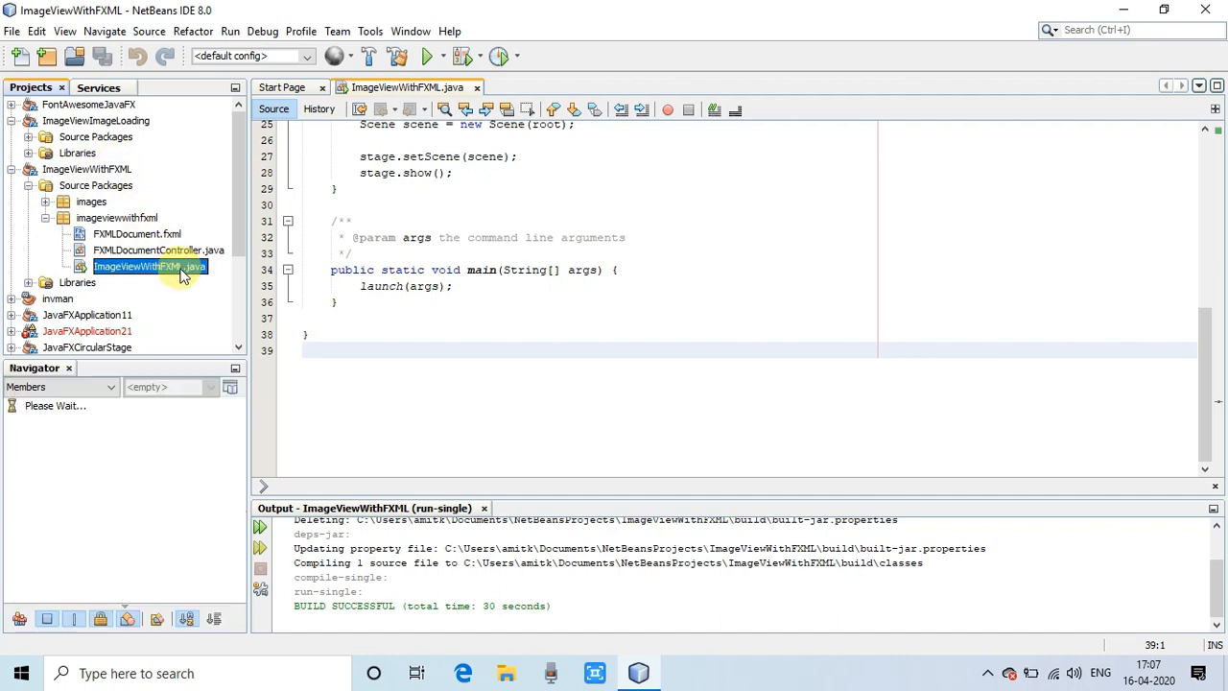
{"action": "left_click", "coordinate": [136, 233]}
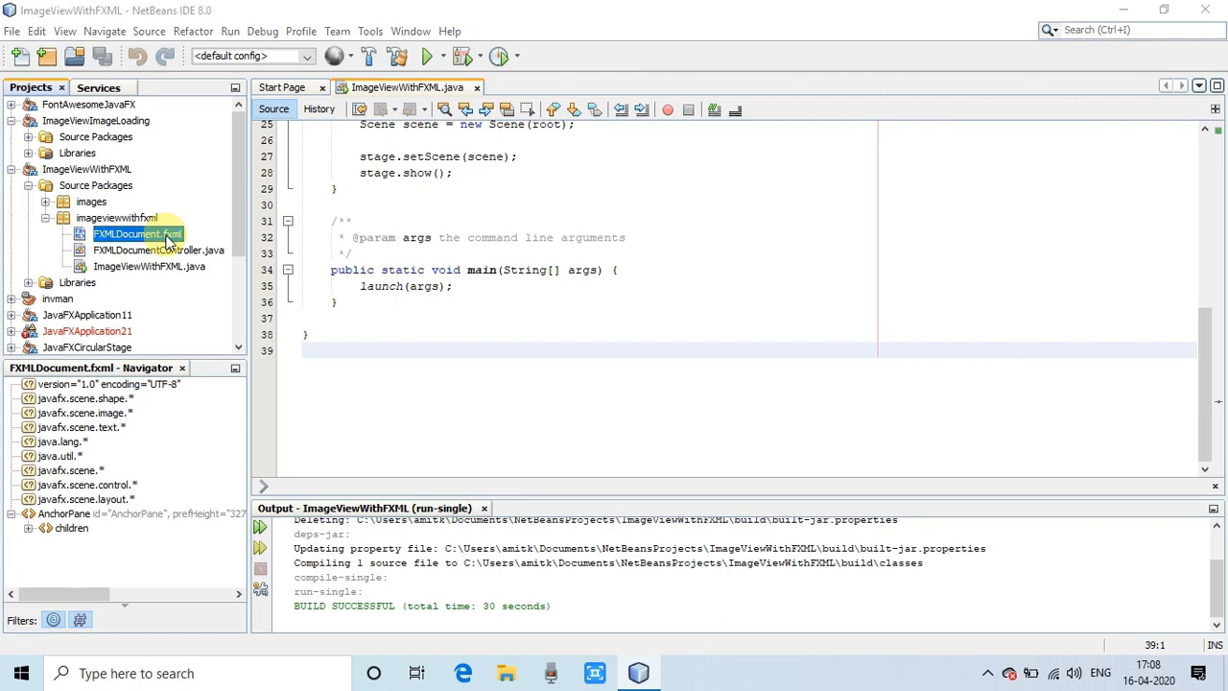
{"action": "double_click", "coordinate": [134, 233]}
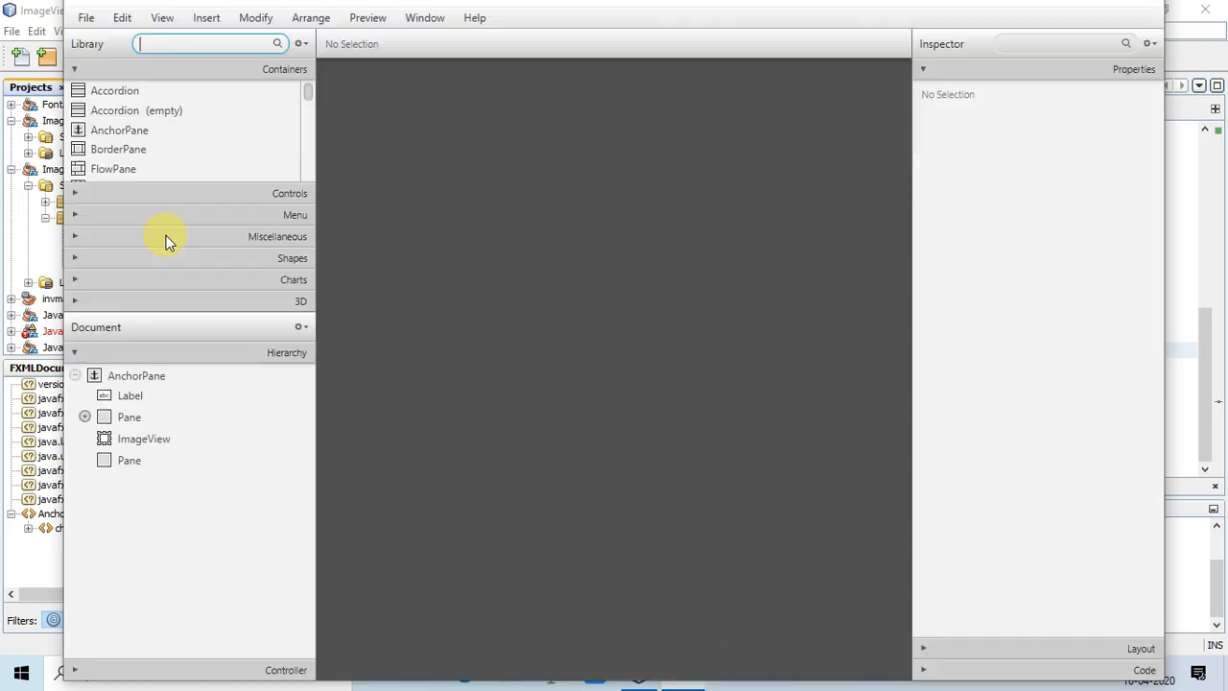
{"action": "left_click", "coordinate": [367, 17]}
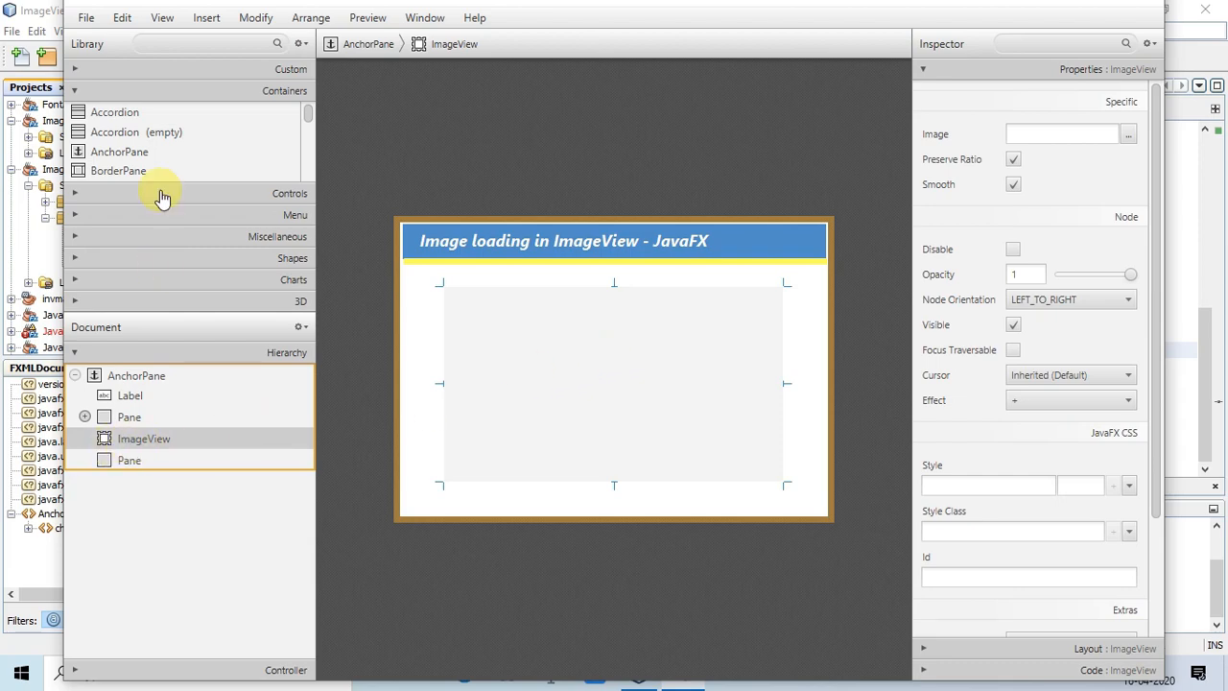
{"action": "left_click", "coordinate": [192, 44]}
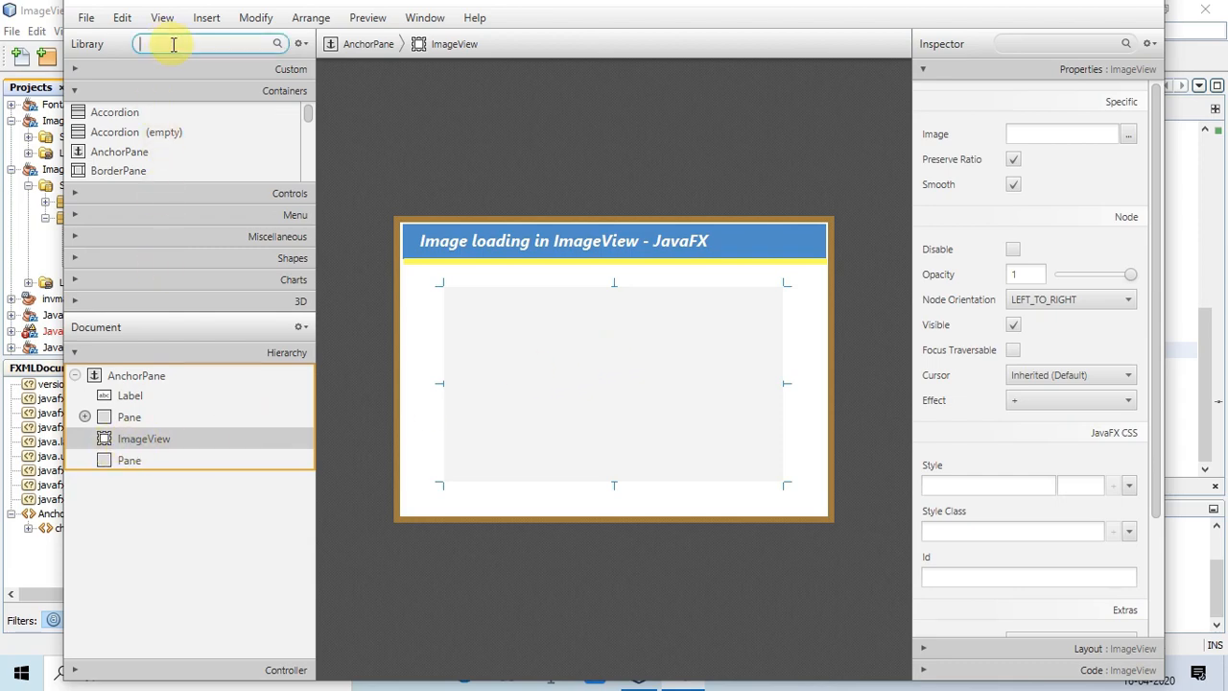
{"action": "type", "text": "image"}
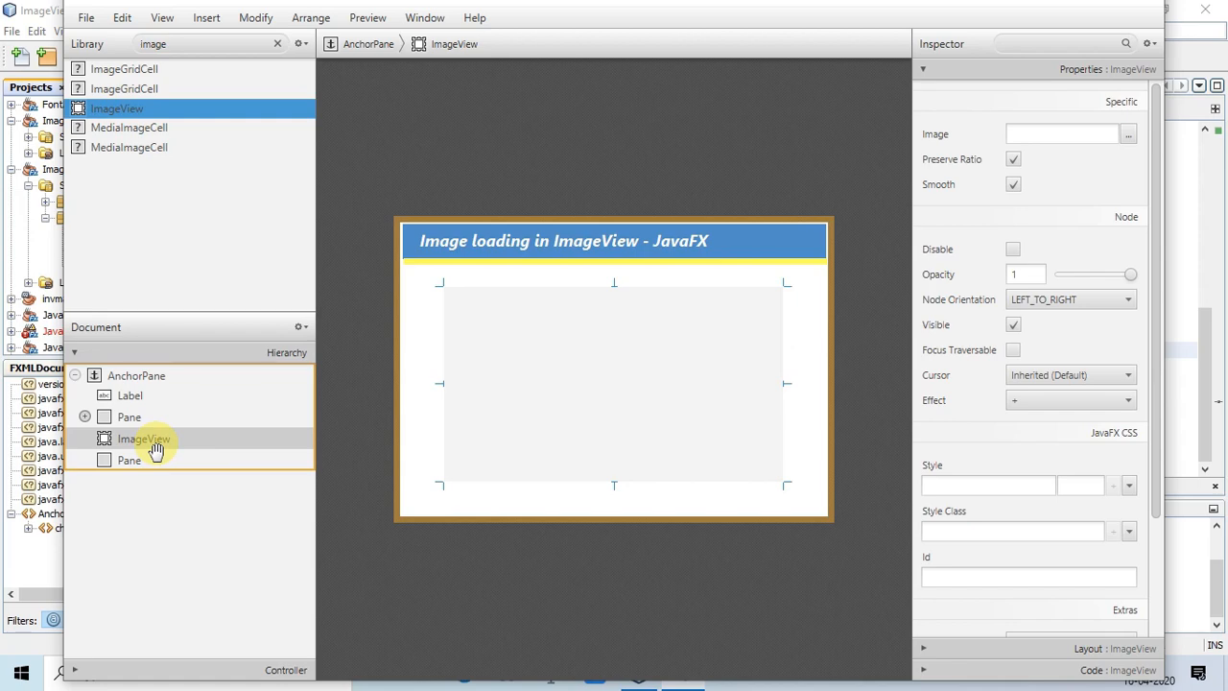
{"action": "mouse_move", "coordinate": [918, 88]}
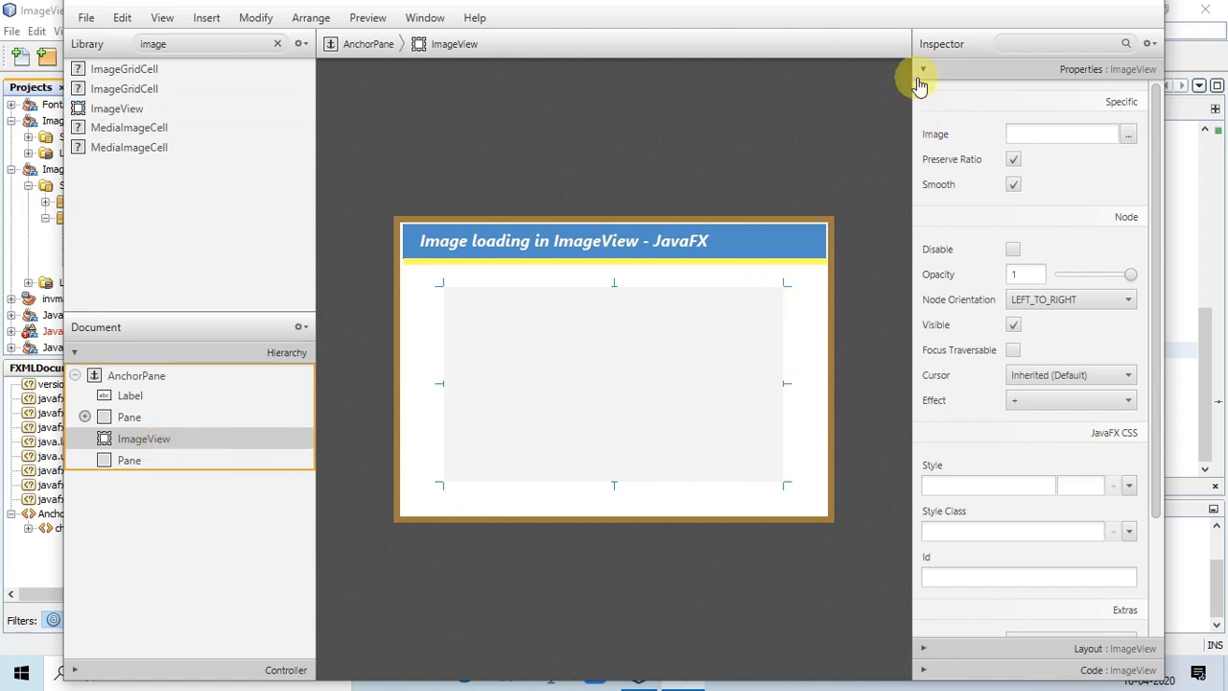
{"action": "left_click", "coordinate": [922, 68]}
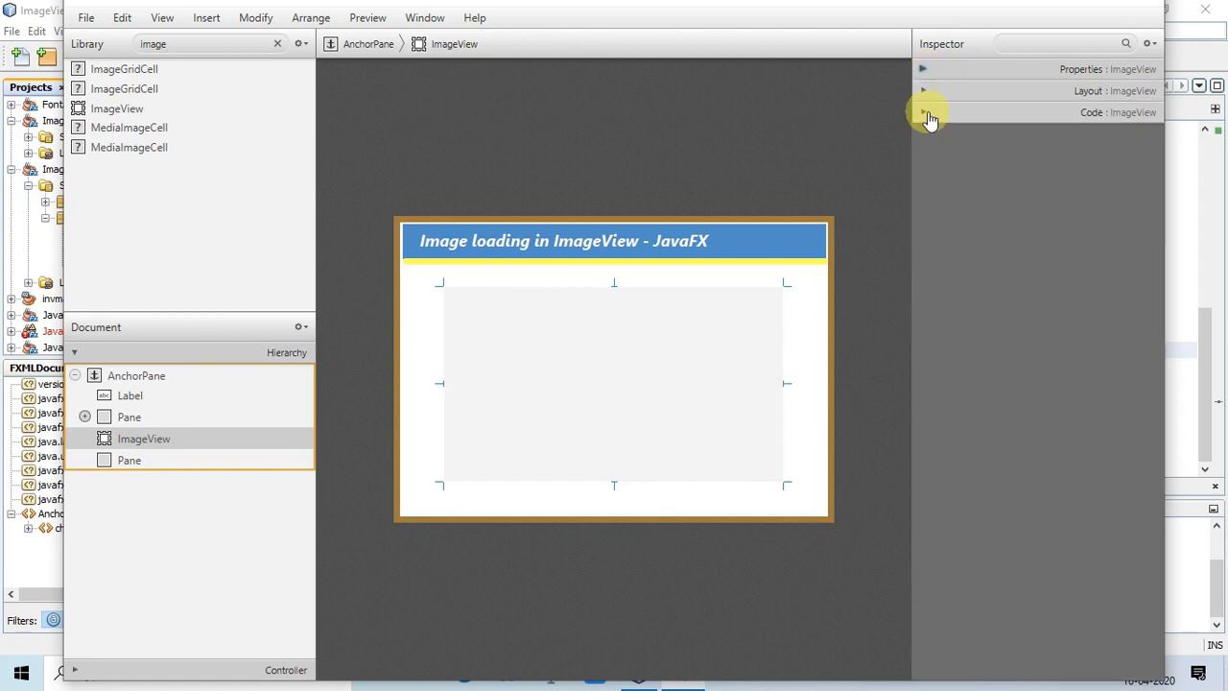
{"action": "left_click", "coordinate": [923, 112]}
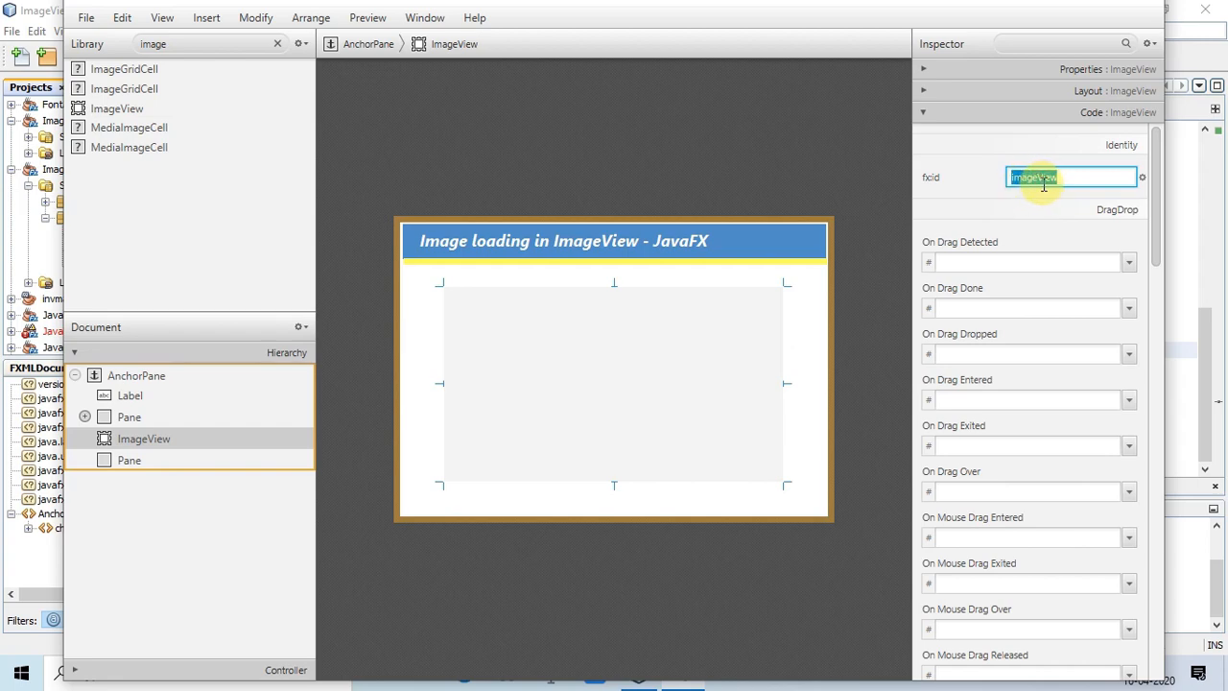
{"action": "mouse_move", "coordinate": [676, 329]}
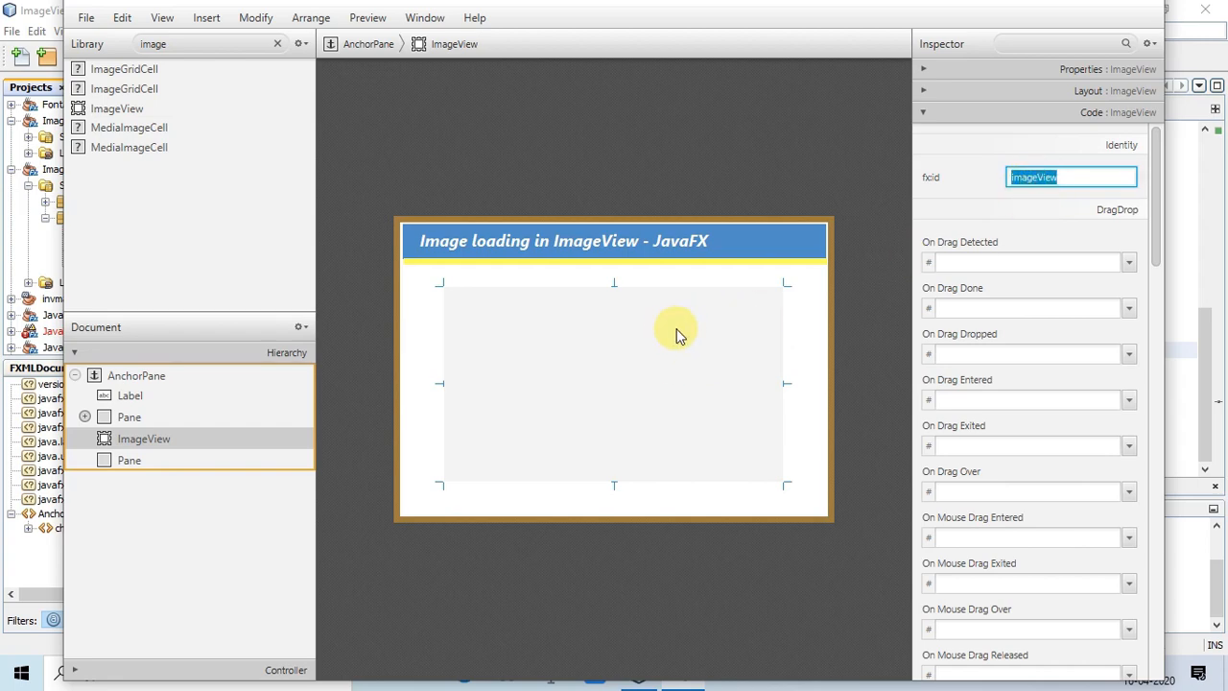
{"action": "mouse_move", "coordinate": [1156, 13]}
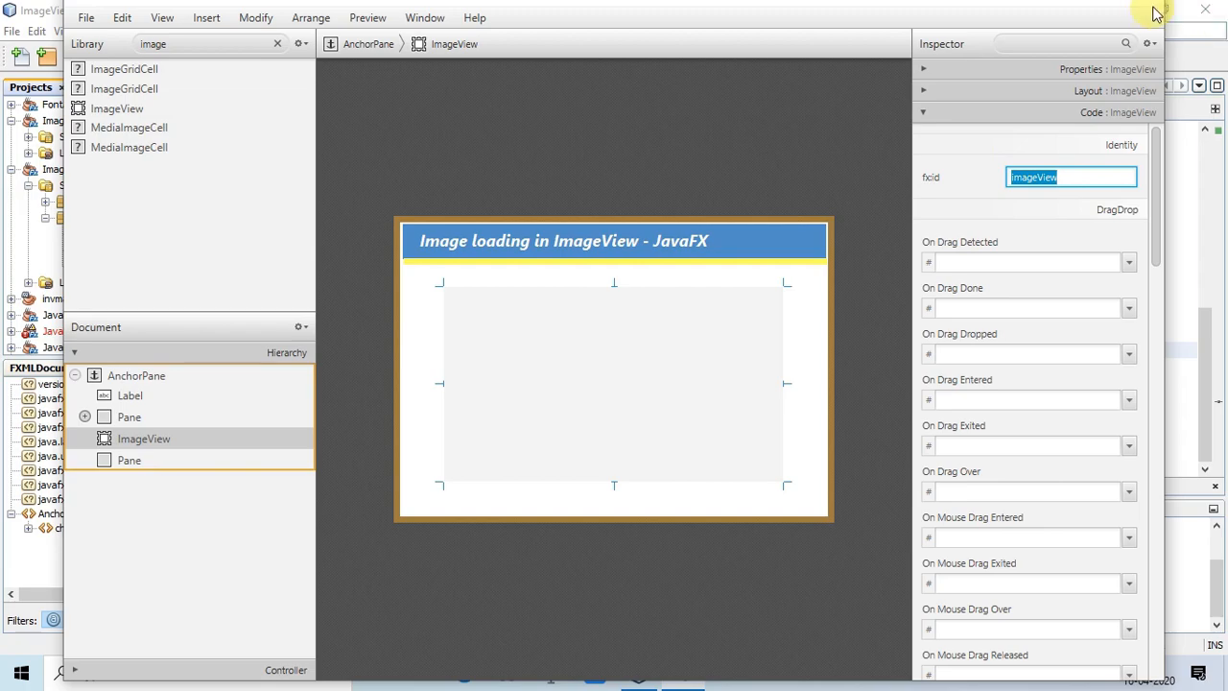
{"action": "mouse_move", "coordinate": [1050, 9]}
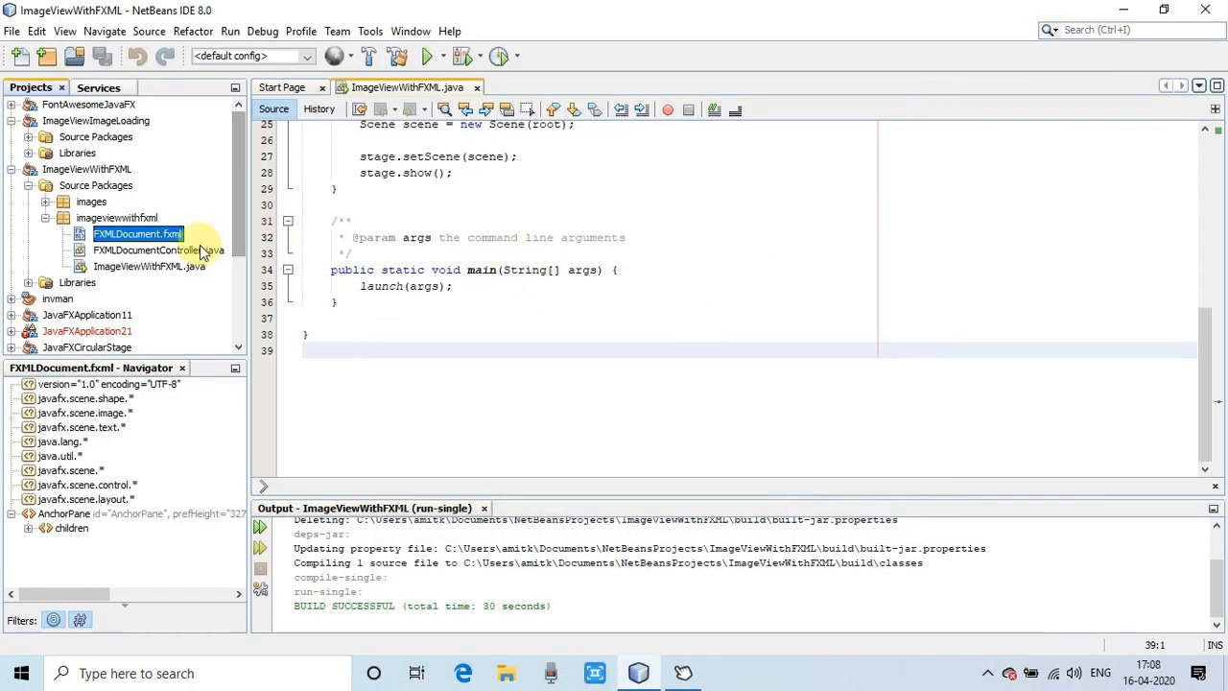
In FXMLDocumentController.java, make initialize load /images/sample.JPG into imageView.
{"action": "double_click", "coordinate": [158, 250]}
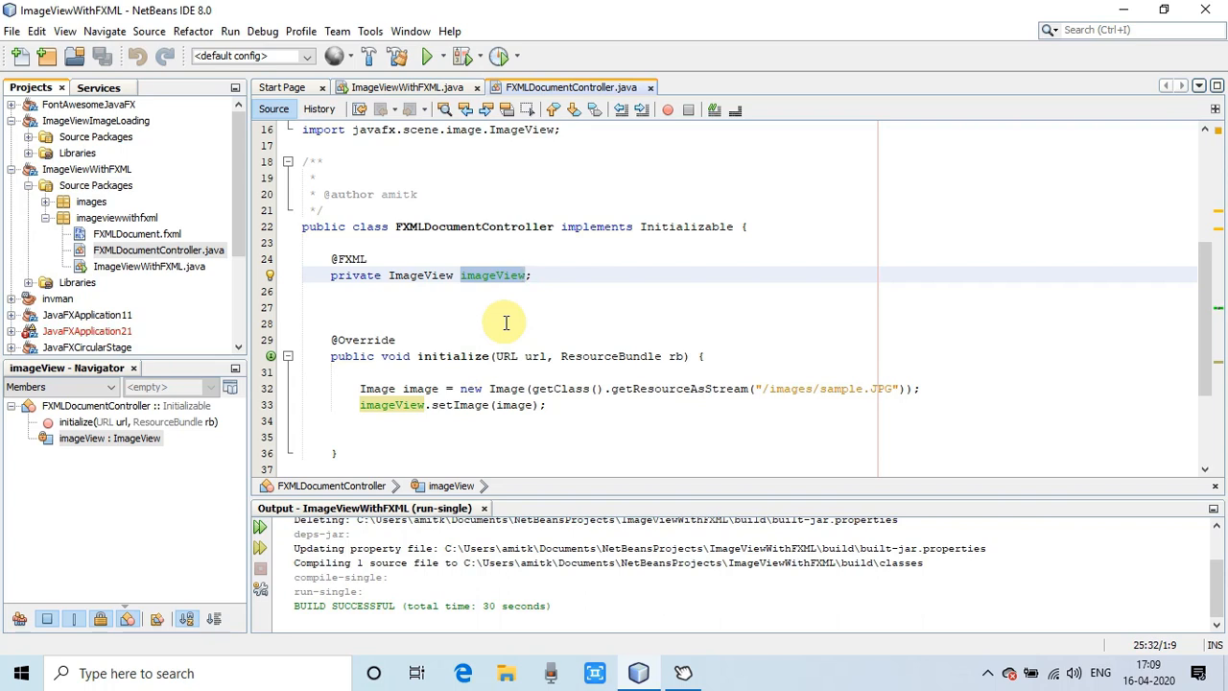
{"action": "left_click", "coordinate": [525, 275]}
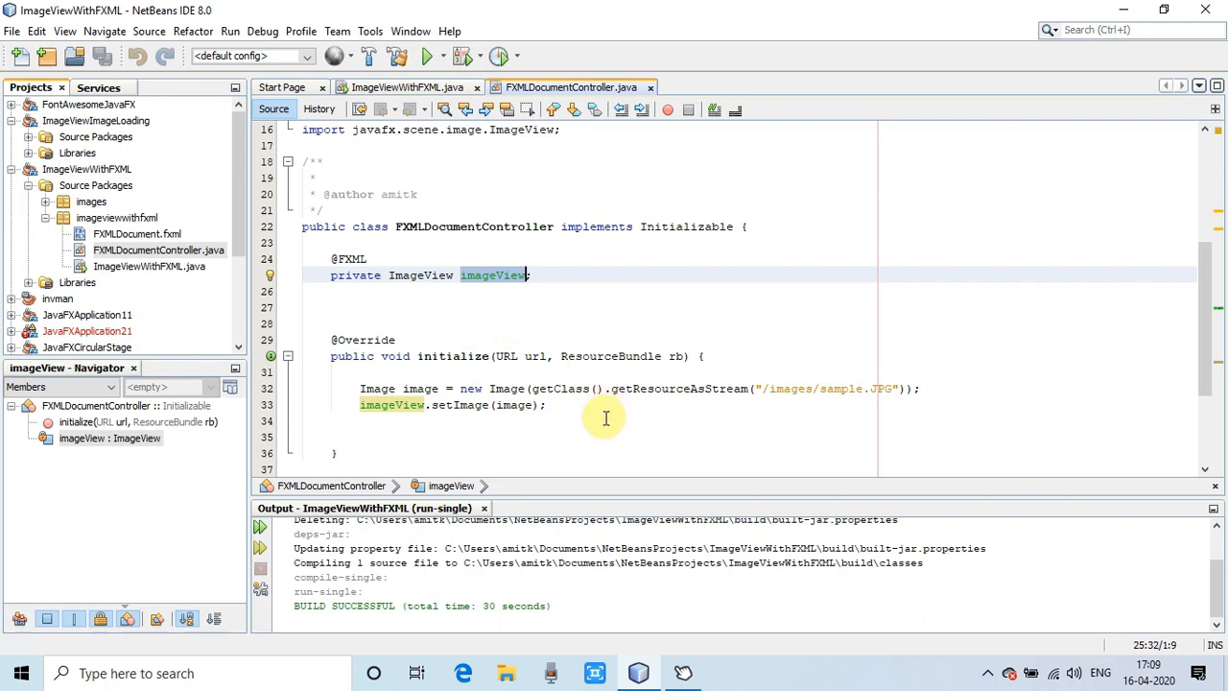
{"action": "mouse_move", "coordinate": [518, 403]}
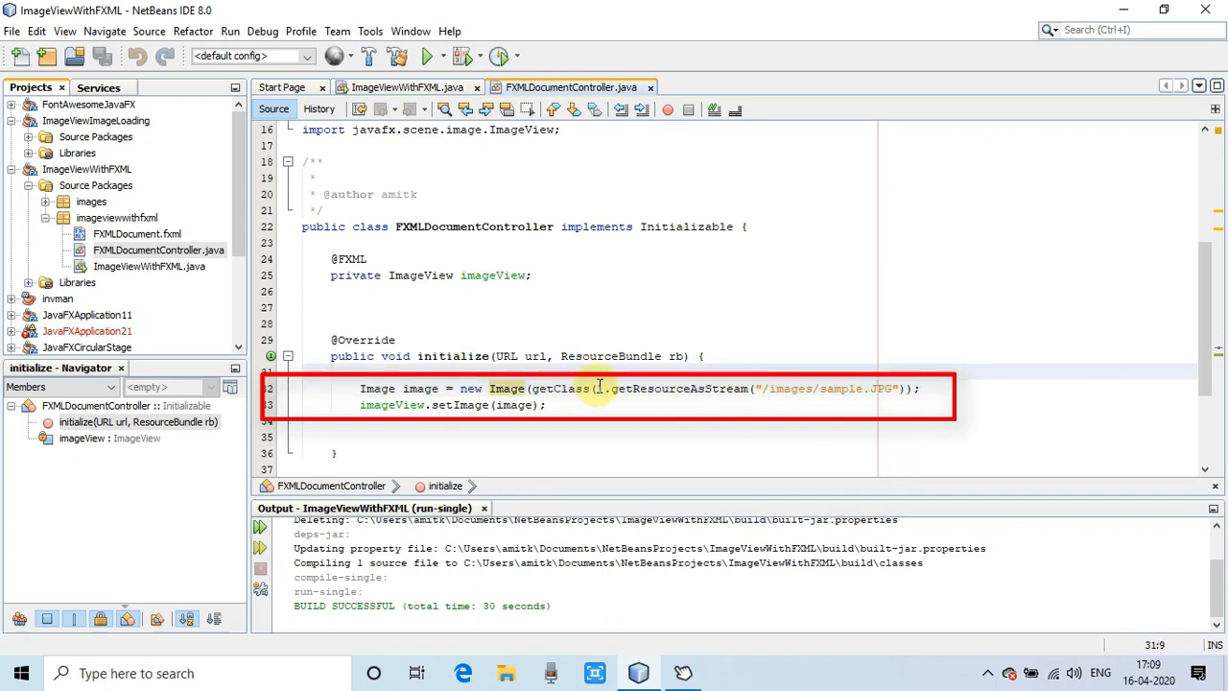
{"action": "left_click", "coordinate": [610, 389]}
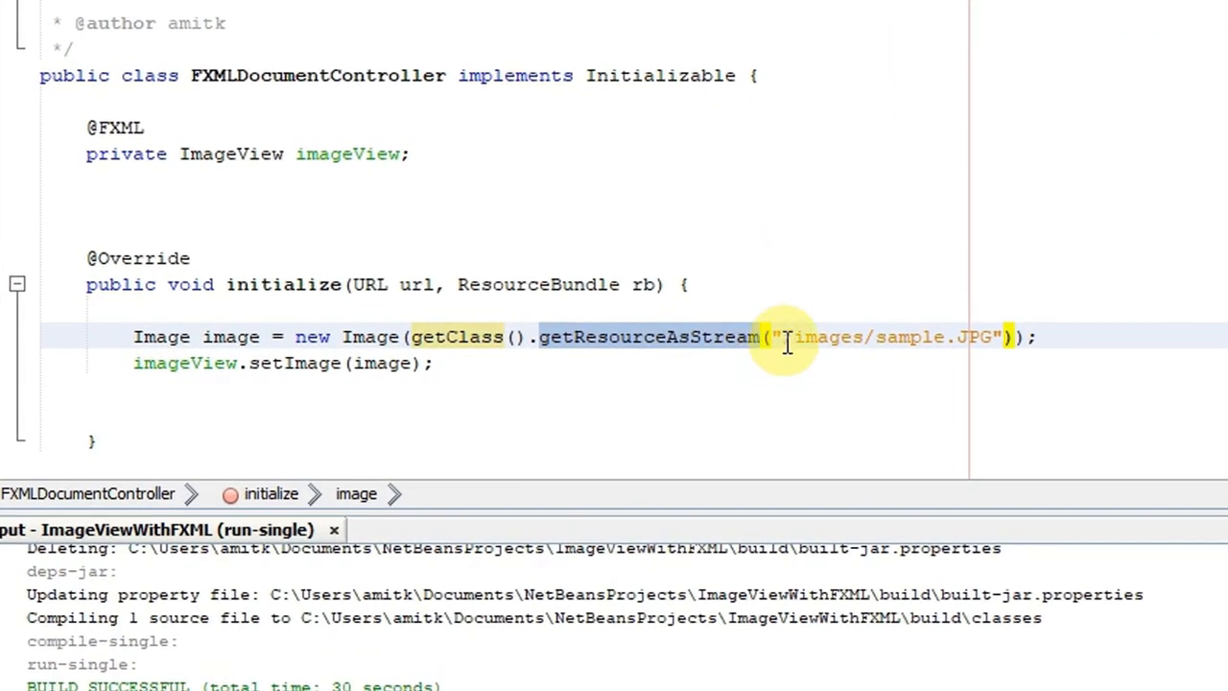
{"action": "type", "text": "/"}
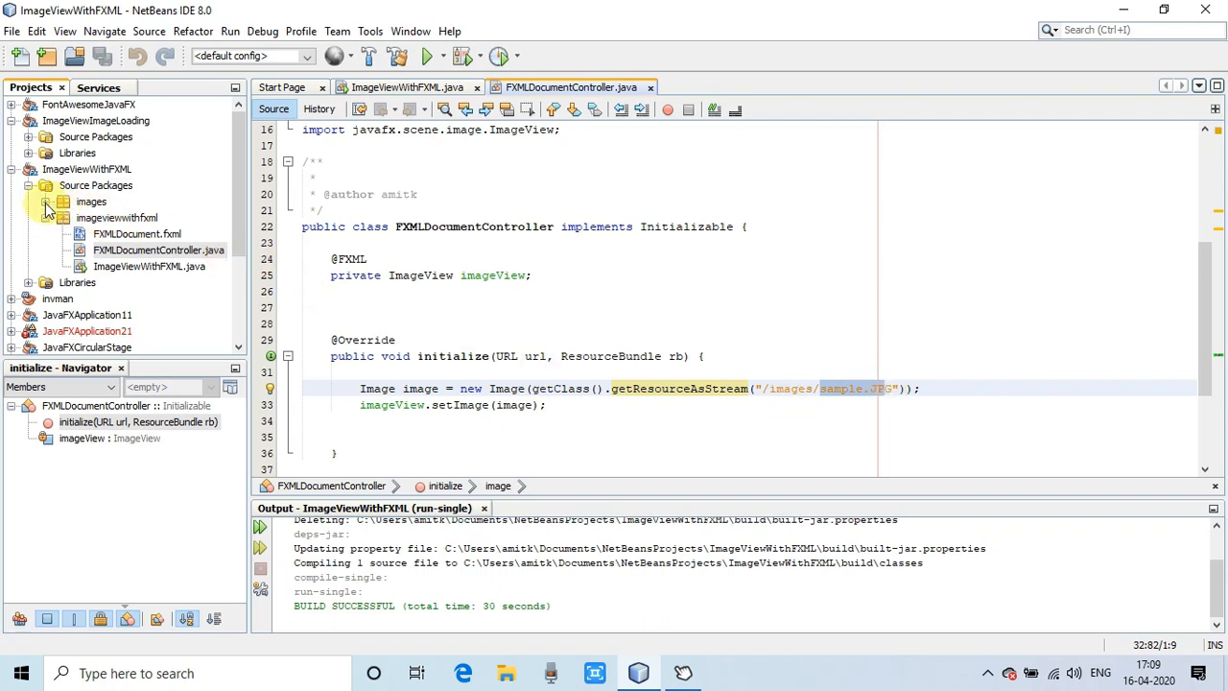
Expand the images package and preview Sample.JPG, the 5184 × 2912 green car photo.
{"action": "left_click", "coordinate": [158, 250]}
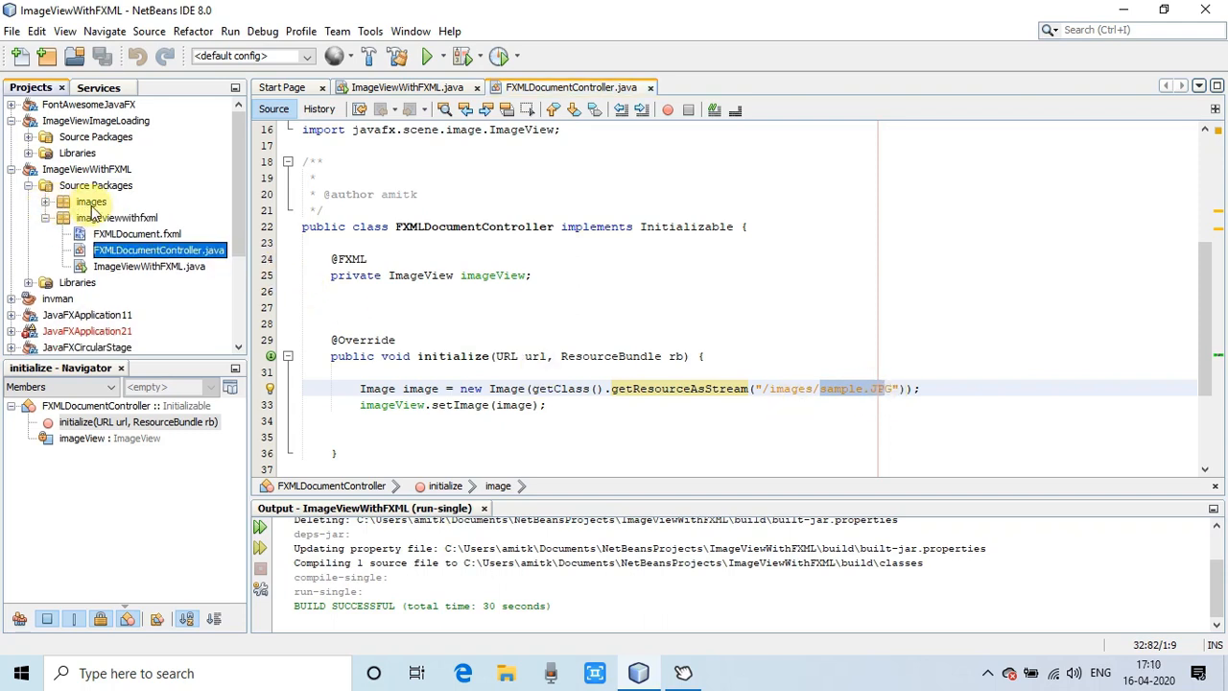
{"action": "left_click", "coordinate": [91, 202]}
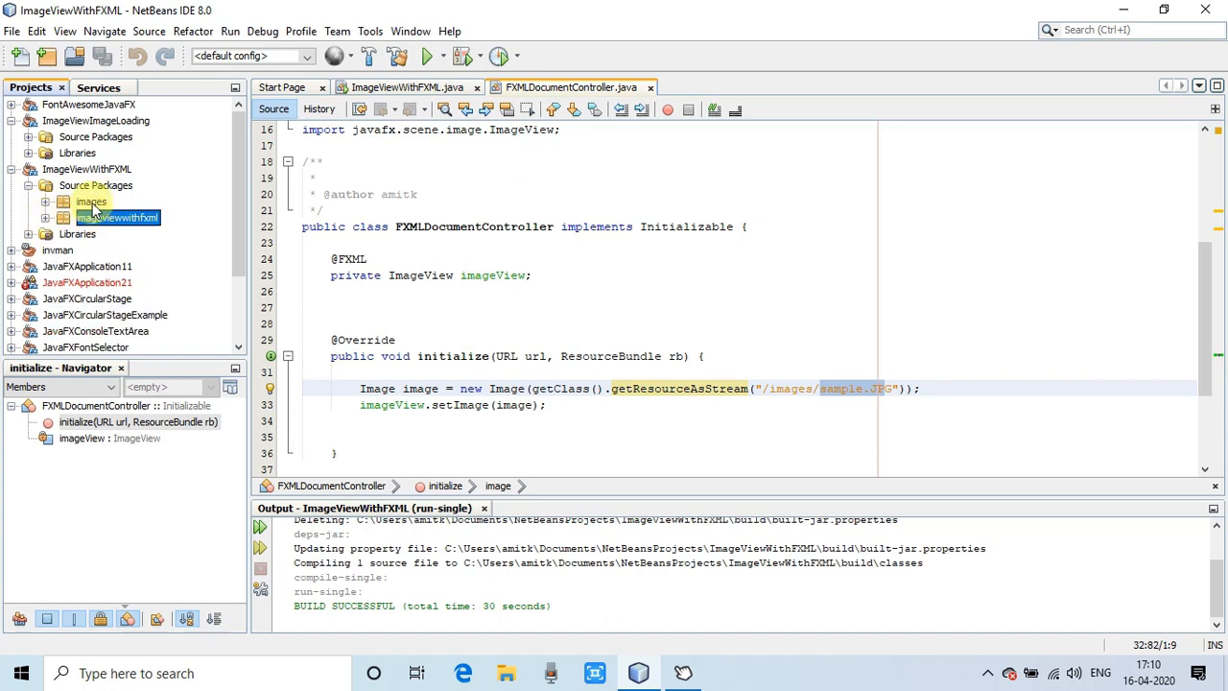
{"action": "left_click", "coordinate": [91, 201]}
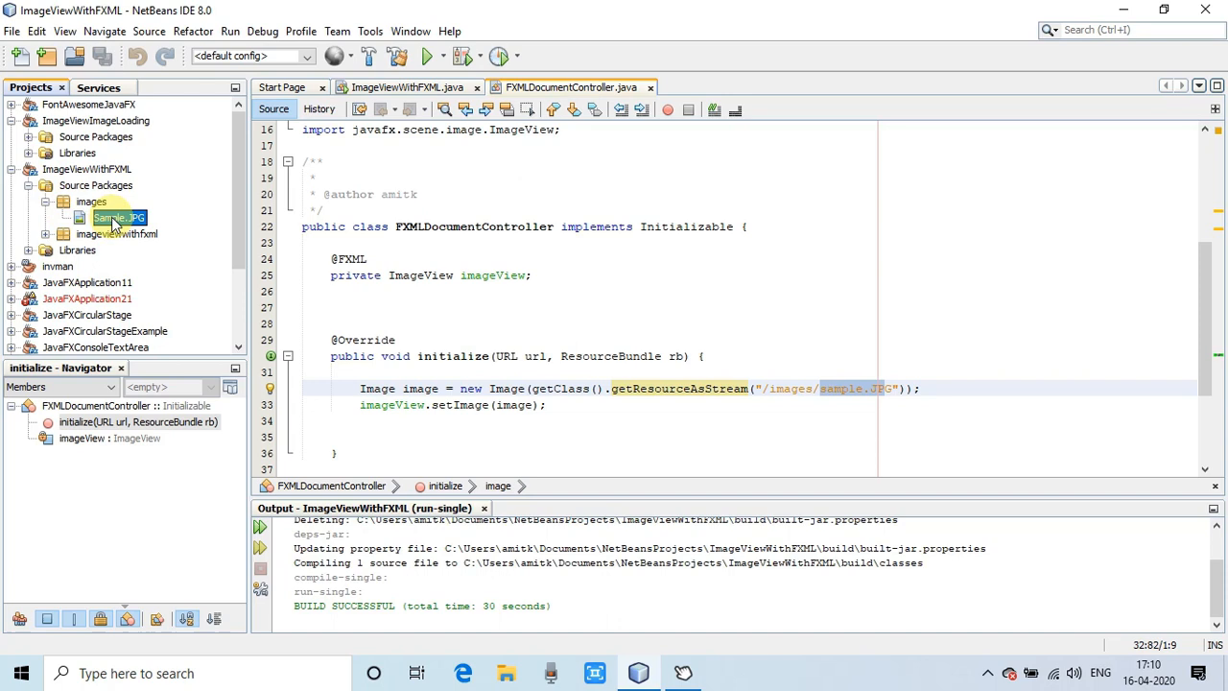
{"action": "left_click", "coordinate": [118, 217]}
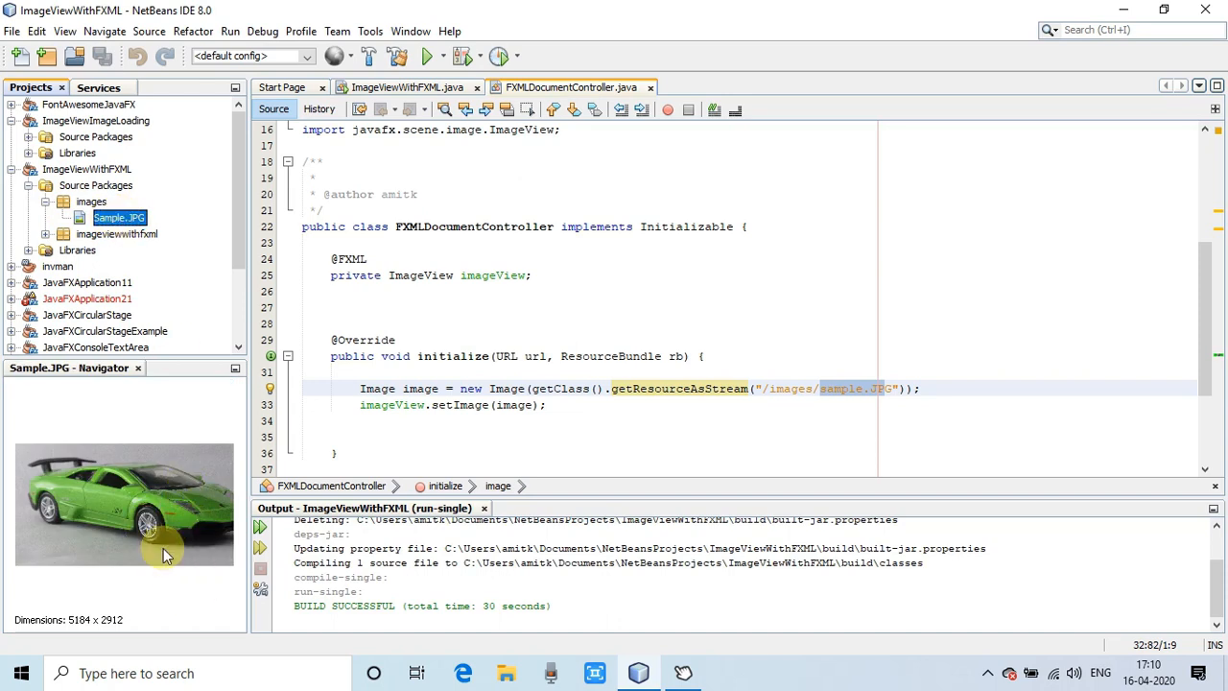
{"action": "mouse_move", "coordinate": [110, 522]}
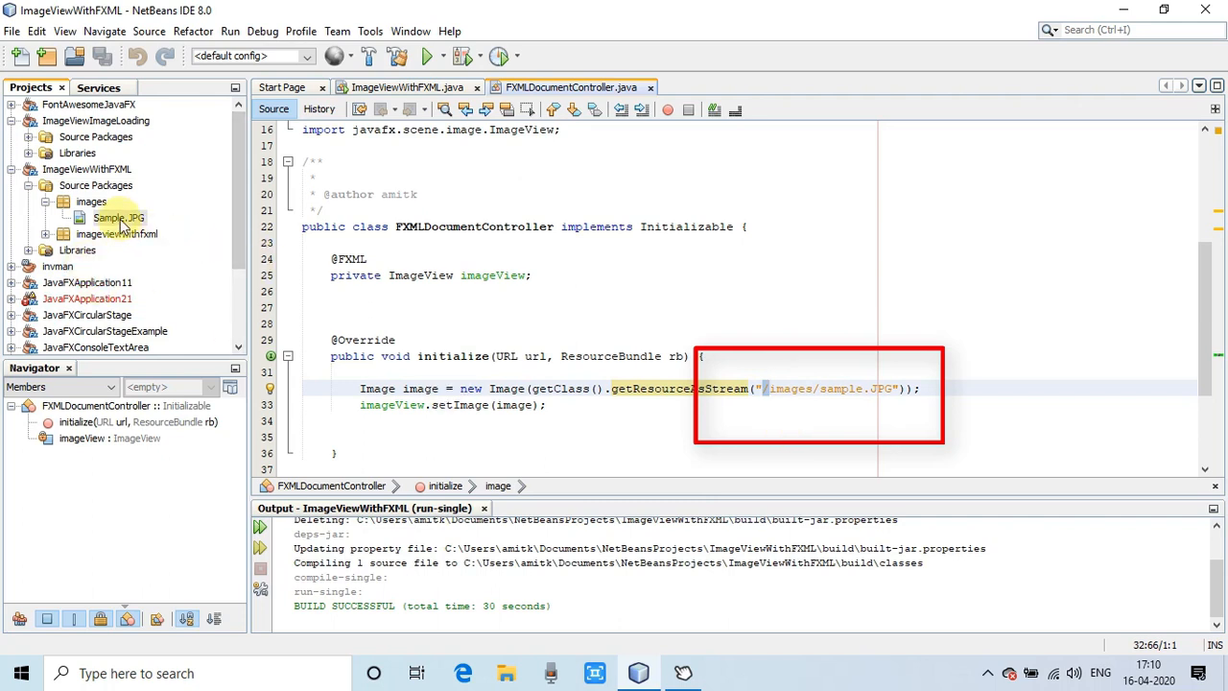
{"action": "mouse_move", "coordinate": [117, 235]}
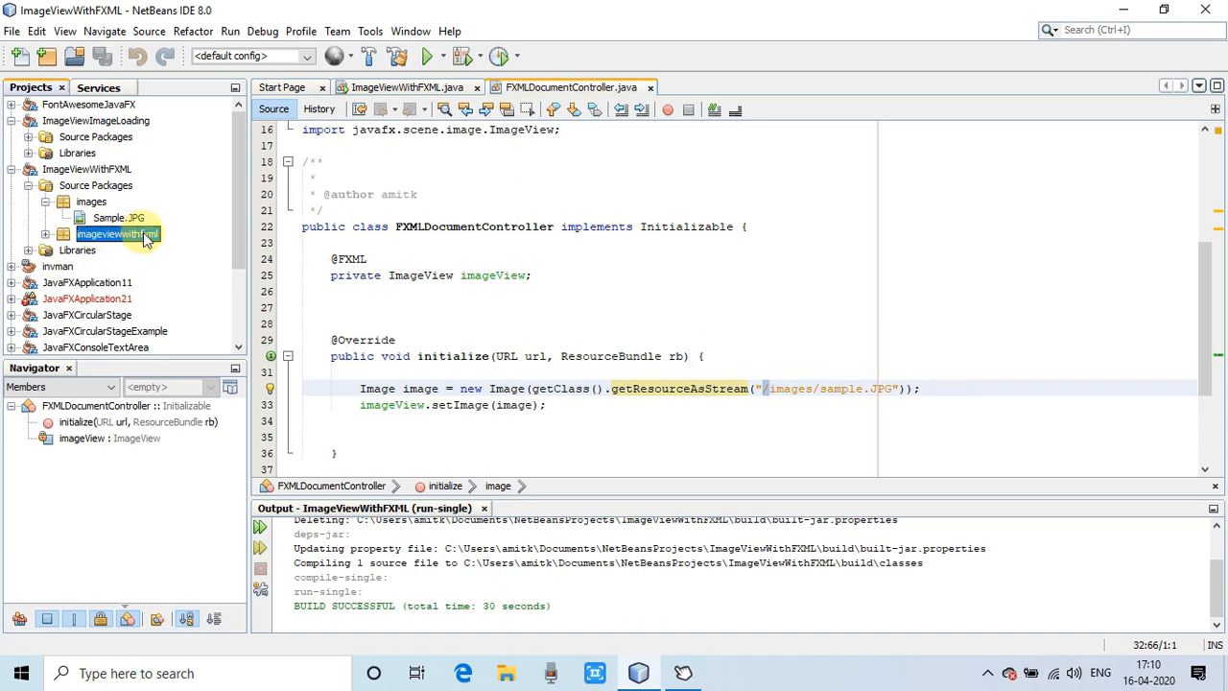
{"action": "left_click", "coordinate": [46, 202]}
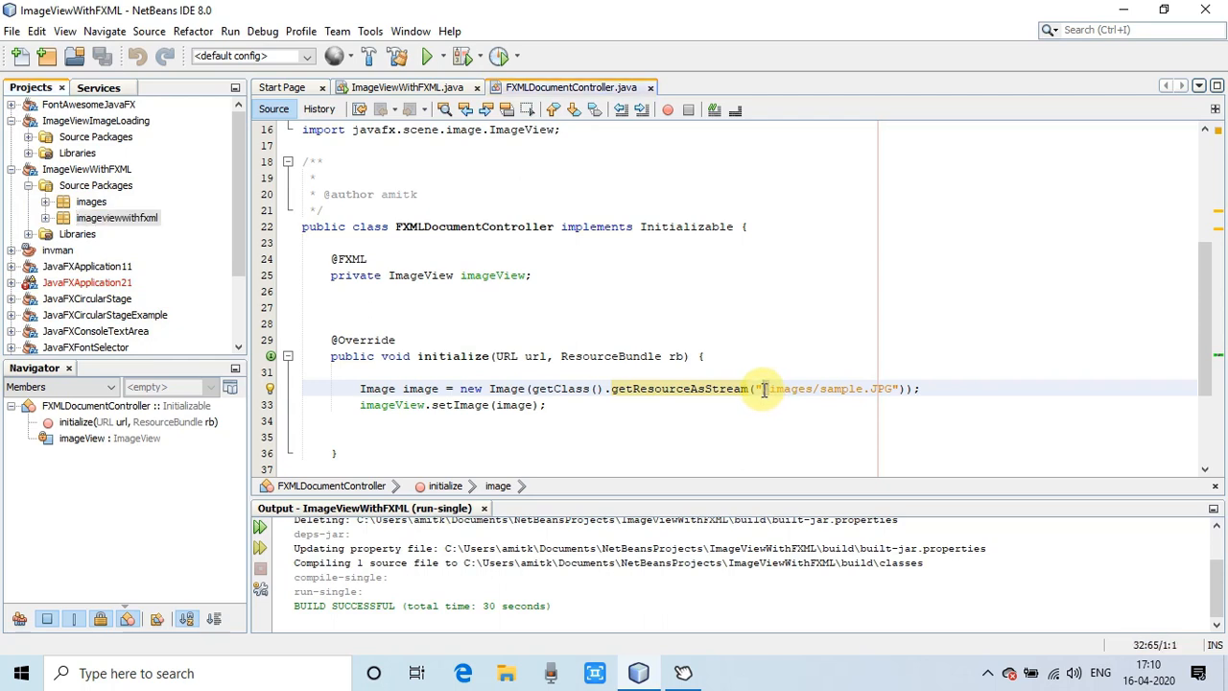
{"action": "mouse_move", "coordinate": [775, 405]}
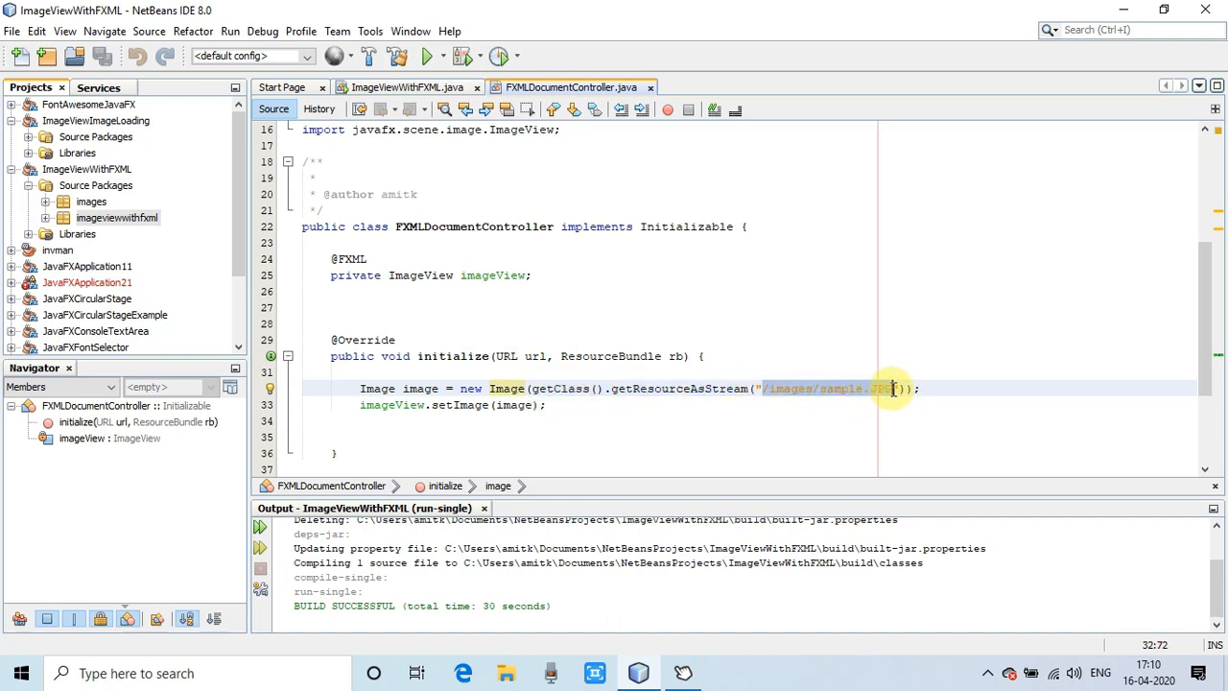
{"action": "left_click", "coordinate": [763, 388]}
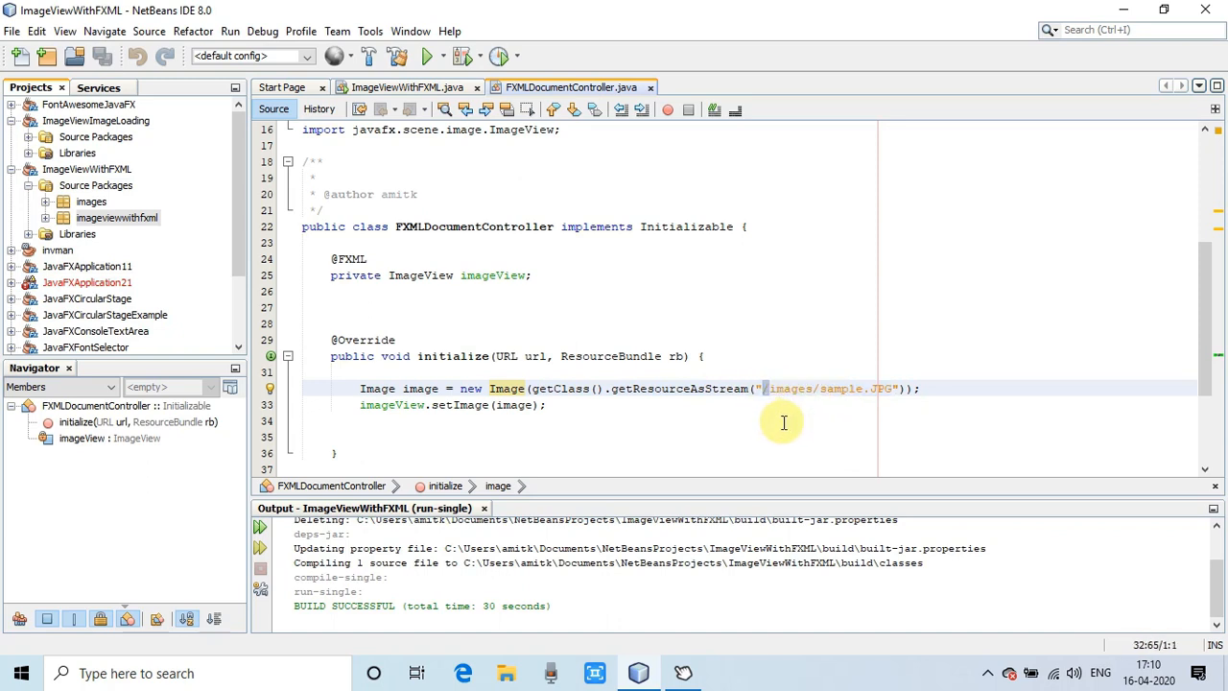
{"action": "left_click", "coordinate": [118, 217]}
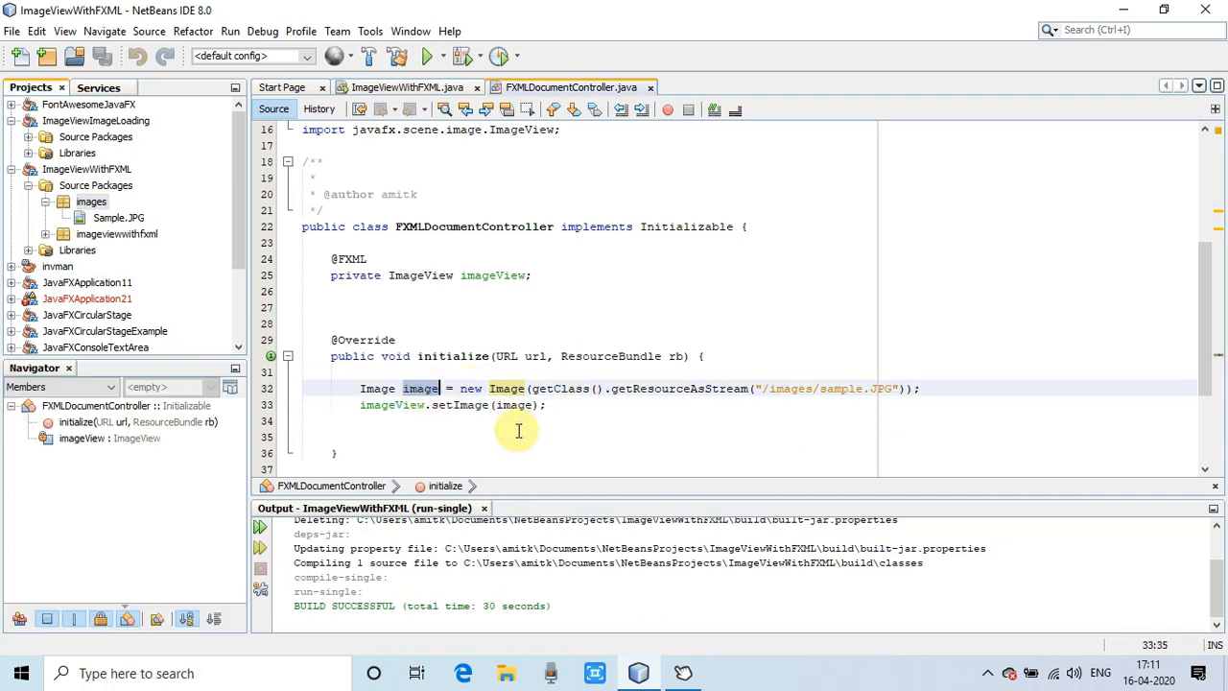
{"action": "left_click", "coordinate": [456, 404]}
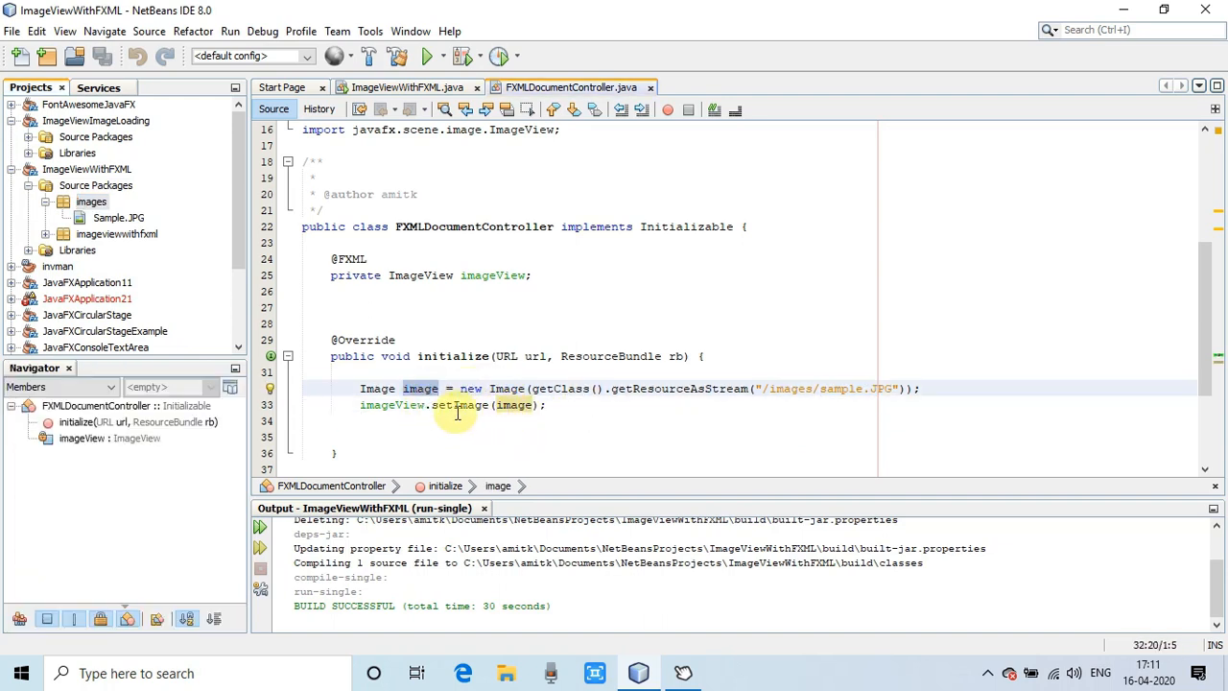
{"action": "left_click", "coordinate": [463, 404]}
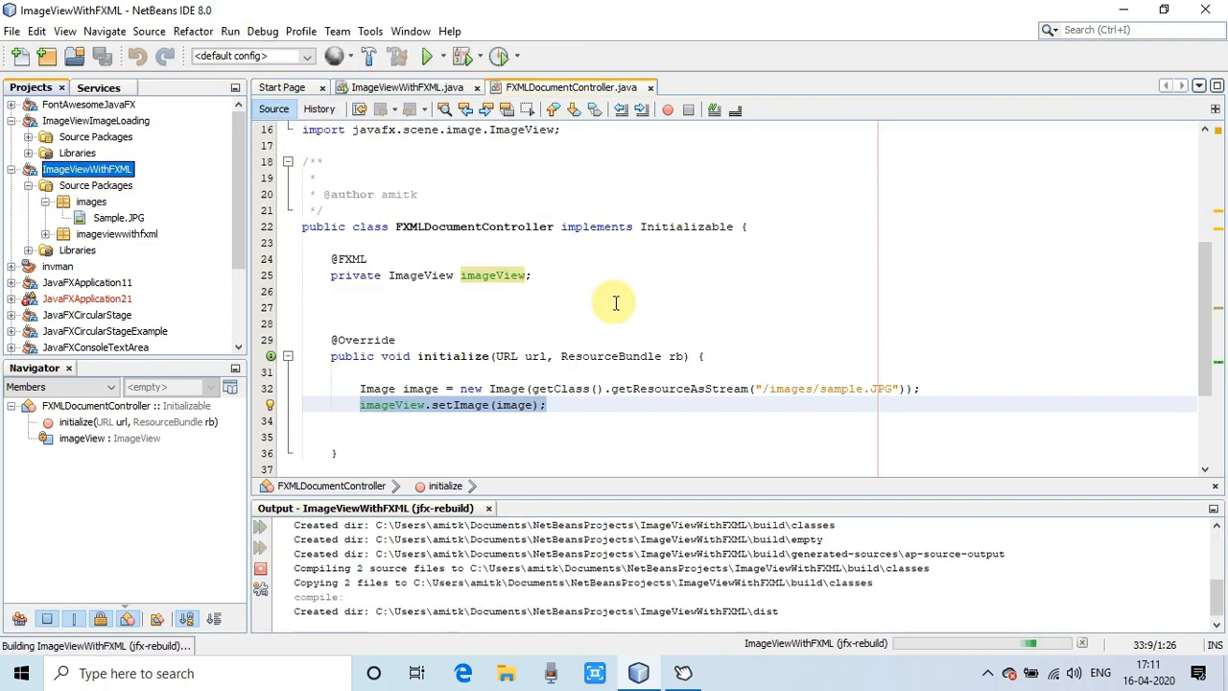
Run ImageViewWithFXML, move its car-photo window left, then close that window.
{"action": "left_click", "coordinate": [403, 87]}
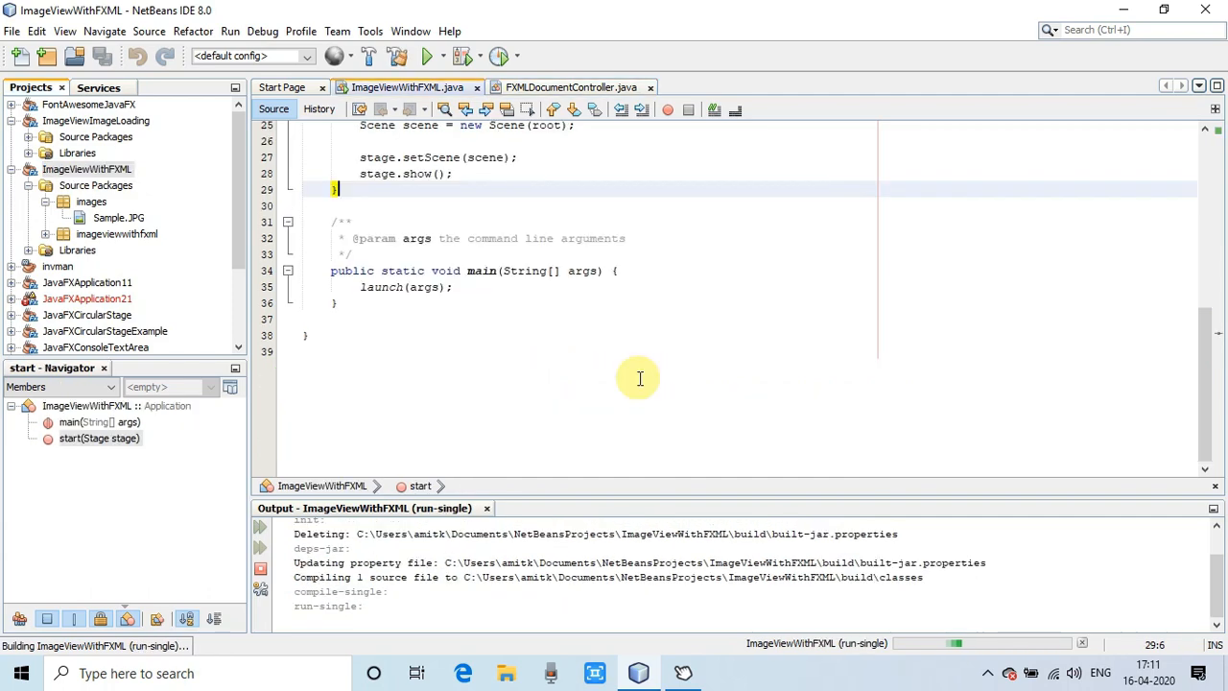
{"action": "left_click", "coordinate": [427, 56]}
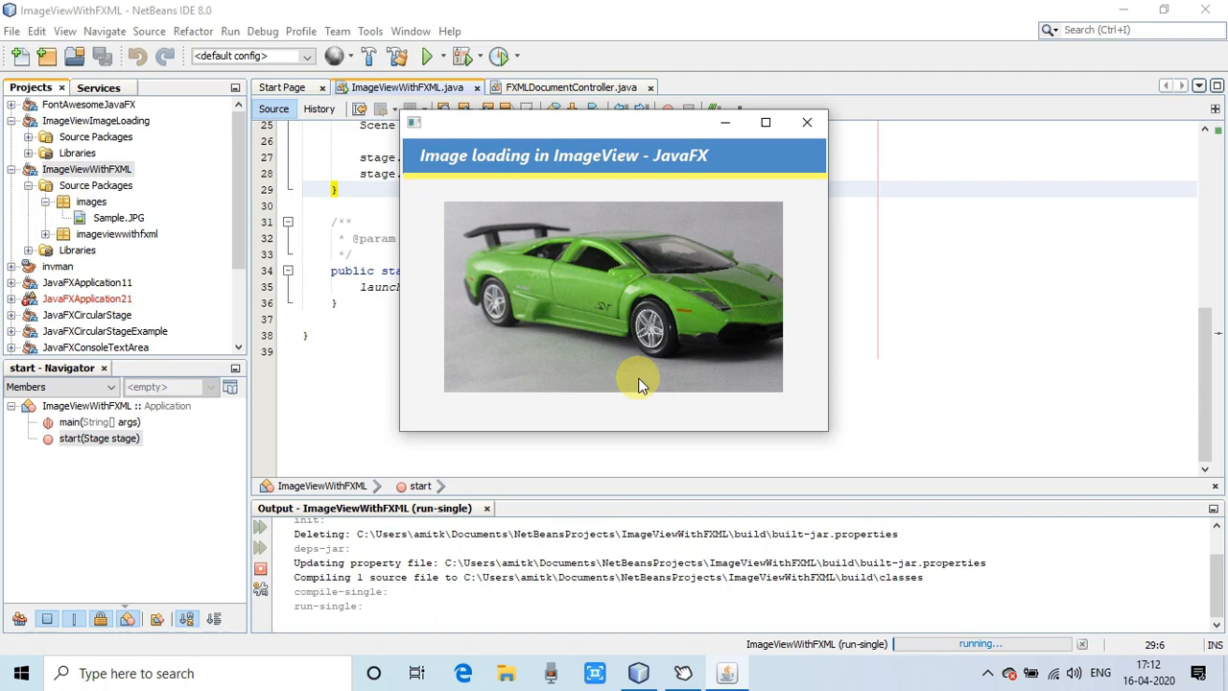
{"action": "mouse_move", "coordinate": [651, 295]}
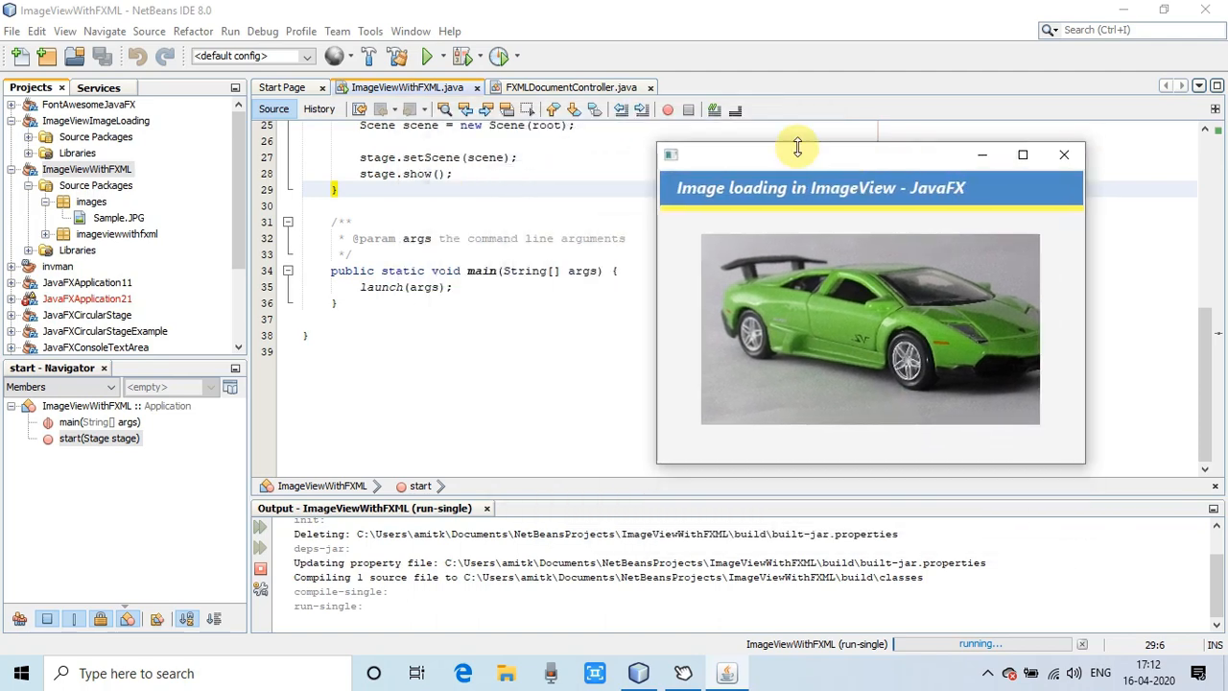
{"action": "left_click", "coordinate": [570, 88]}
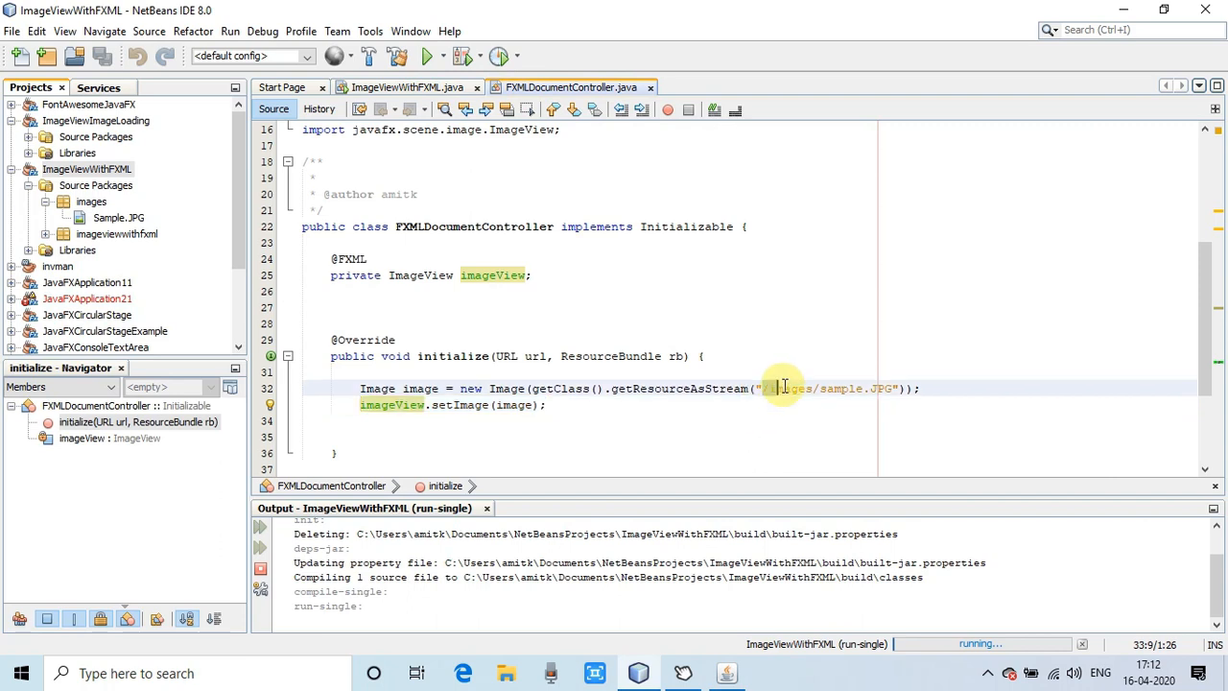
{"action": "left_click", "coordinate": [426, 55]}
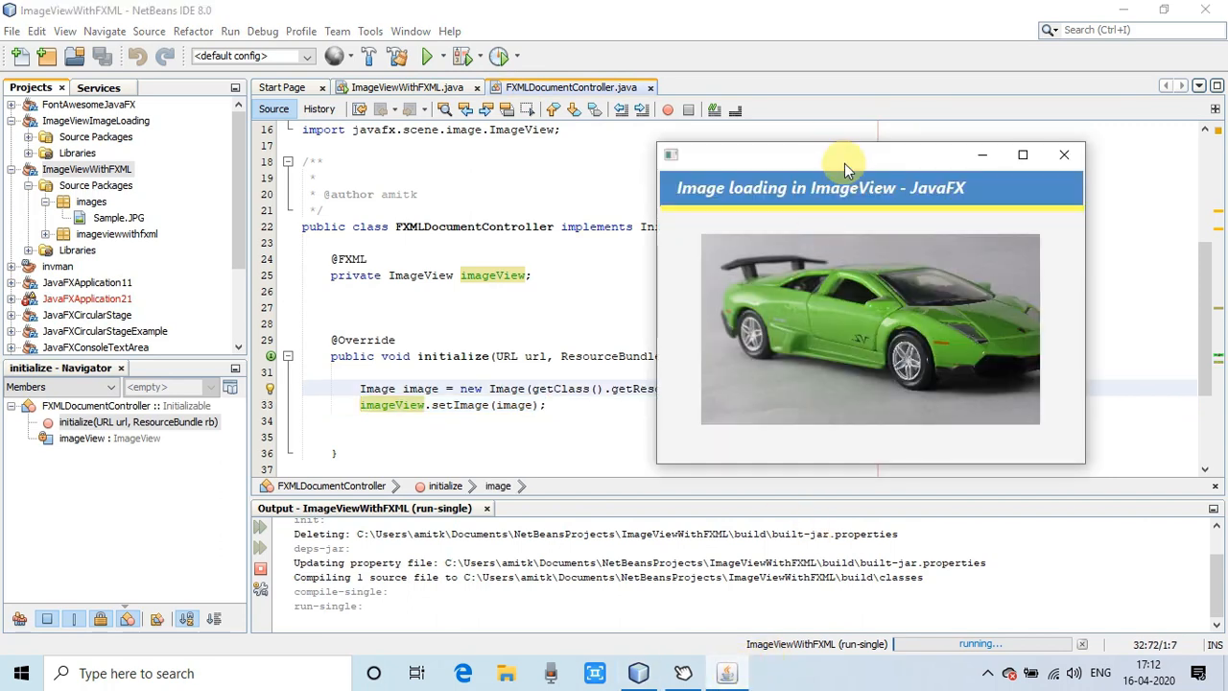
{"action": "left_click_drag", "start_coordinate": [844, 169], "coordinate": [484, 147]}
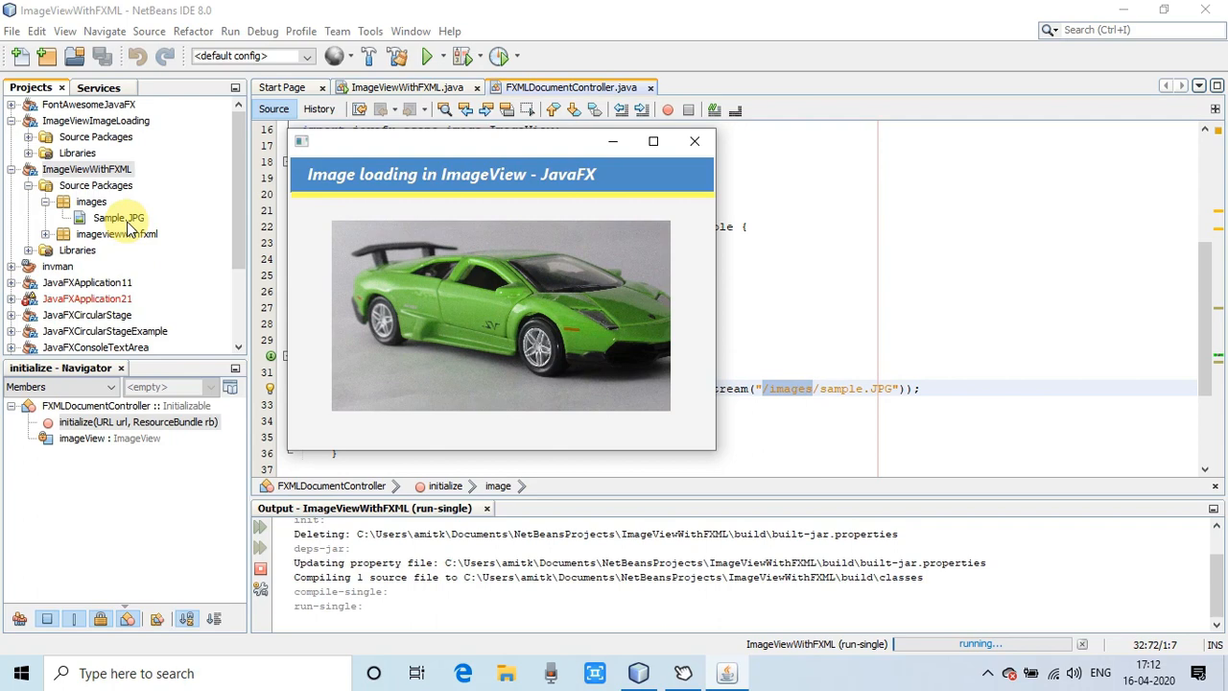
{"action": "mouse_move", "coordinate": [705, 160]}
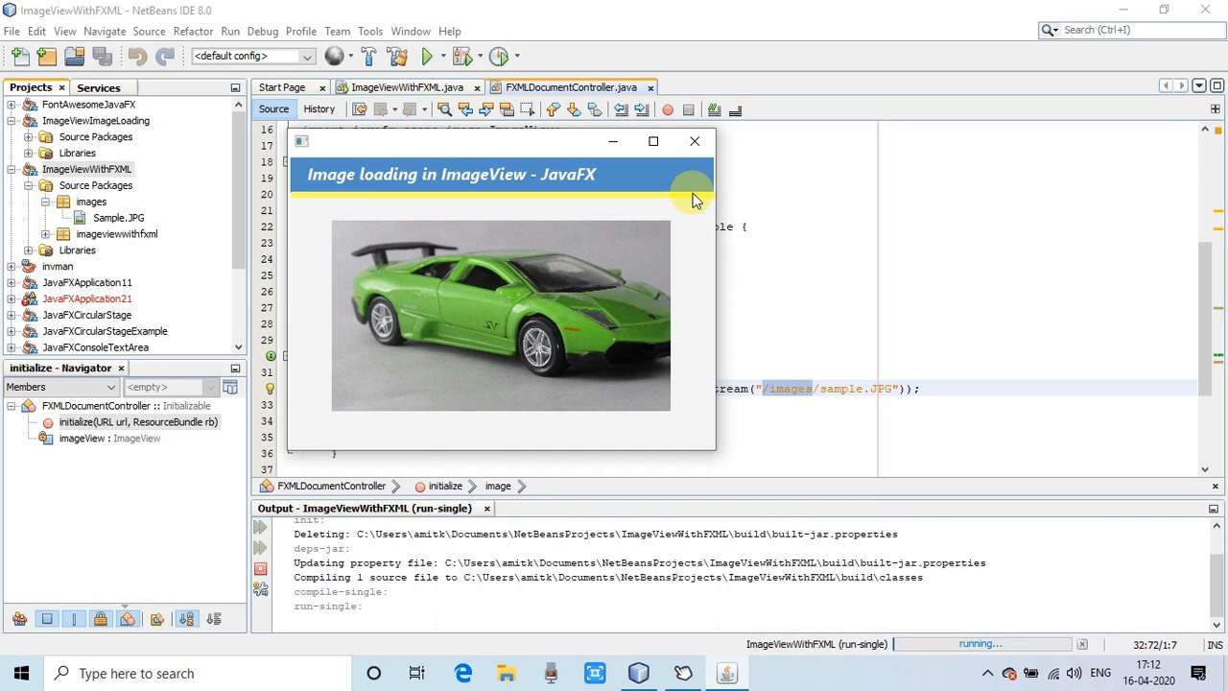
{"action": "left_click", "coordinate": [694, 141]}
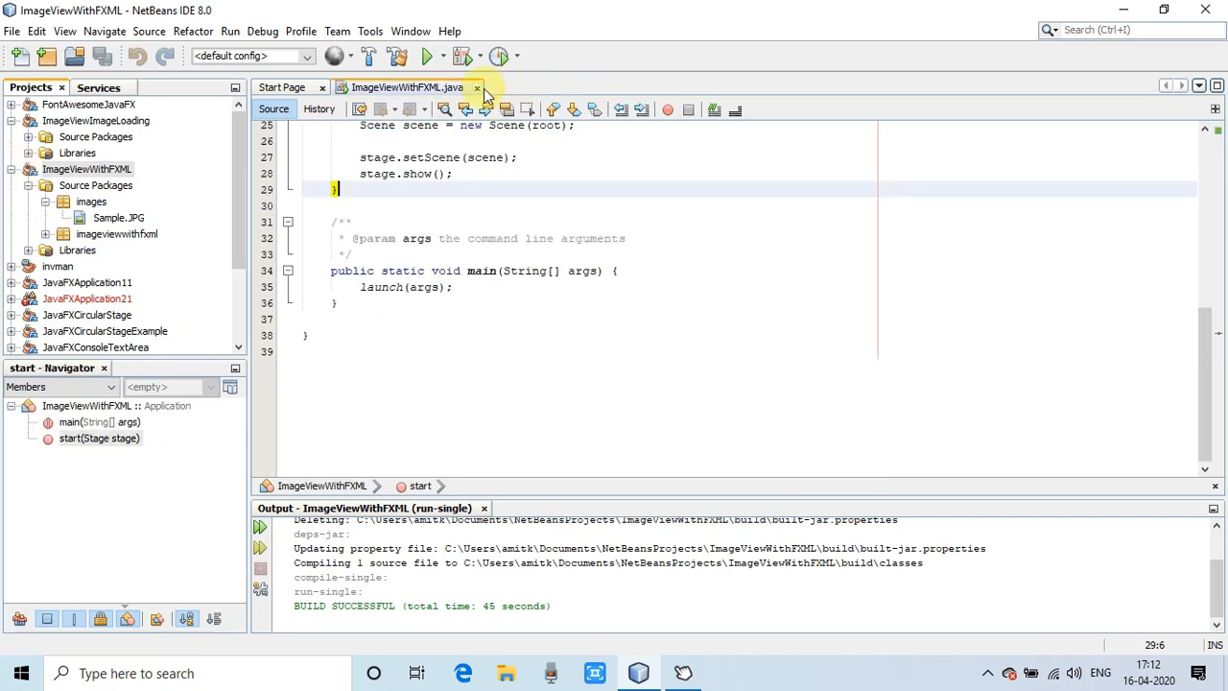
{"action": "left_click", "coordinate": [476, 87]}
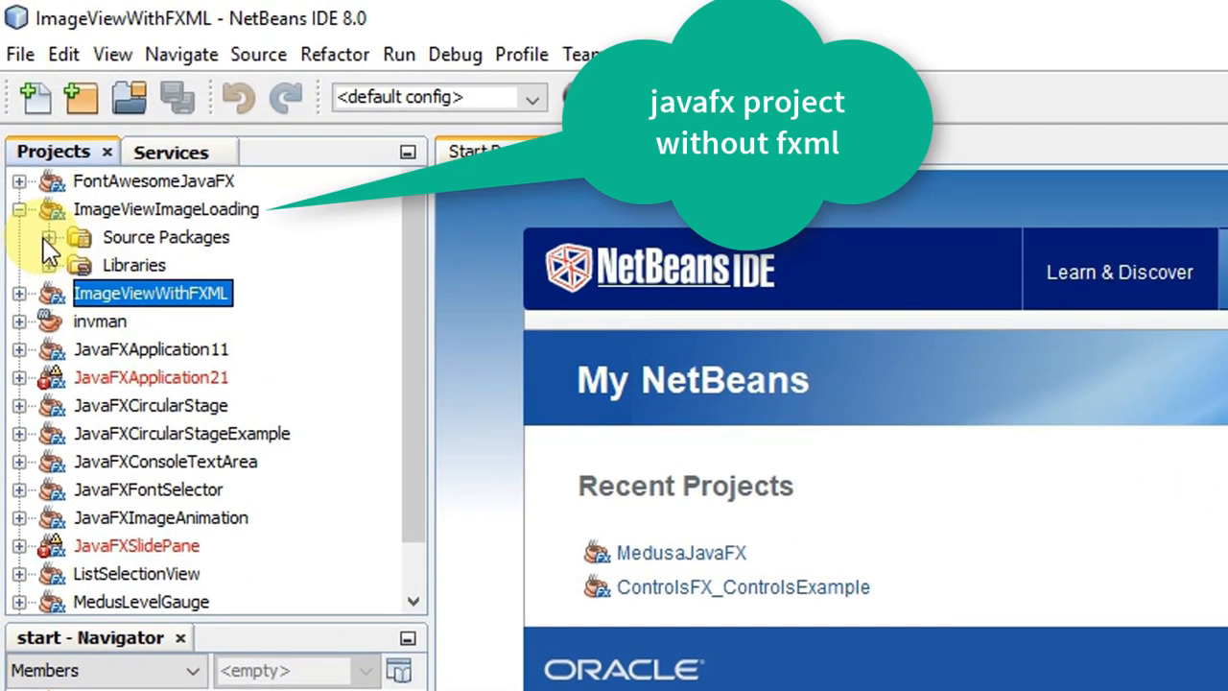
{"action": "left_click", "coordinate": [54, 236]}
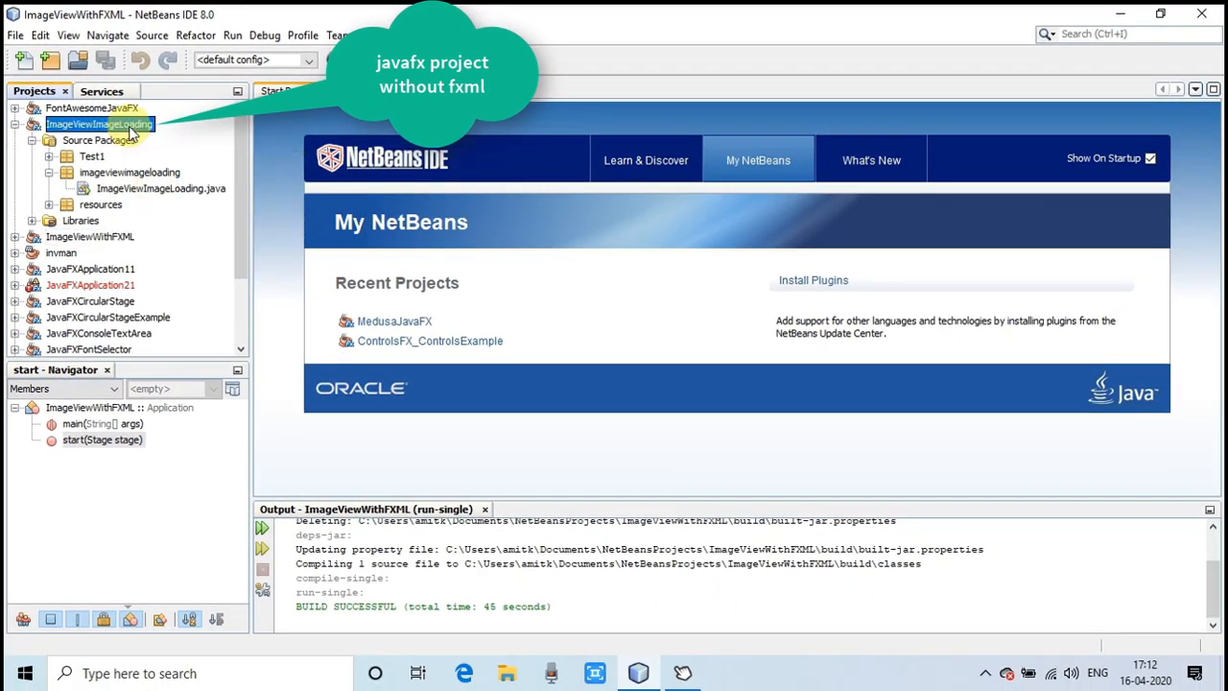
{"action": "mouse_move", "coordinate": [160, 188]}
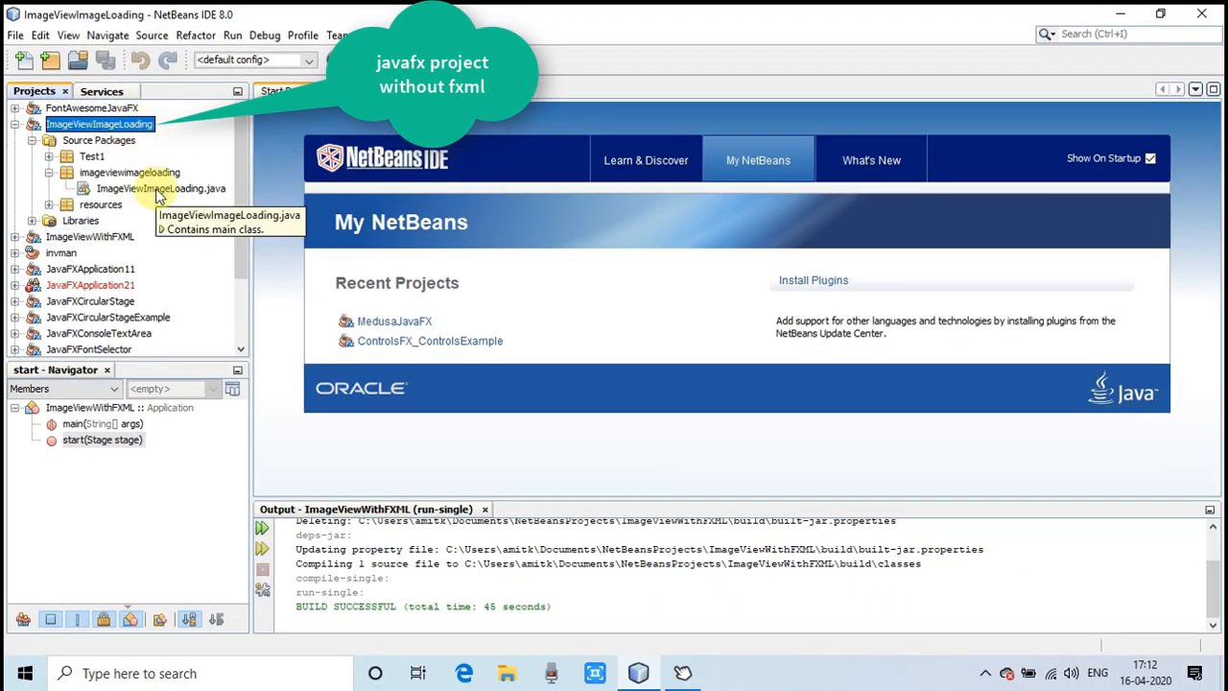
{"action": "left_click", "coordinate": [160, 188]}
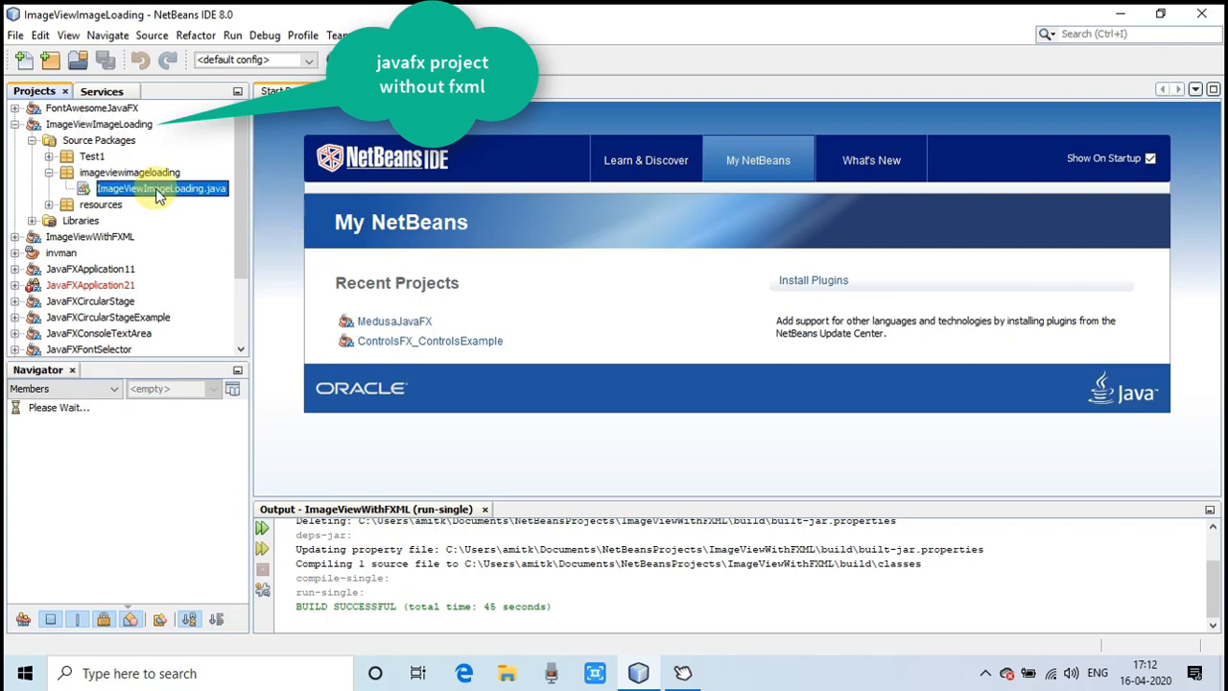
{"action": "double_click", "coordinate": [160, 188]}
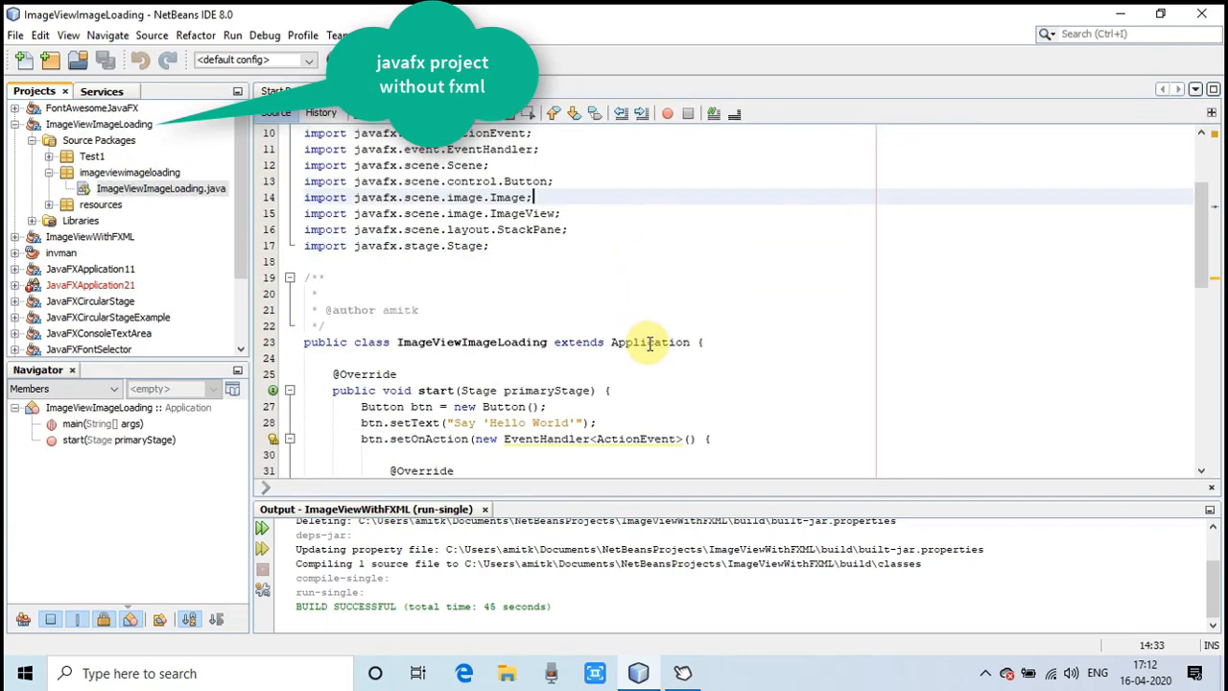
{"action": "scroll", "scroll_direction": "down", "scroll_amount": 3}
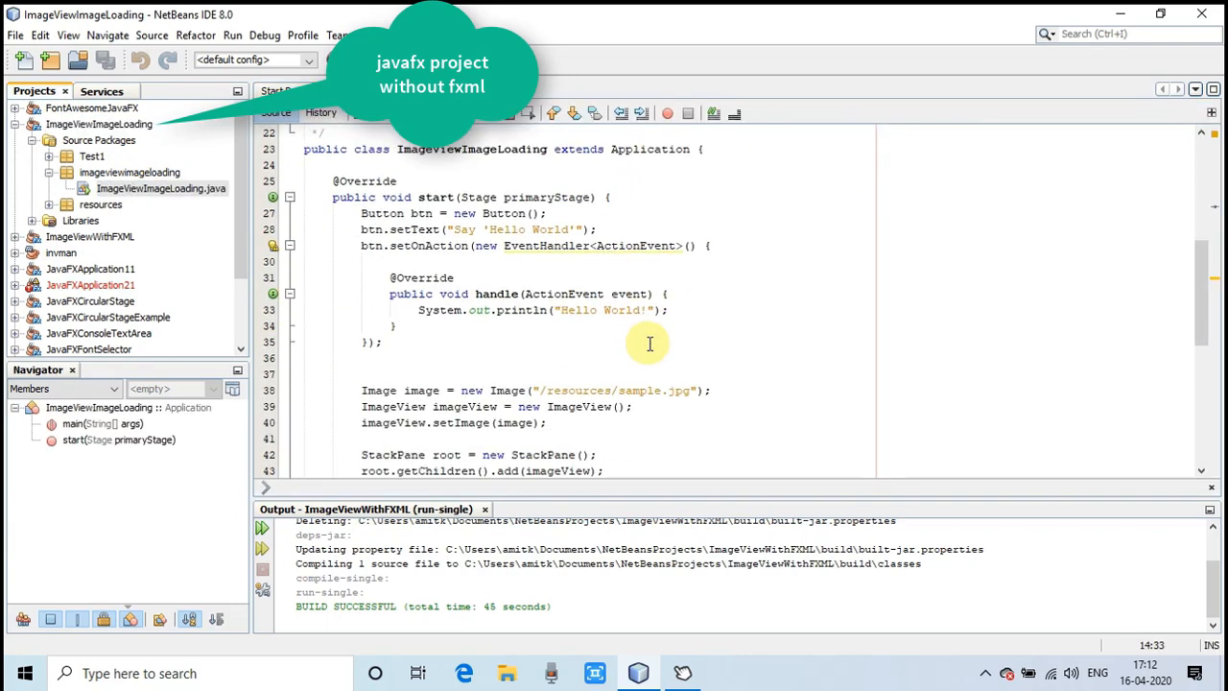
{"action": "scroll", "scroll_direction": "down", "scroll_amount": 3}
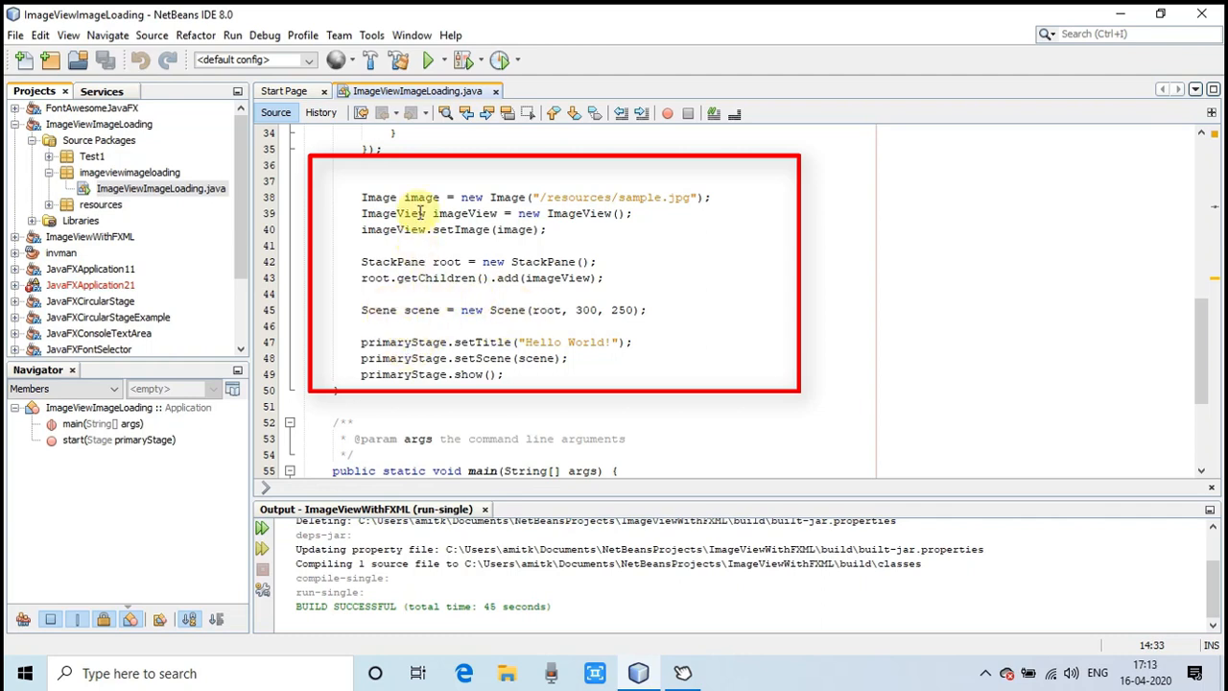
{"action": "left_click", "coordinate": [710, 197]}
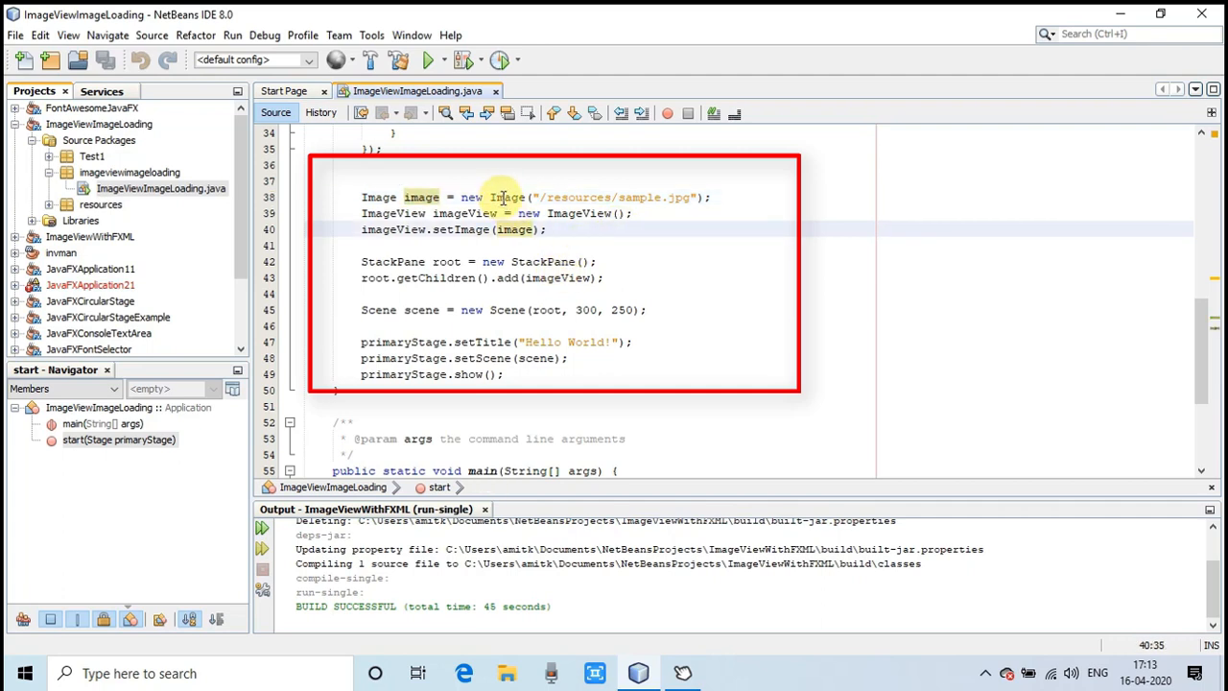
{"action": "left_click", "coordinate": [528, 196]}
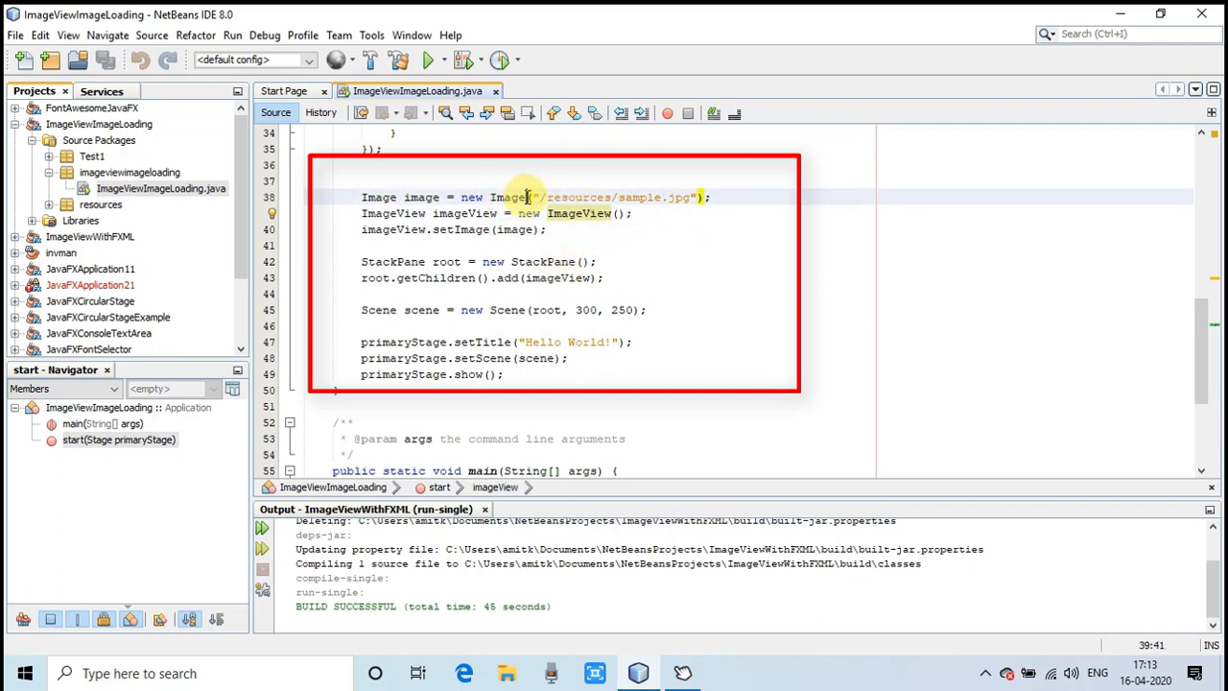
{"action": "left_click", "coordinate": [526, 197]}
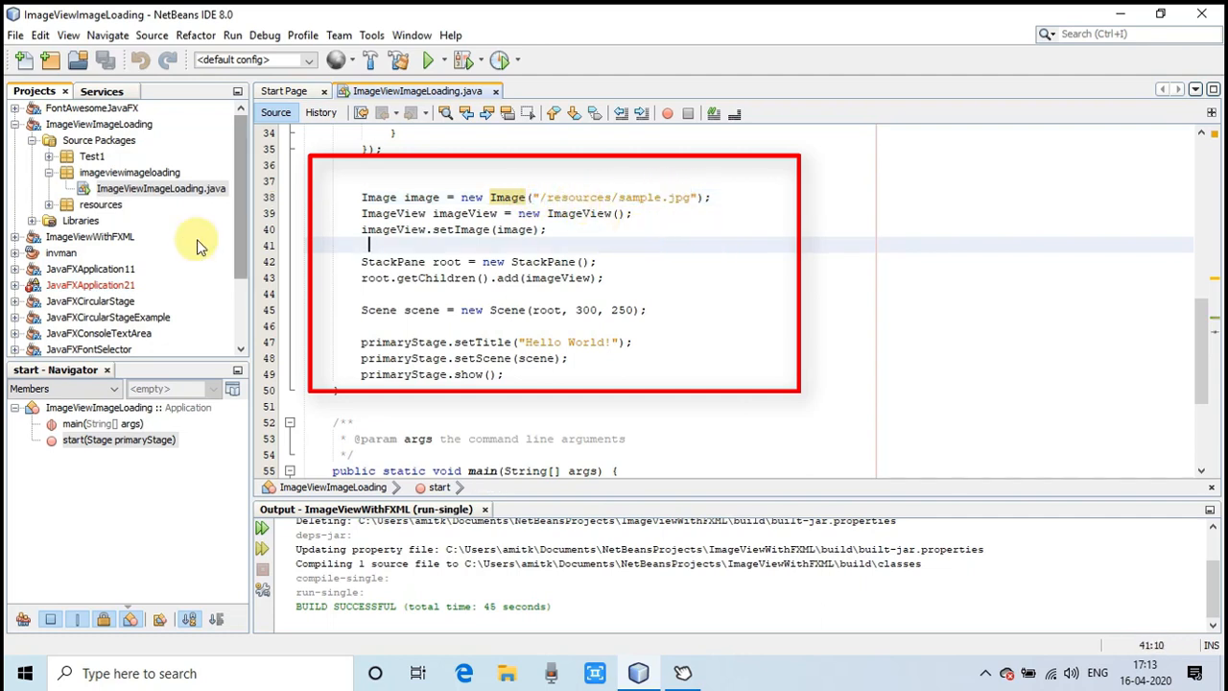
Copy Sample.JPG into resources as Sample_1.JPG and save start() loading /resources/Sample_1.JPG.
{"action": "left_click", "coordinate": [101, 205]}
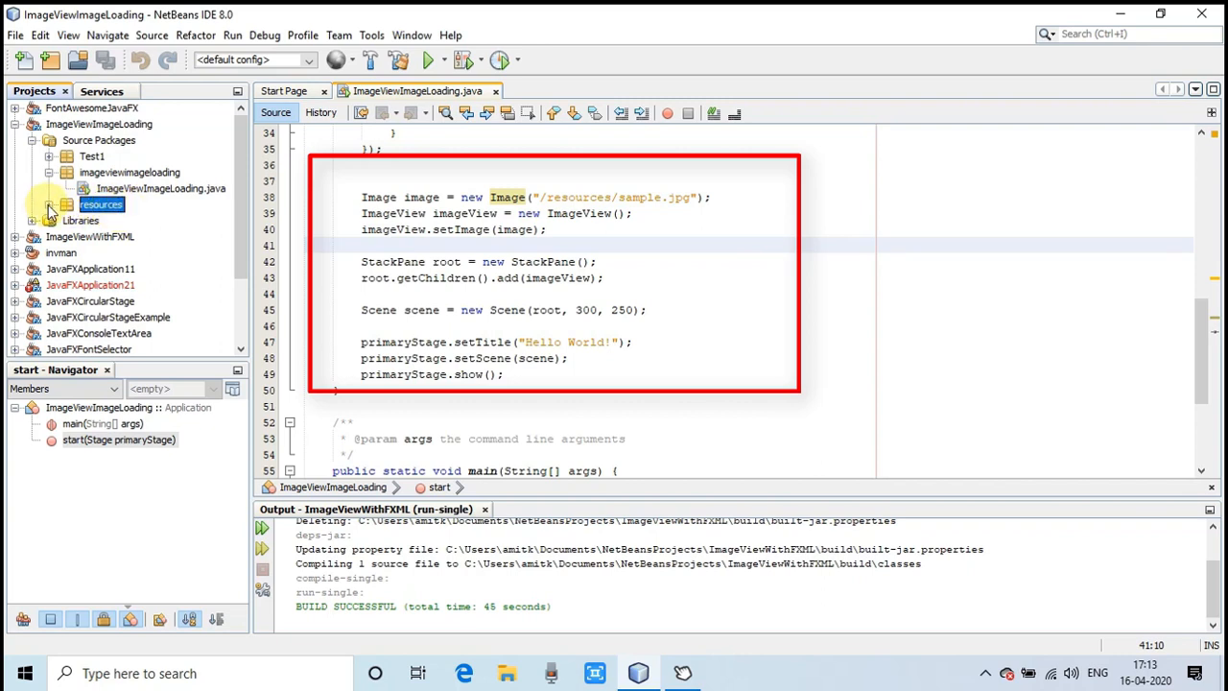
{"action": "left_click", "coordinate": [50, 204]}
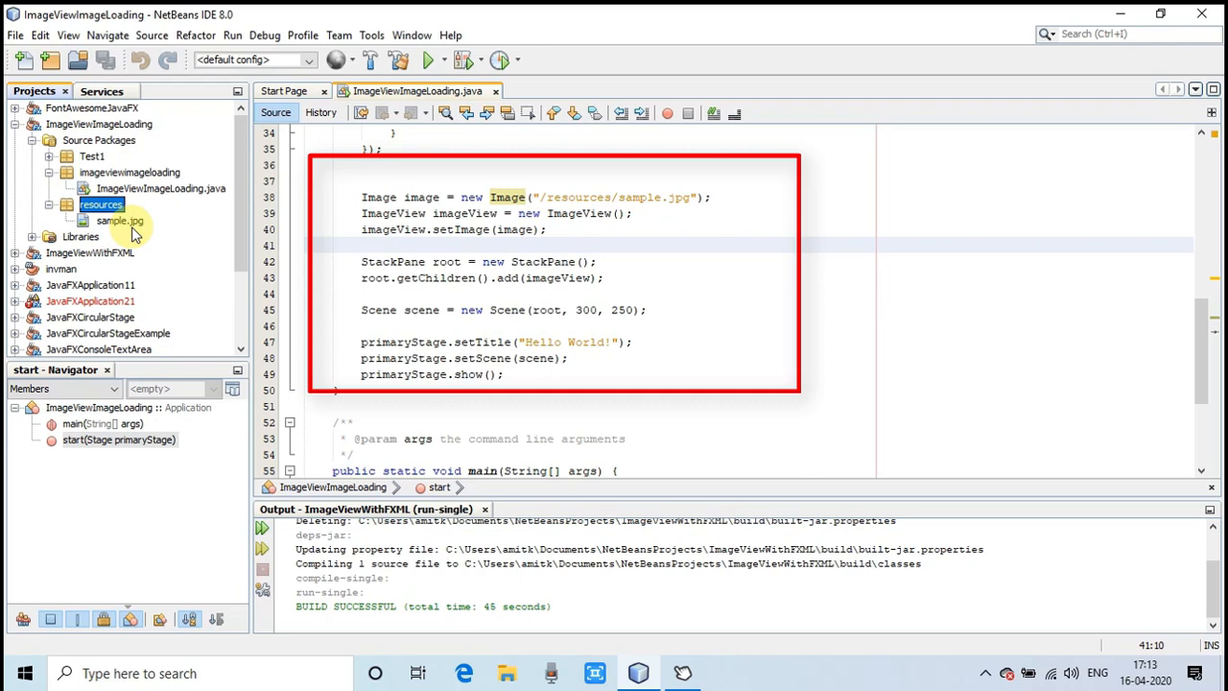
{"action": "mouse_move", "coordinate": [24, 267]}
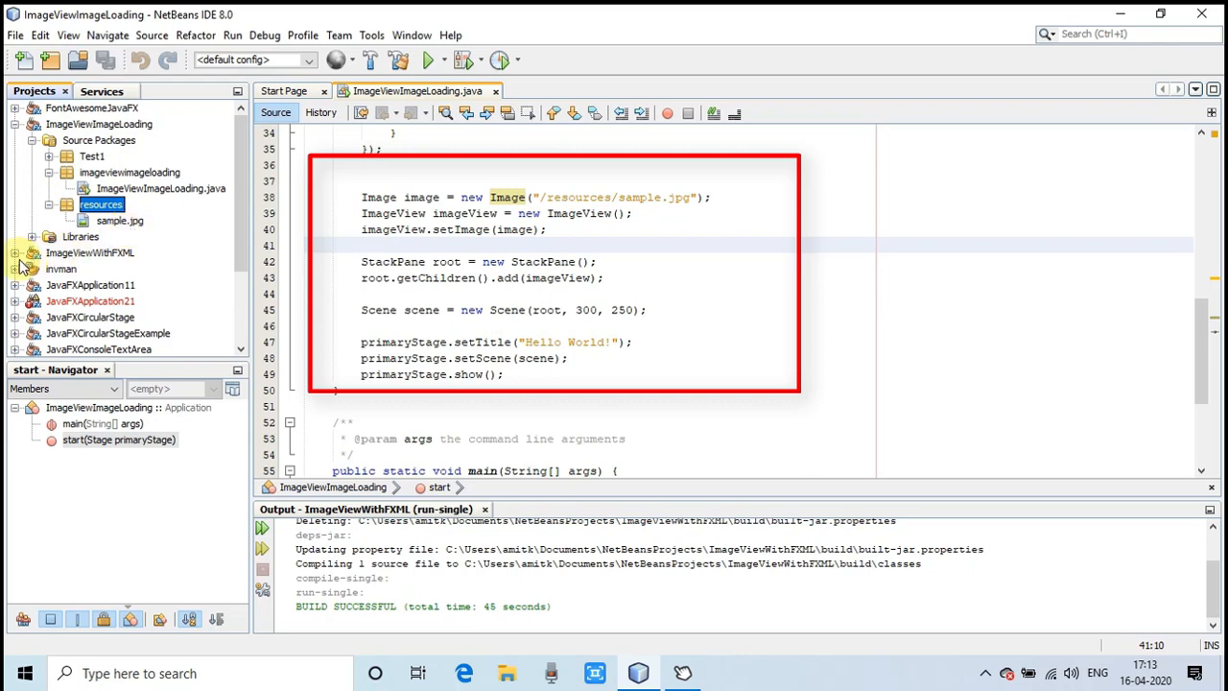
{"action": "left_click", "coordinate": [16, 252]}
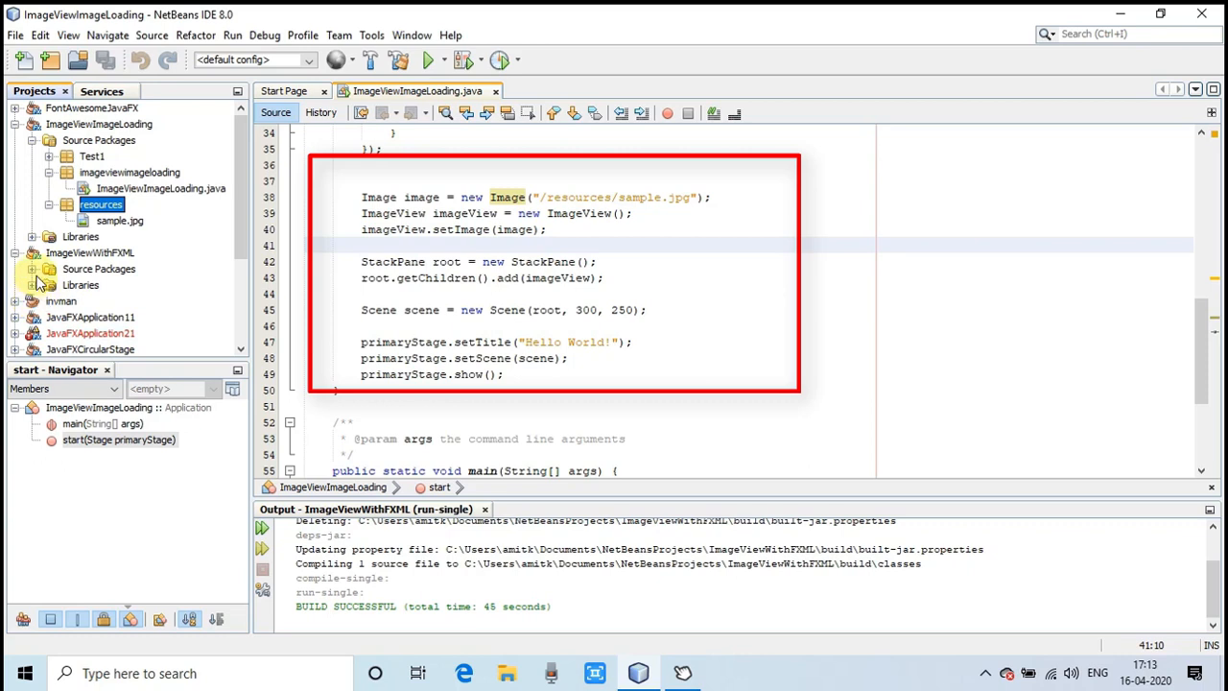
{"action": "left_click", "coordinate": [50, 268]}
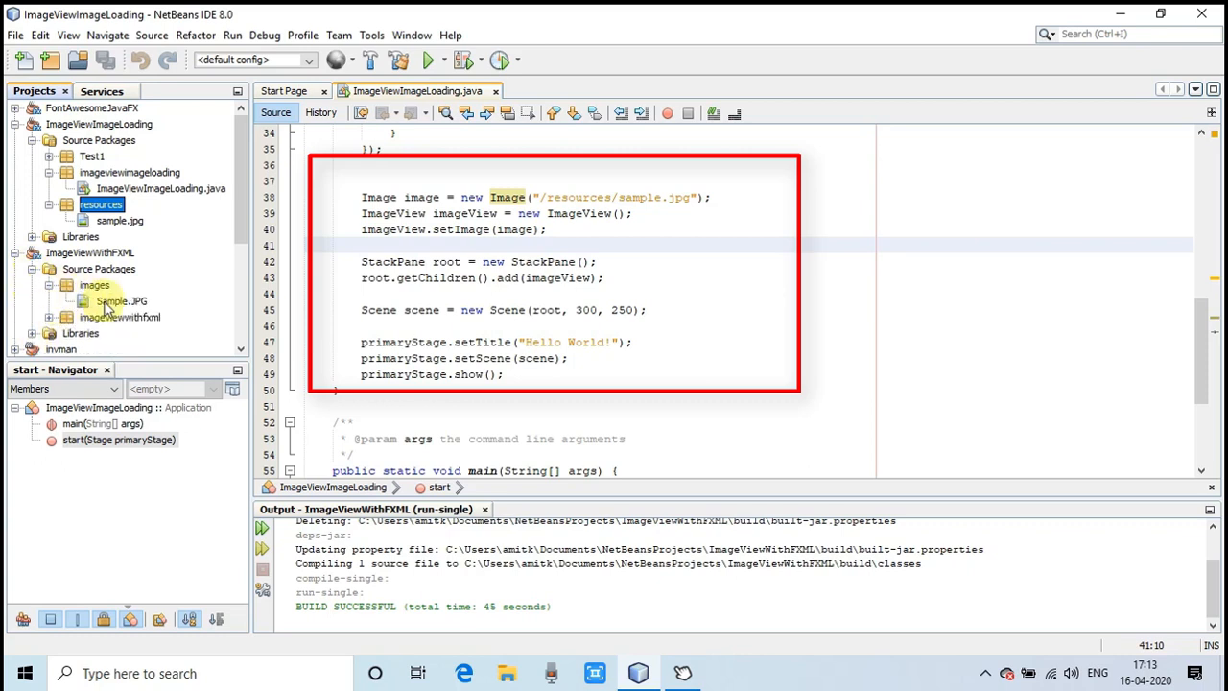
{"action": "left_click", "coordinate": [121, 300]}
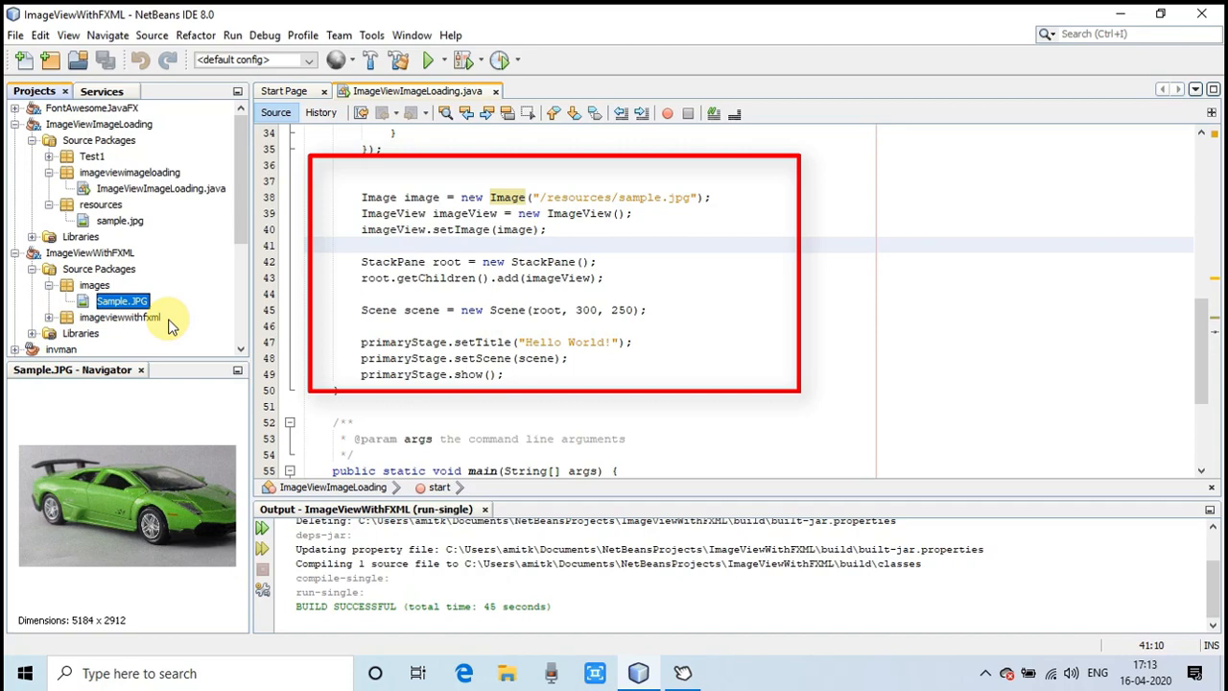
{"action": "left_click", "coordinate": [101, 204]}
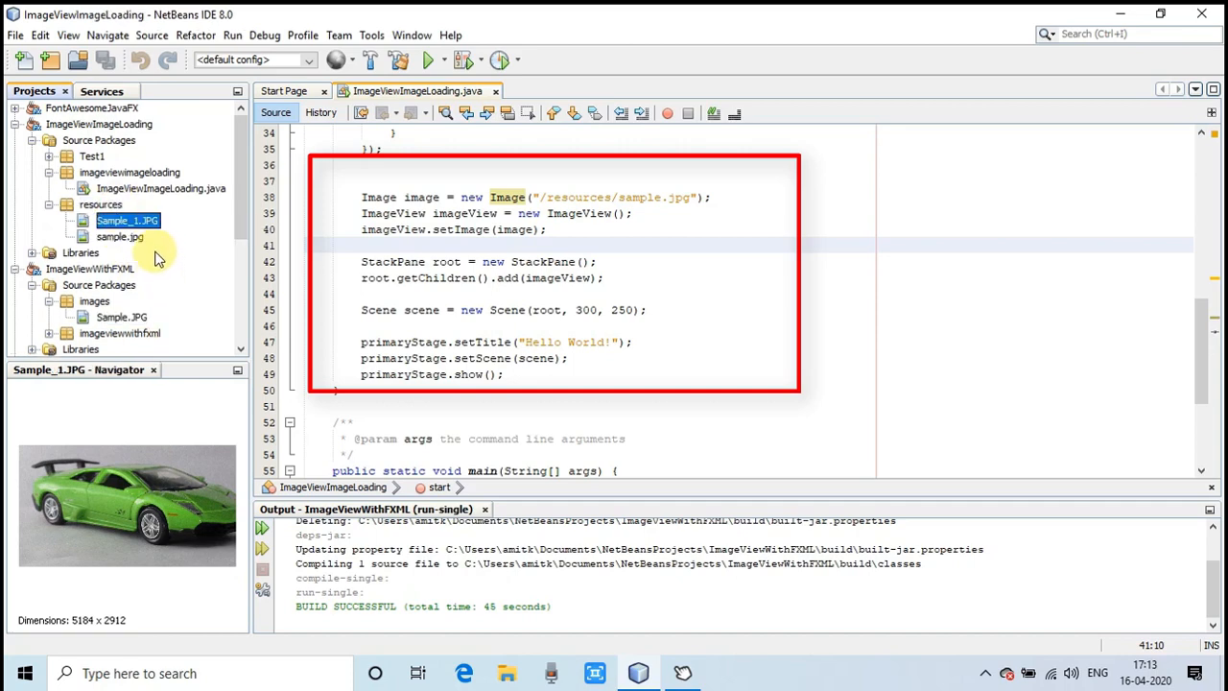
{"action": "mouse_move", "coordinate": [655, 201]}
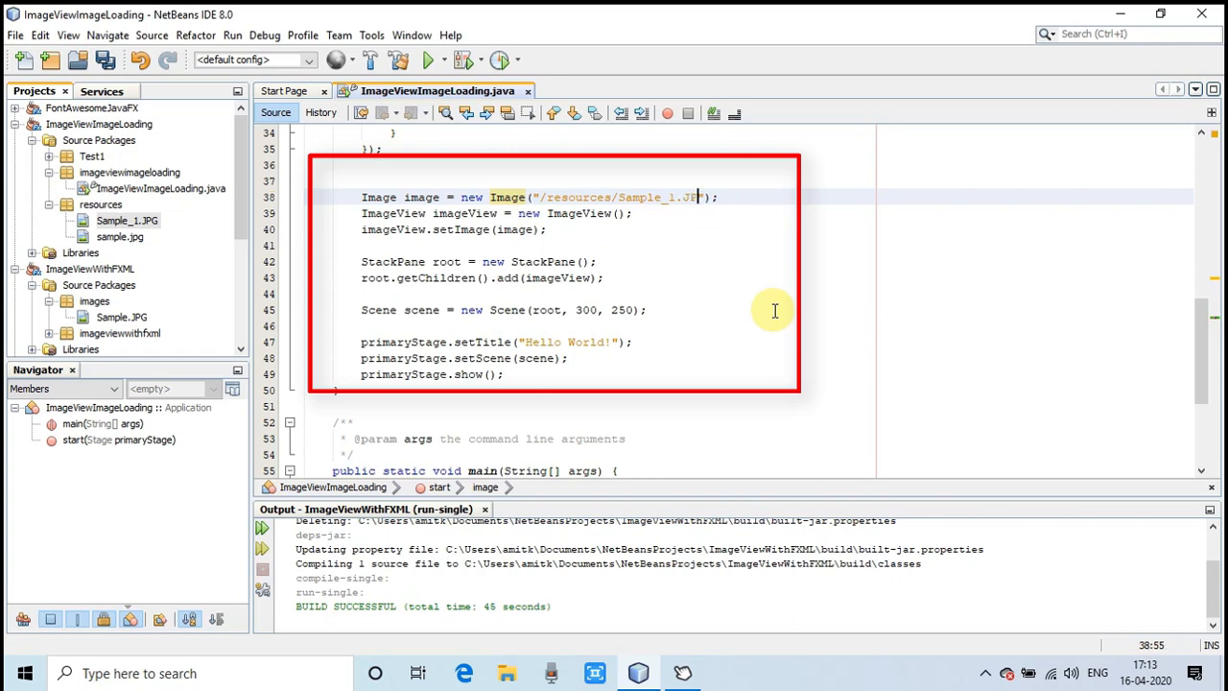
{"action": "key", "text": "ctrl+s"}
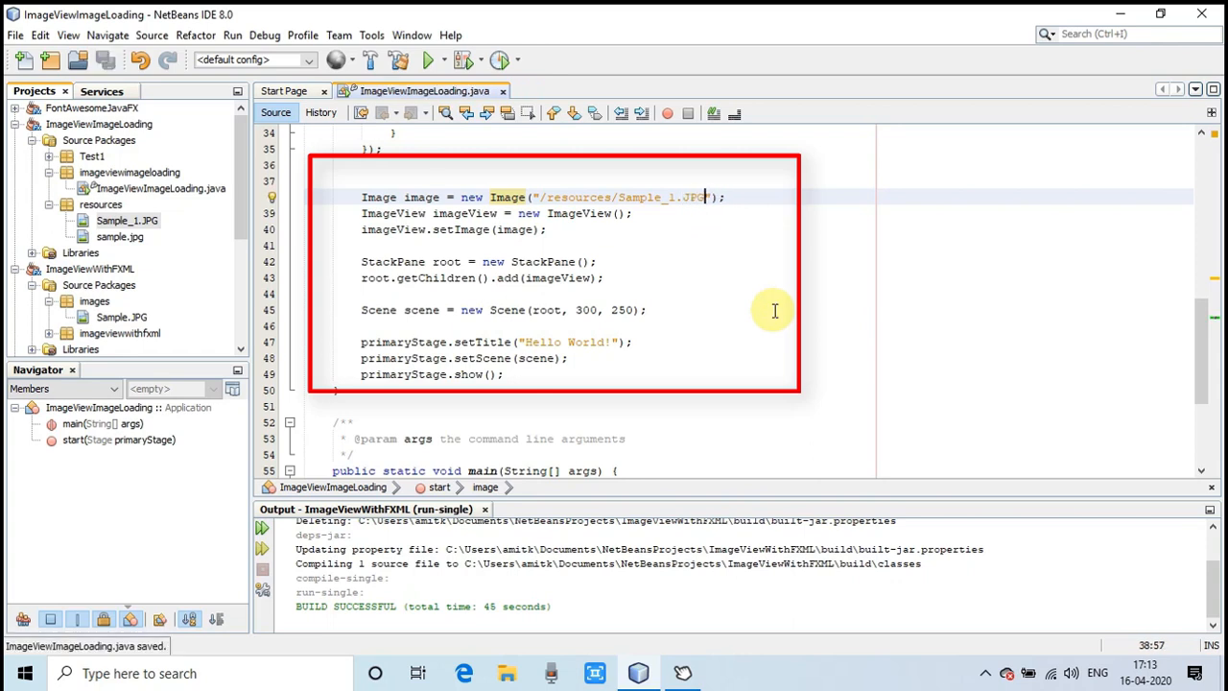
{"action": "mouse_move", "coordinate": [686, 317]}
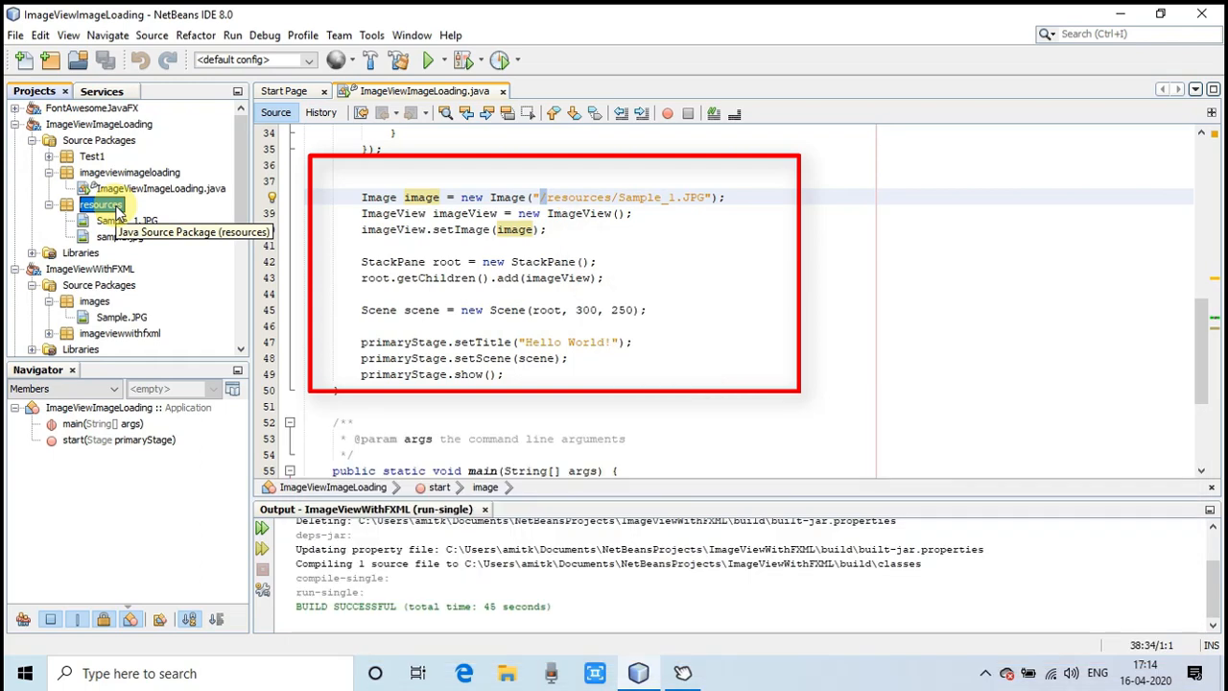
{"action": "left_click", "coordinate": [125, 220]}
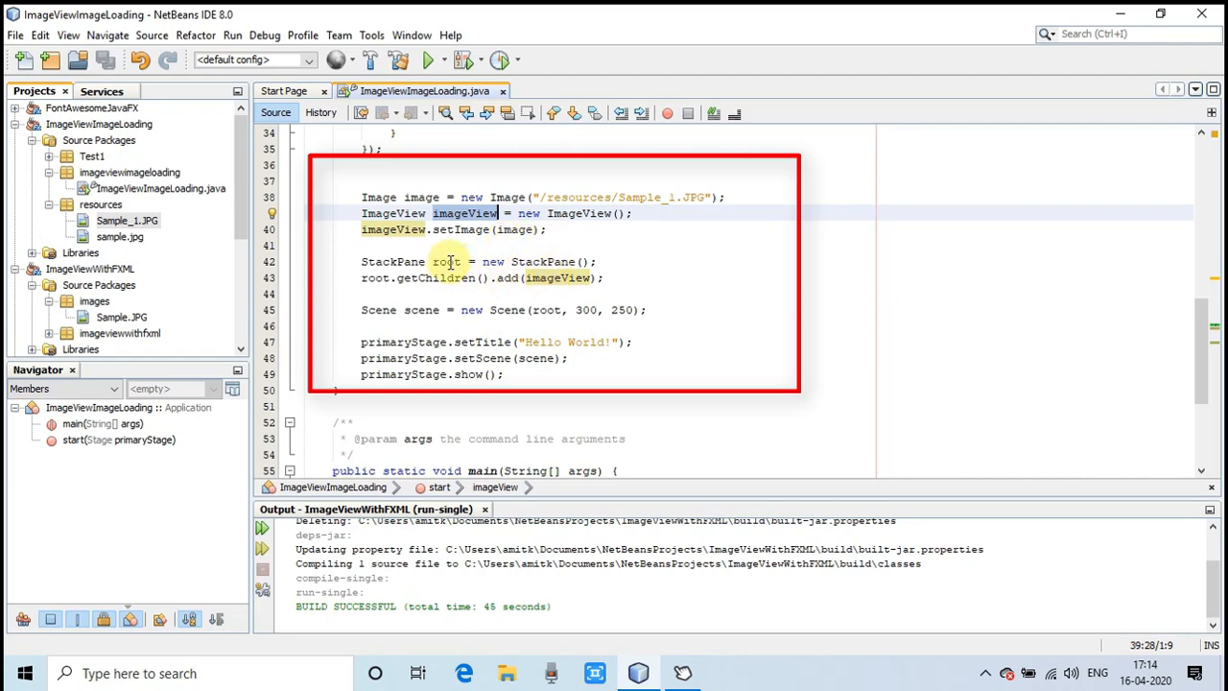
{"action": "left_click", "coordinate": [374, 277]}
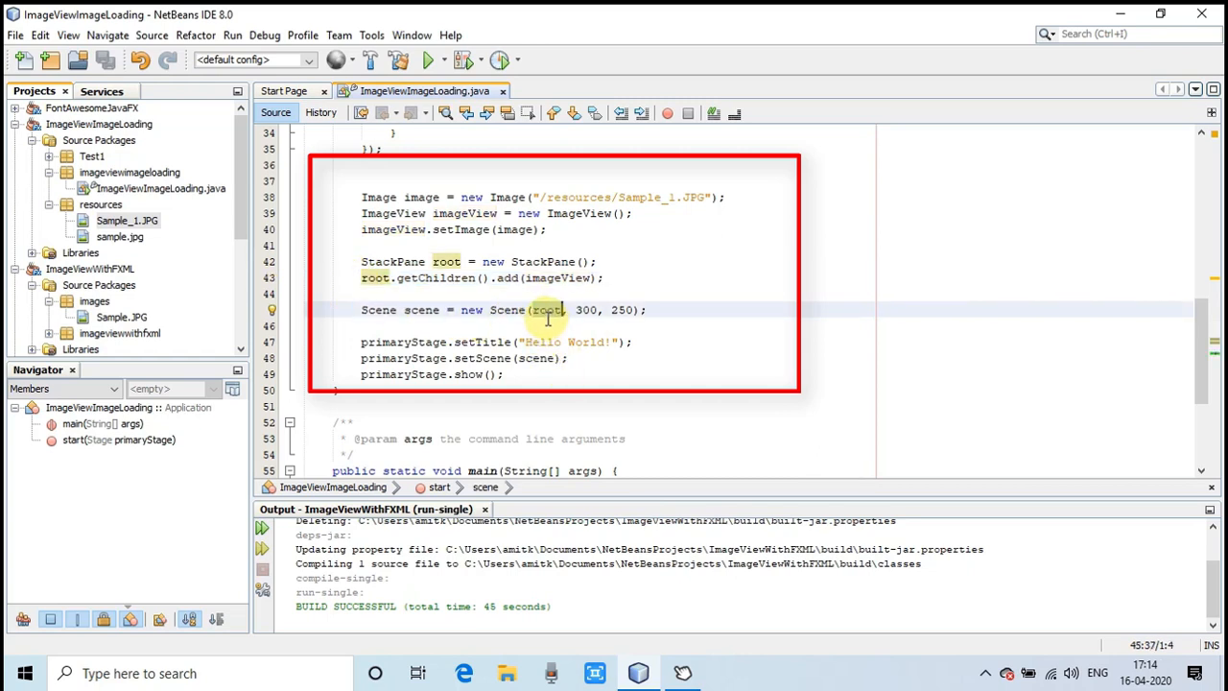
{"action": "mouse_move", "coordinate": [567, 380]}
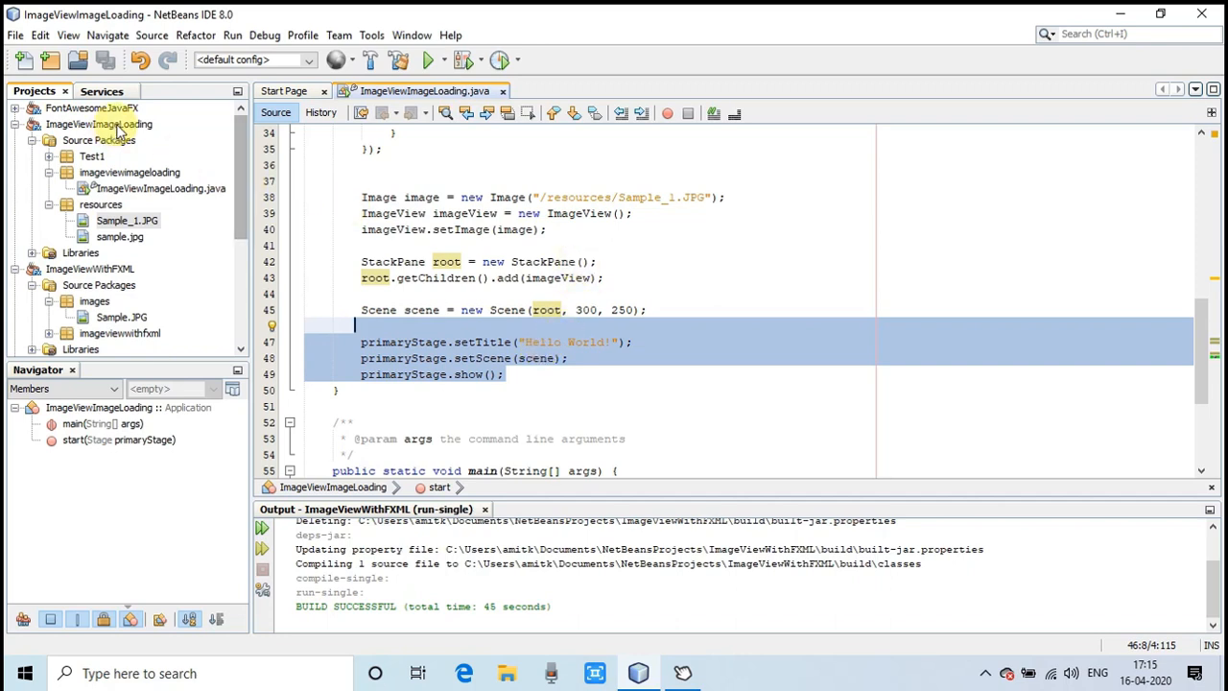
Run ImageViewImageLoading so its Hello World window shows the green car photo.
{"action": "left_click", "coordinate": [232, 35]}
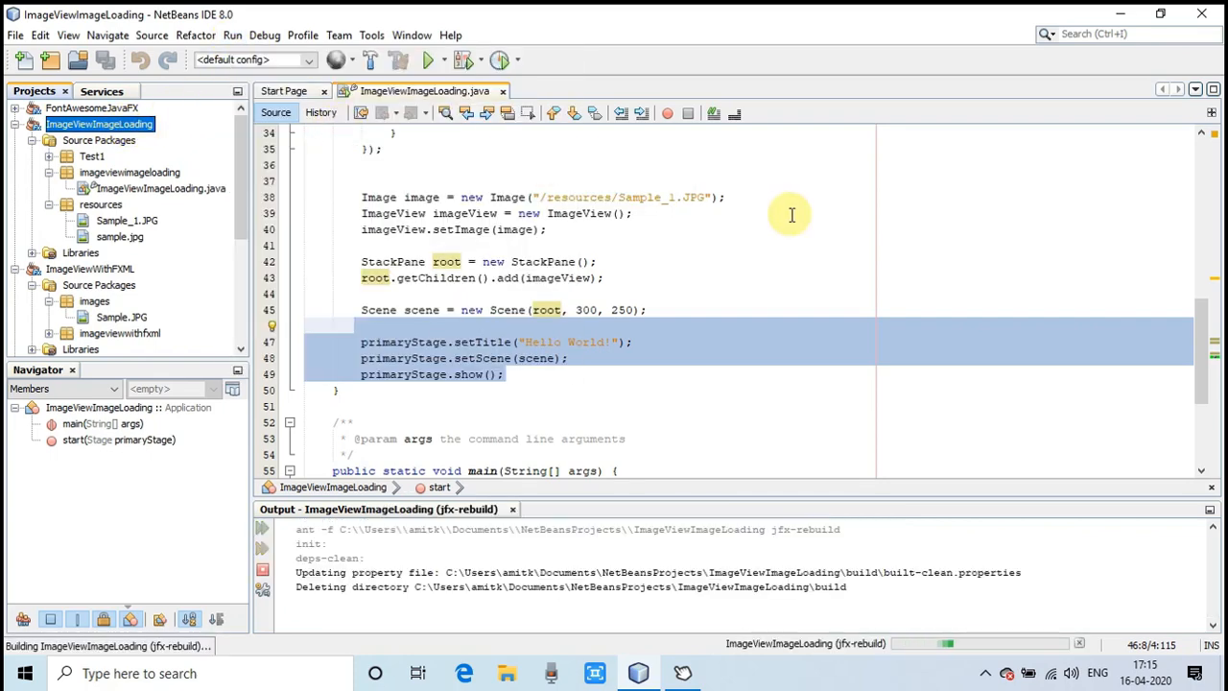
{"action": "left_click", "coordinate": [127, 220]}
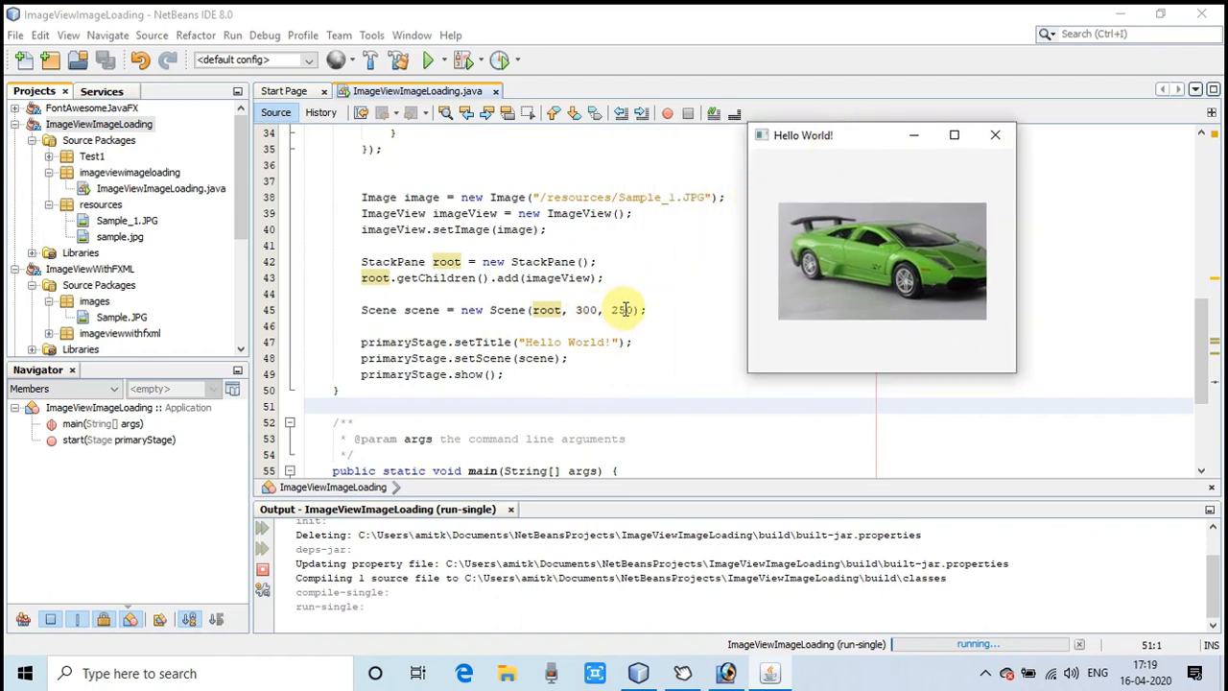
{"action": "mouse_move", "coordinate": [842, 325]}
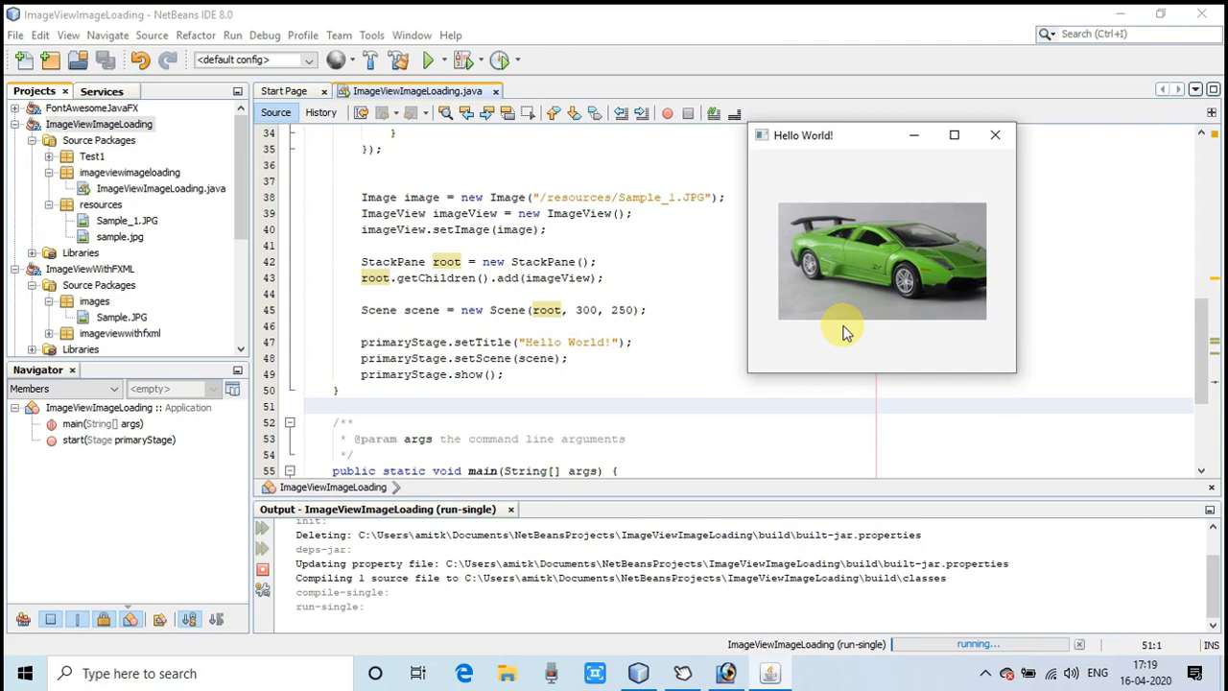
{"action": "mouse_move", "coordinate": [873, 302]}
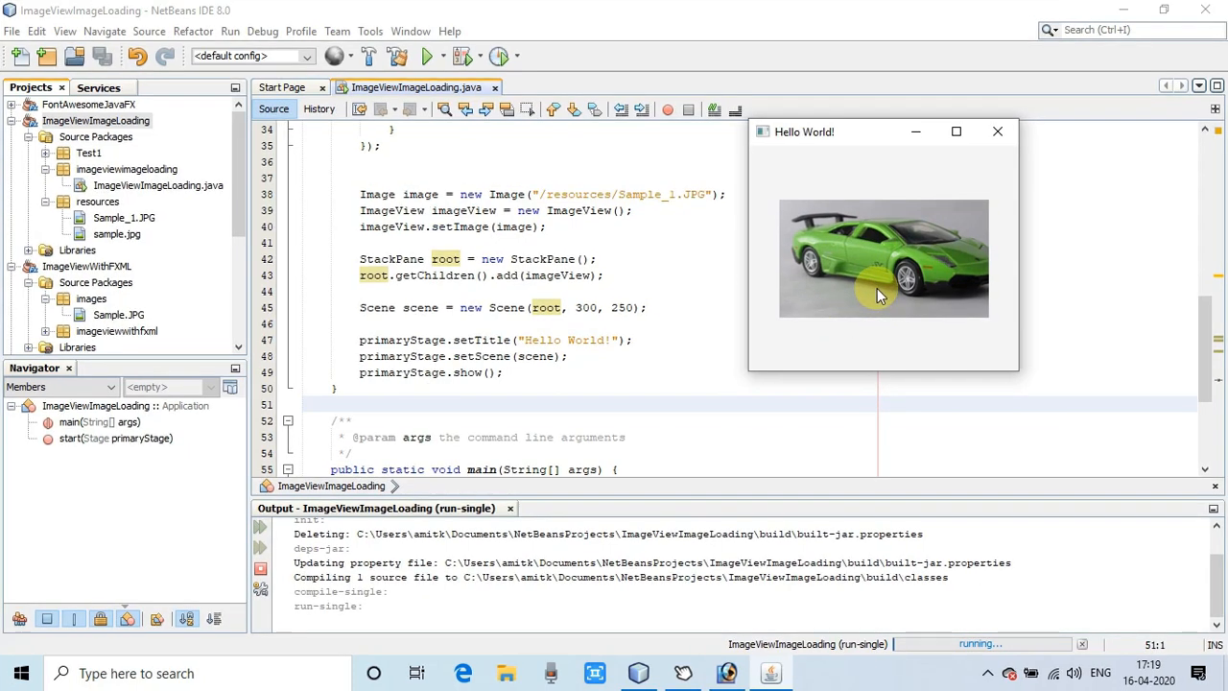
{"action": "mouse_move", "coordinate": [180, 143]}
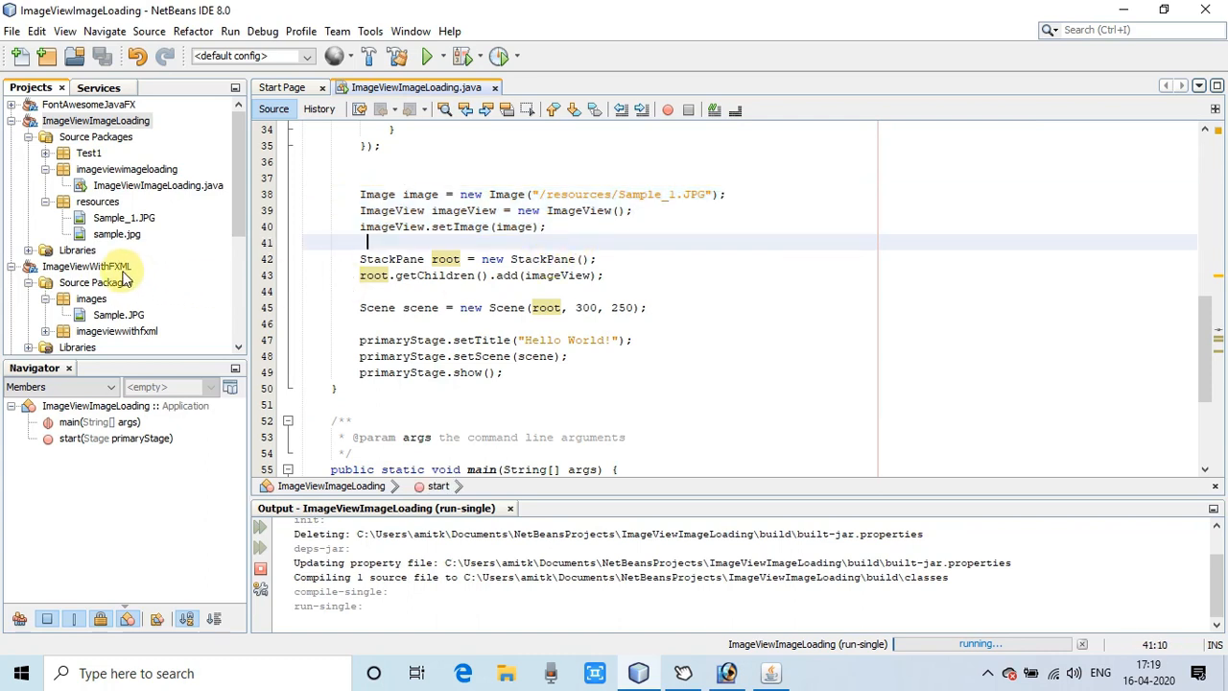
Collapse the ImageViewWithFXML project node and select ImageViewImageLoading.
{"action": "left_click", "coordinate": [87, 266]}
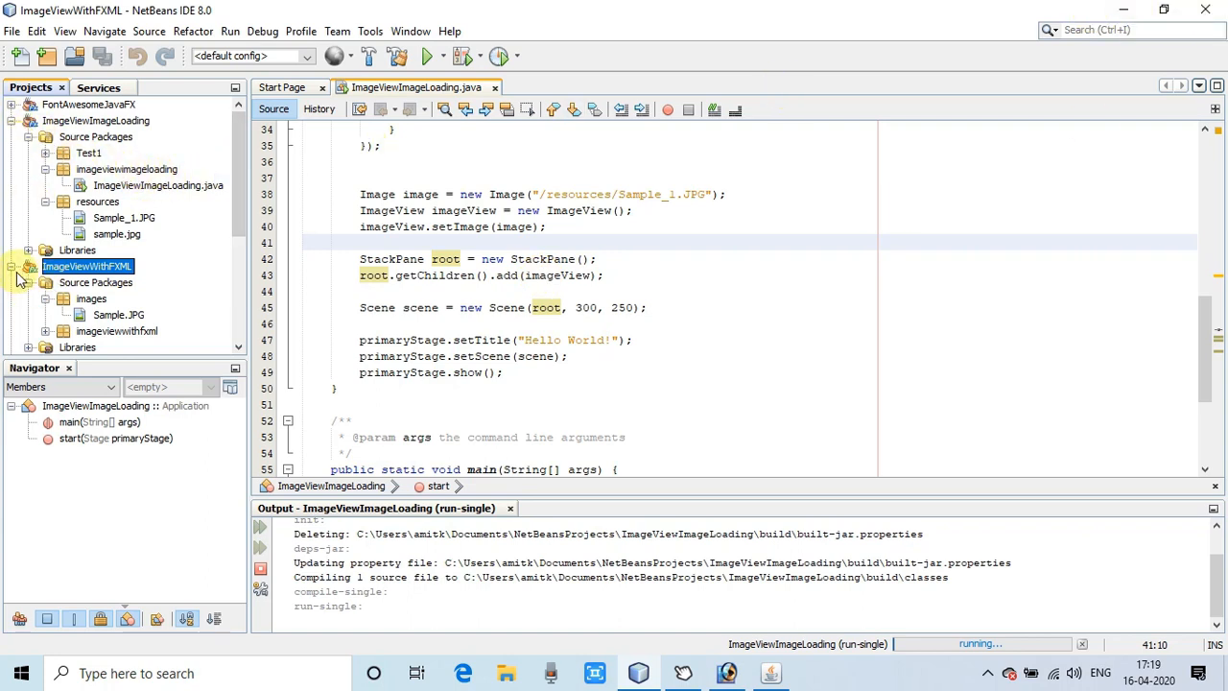
{"action": "left_click", "coordinate": [13, 266]}
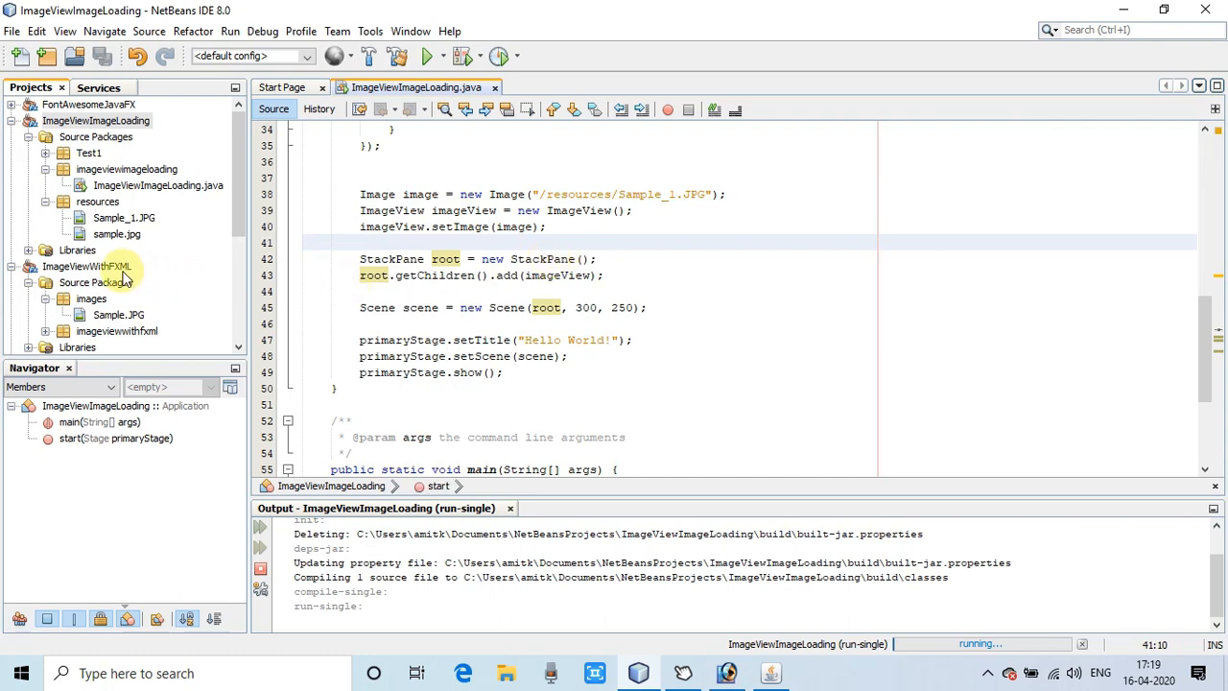
{"action": "left_click", "coordinate": [88, 265]}
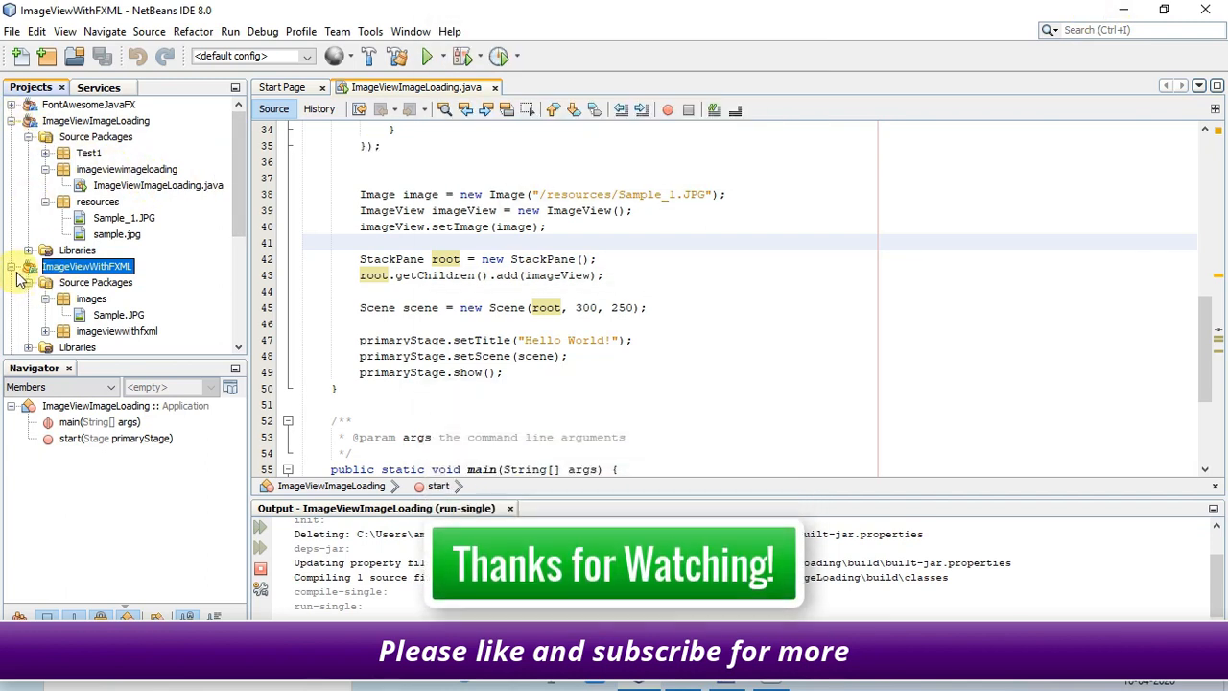
{"action": "left_click", "coordinate": [11, 265]}
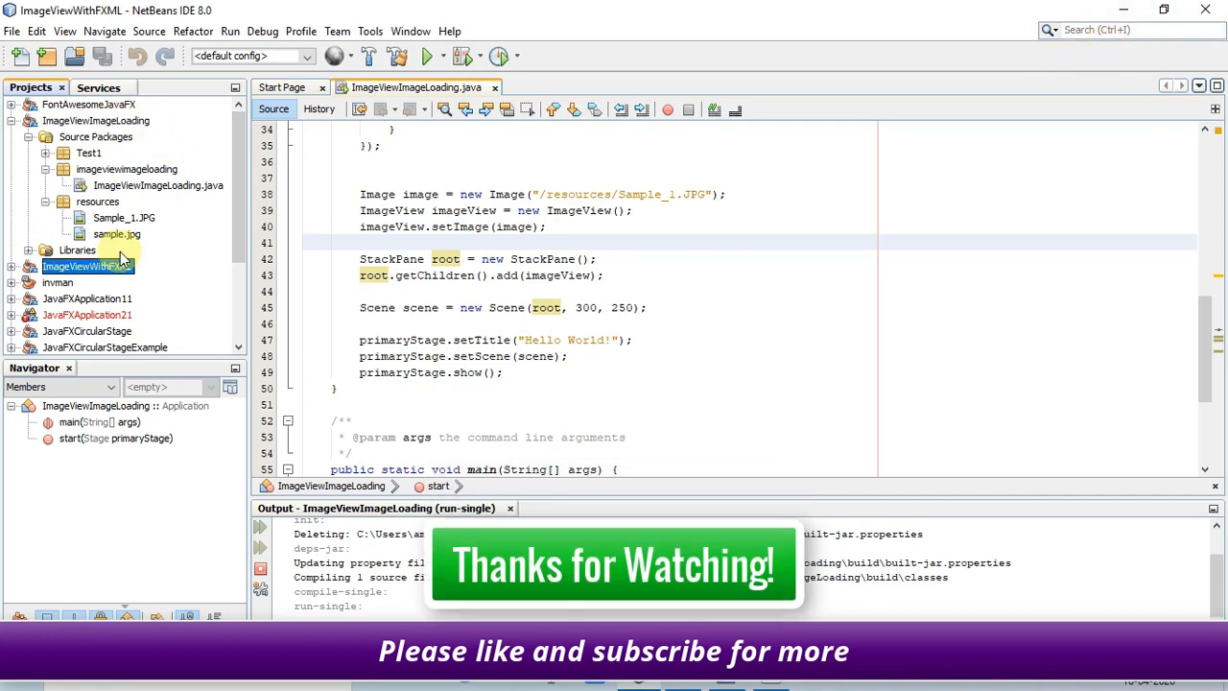
{"action": "left_click", "coordinate": [96, 119]}
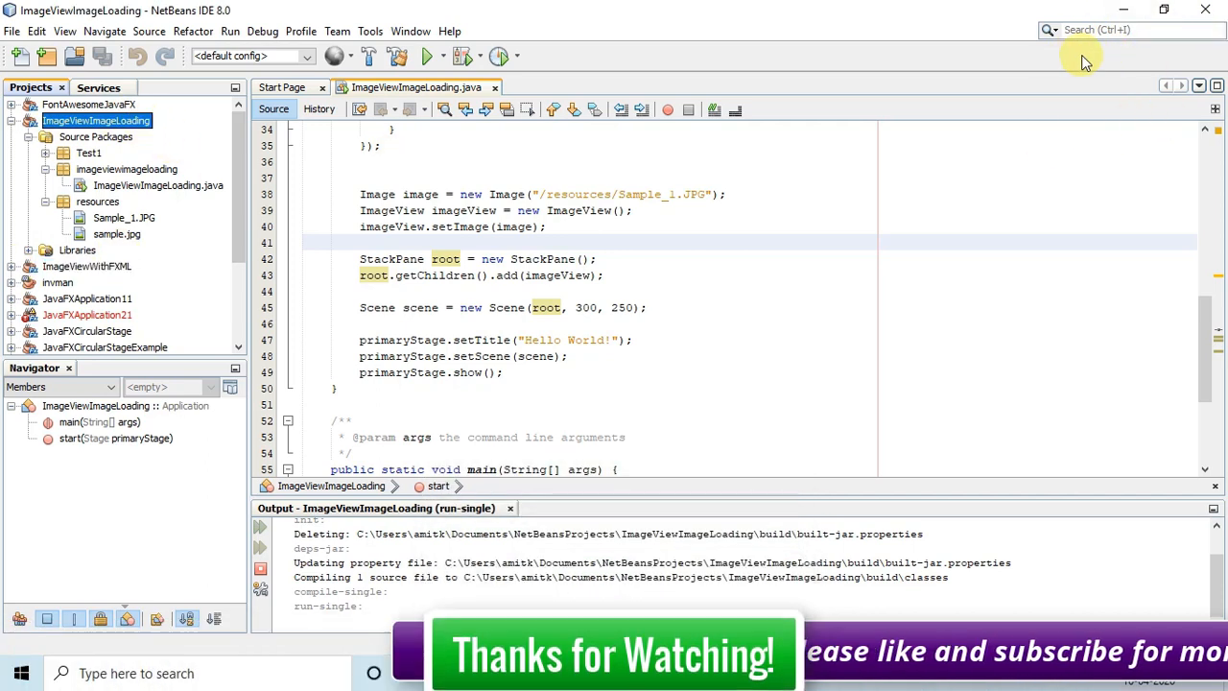